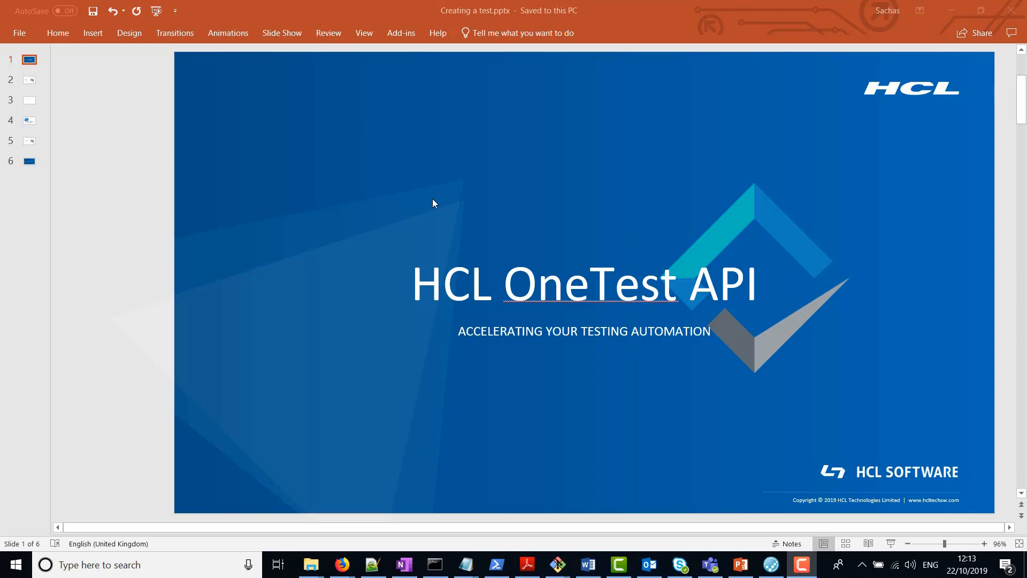
mouse_move(68, 124)
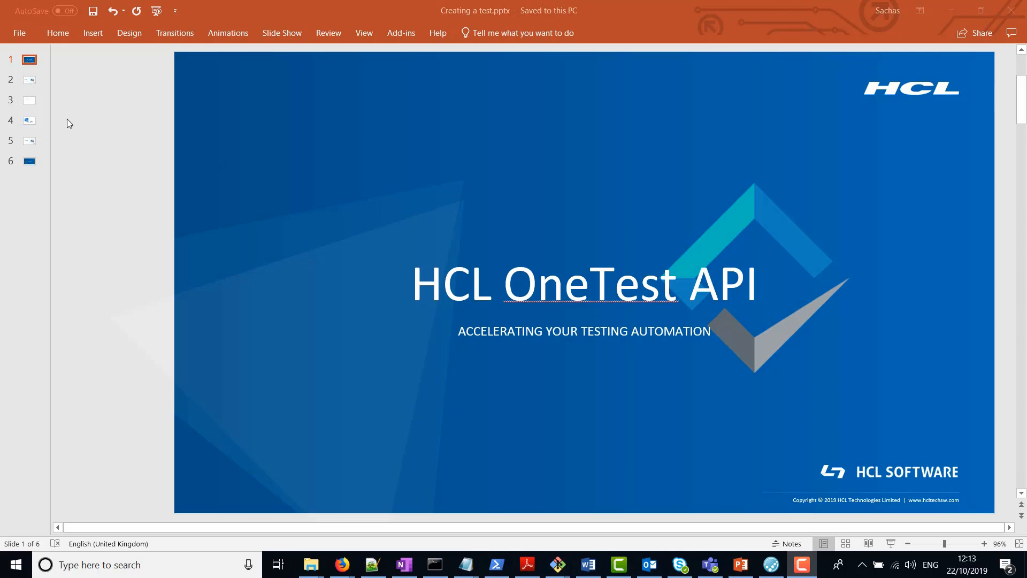
Advance the deck two slides, past the agenda to the Prerequisites slide
click(29, 79)
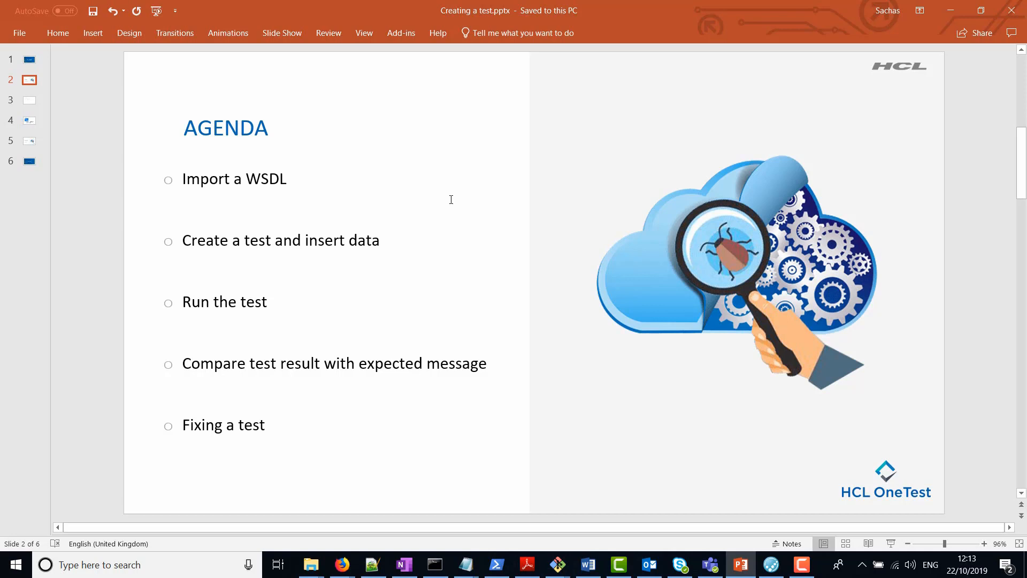
mouse_move(210, 147)
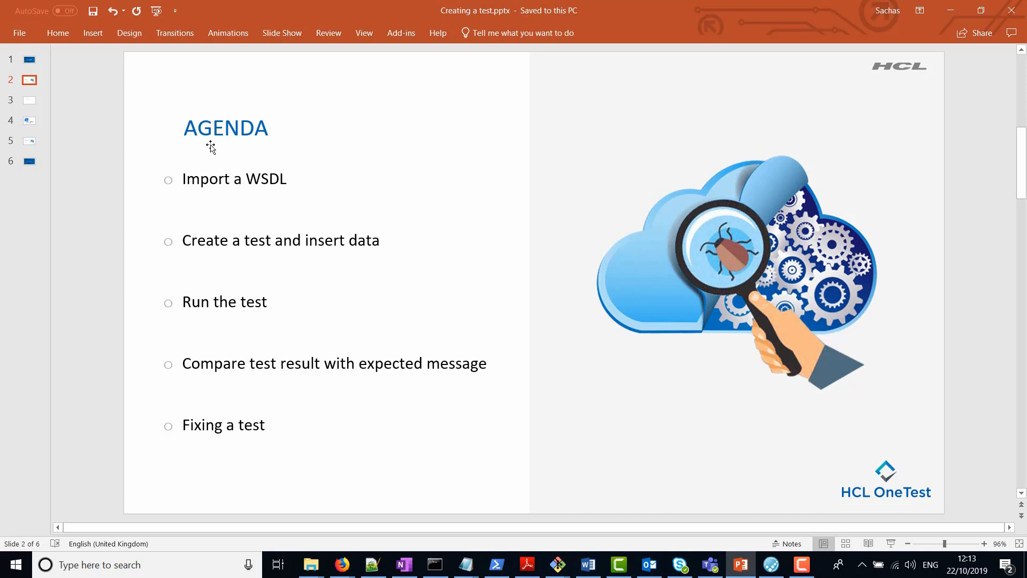
click(29, 99)
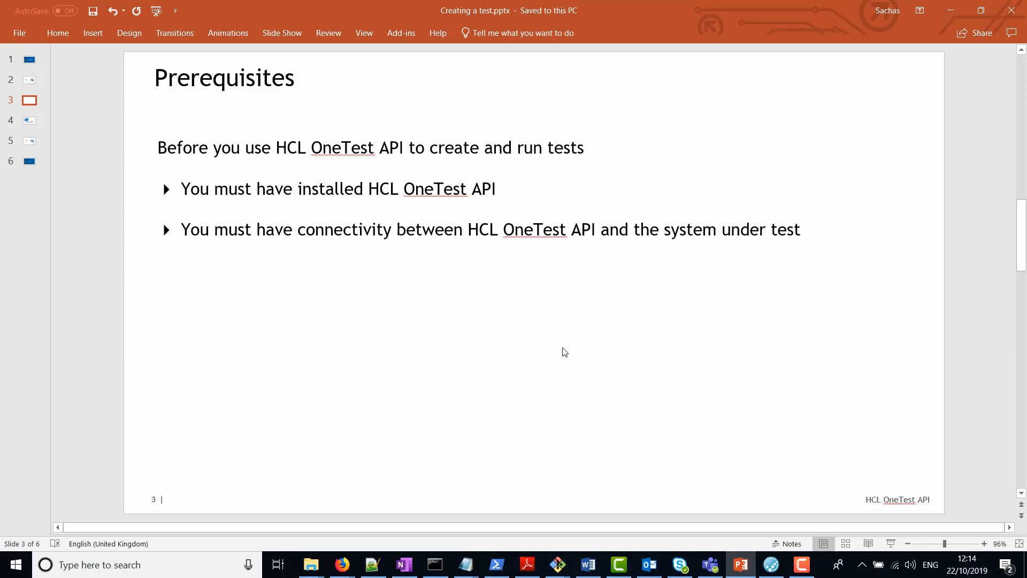
Advance to slide 4, the Demo Application slide with the HotelFinder diagram
click(29, 121)
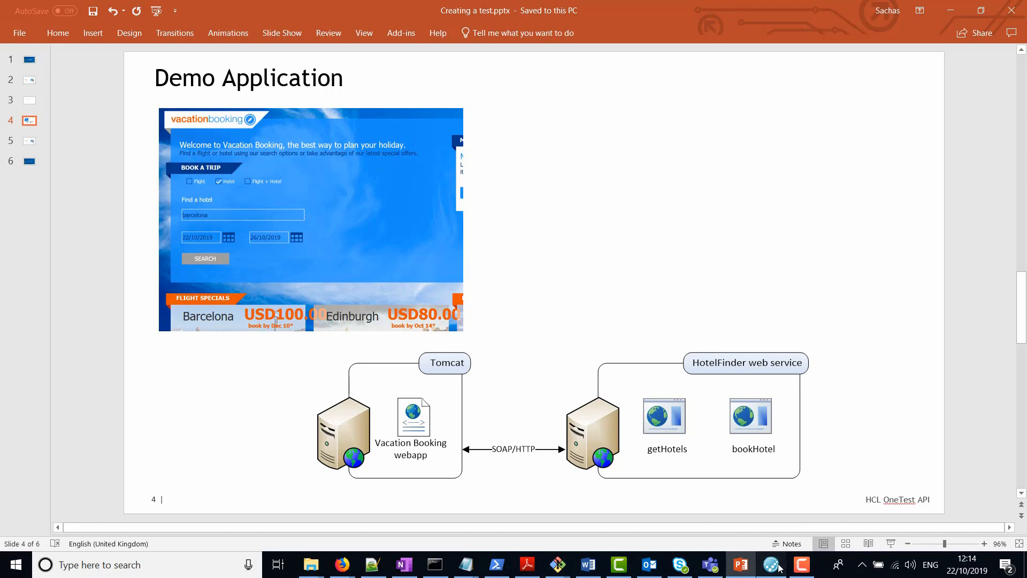
Launch OneTest API and start a new project in the C:\Projects\GITHUB\OneTest folder
click(771, 564)
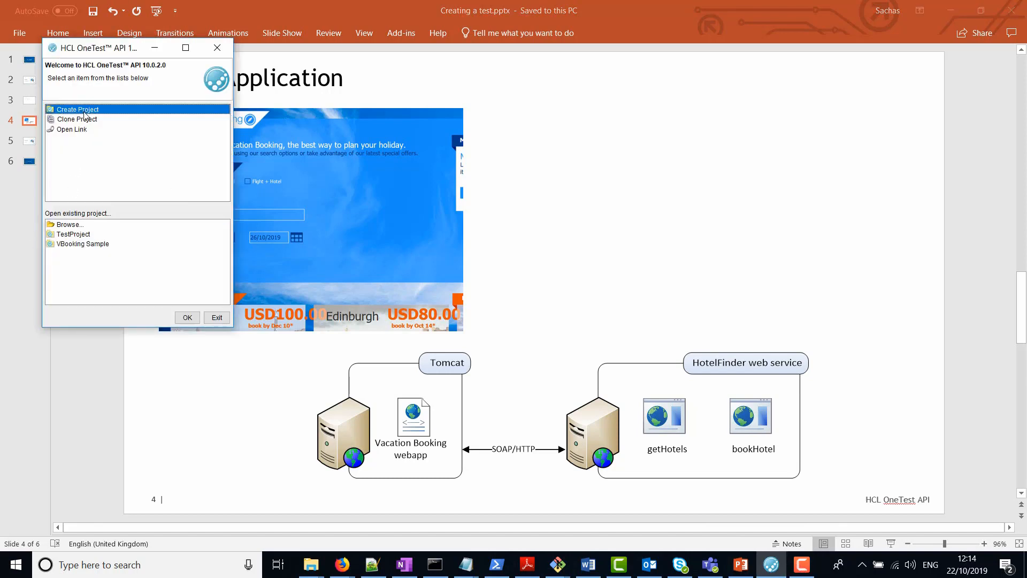
mouse_move(187, 317)
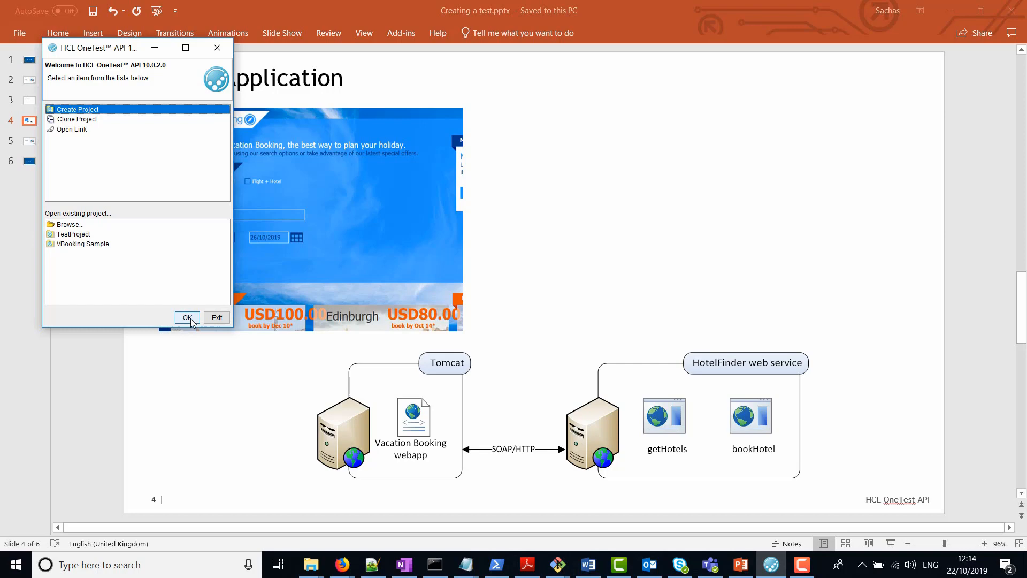
click(186, 318)
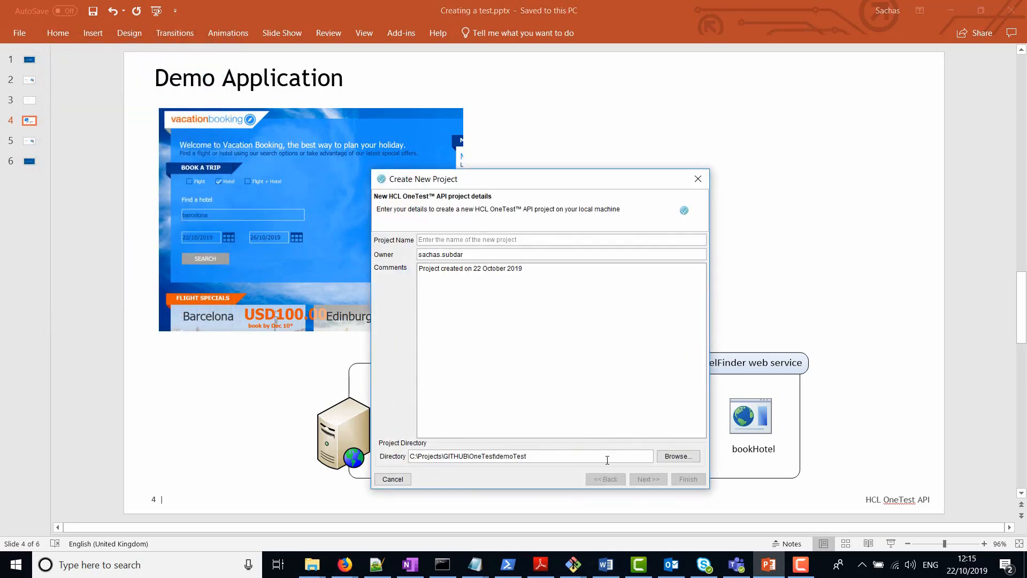
click(678, 455)
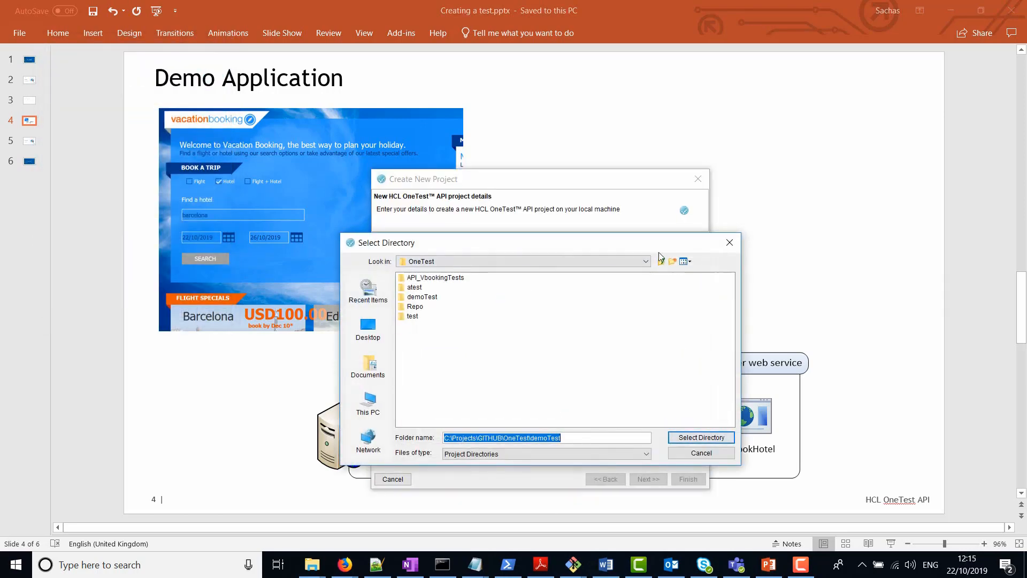
mouse_move(580, 438)
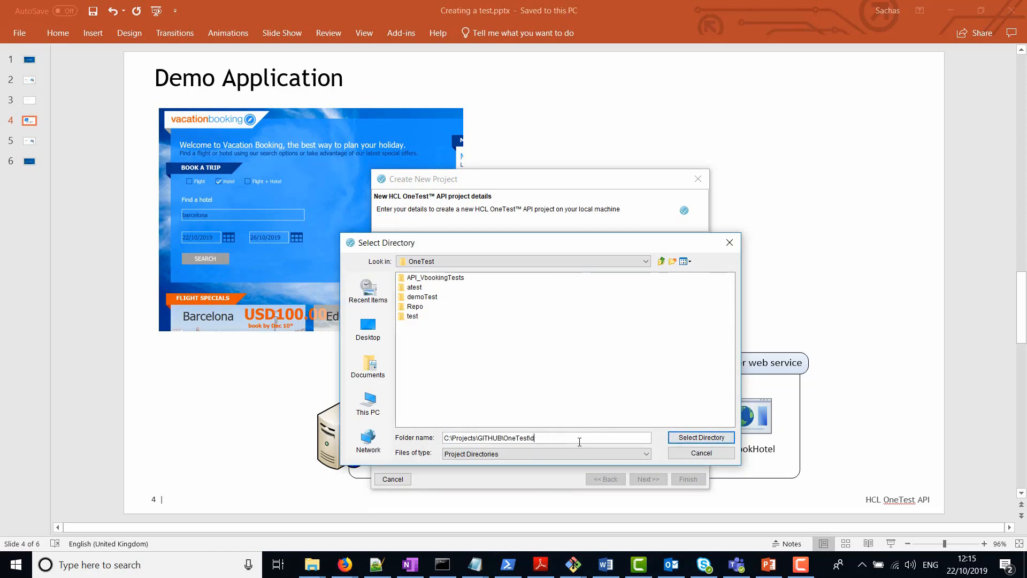
key(Backspace)
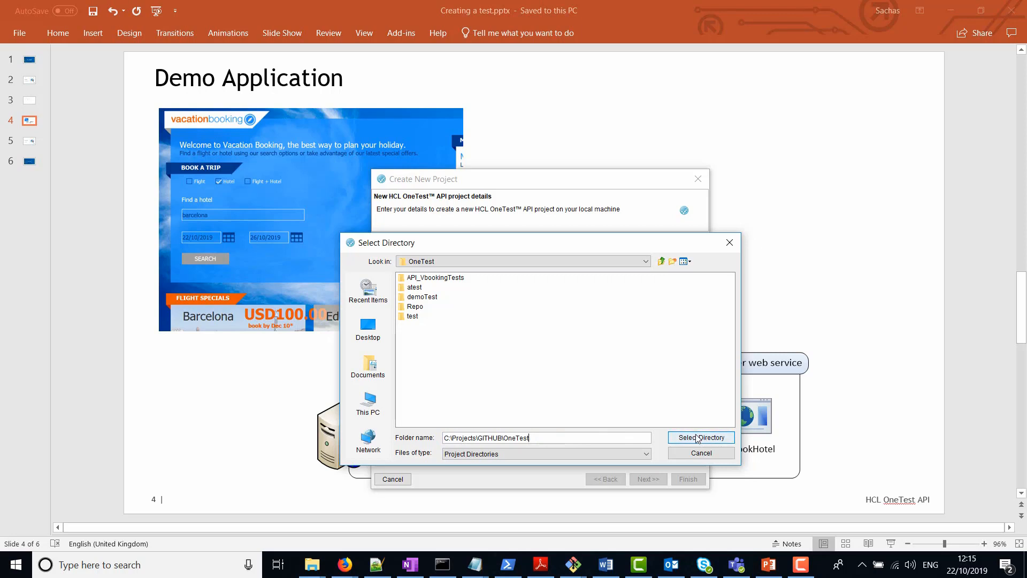
click(700, 437)
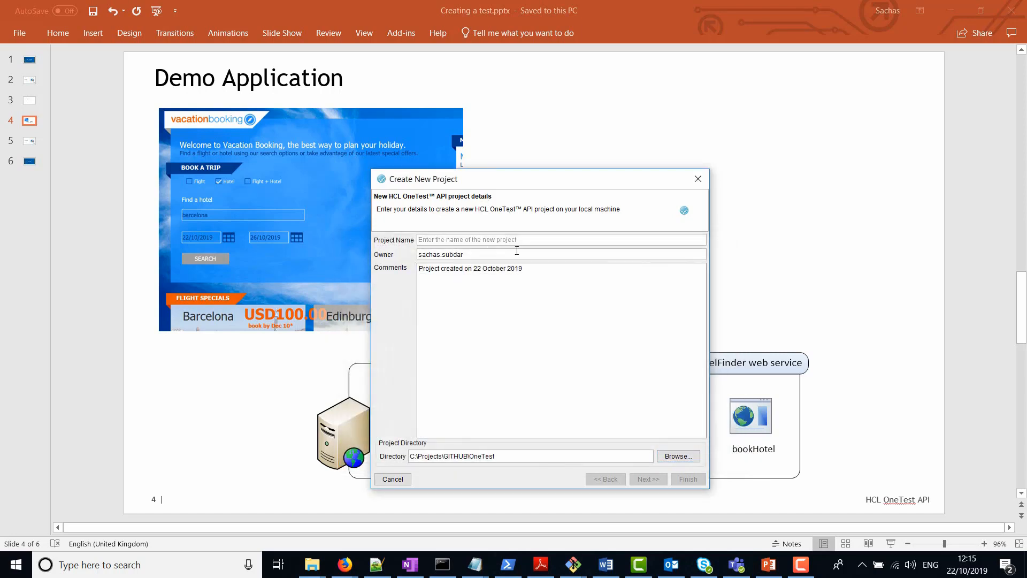
Name the project MyTestProject, create it and show its logical architecture view
text(MyT)
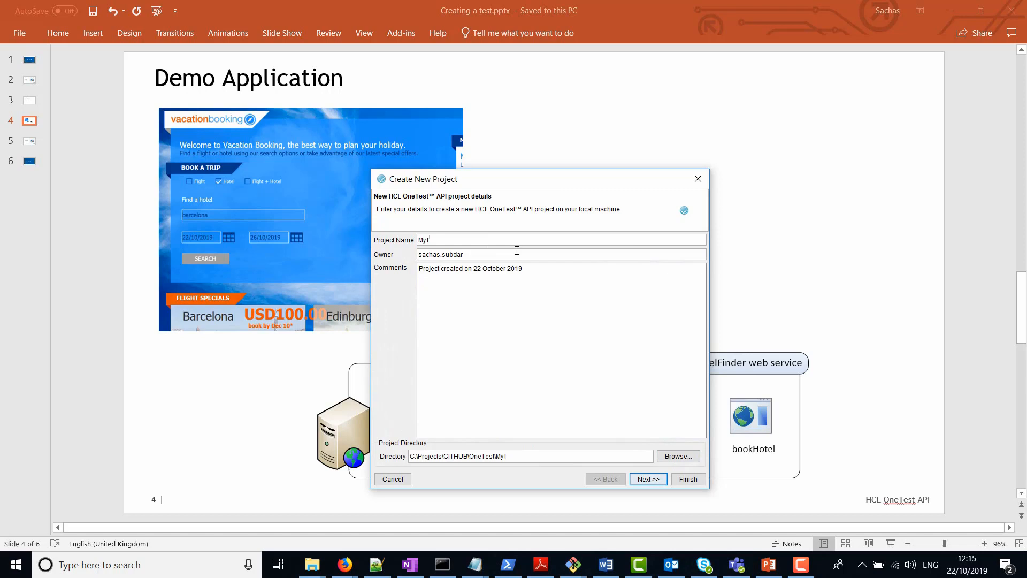
text(estProject)
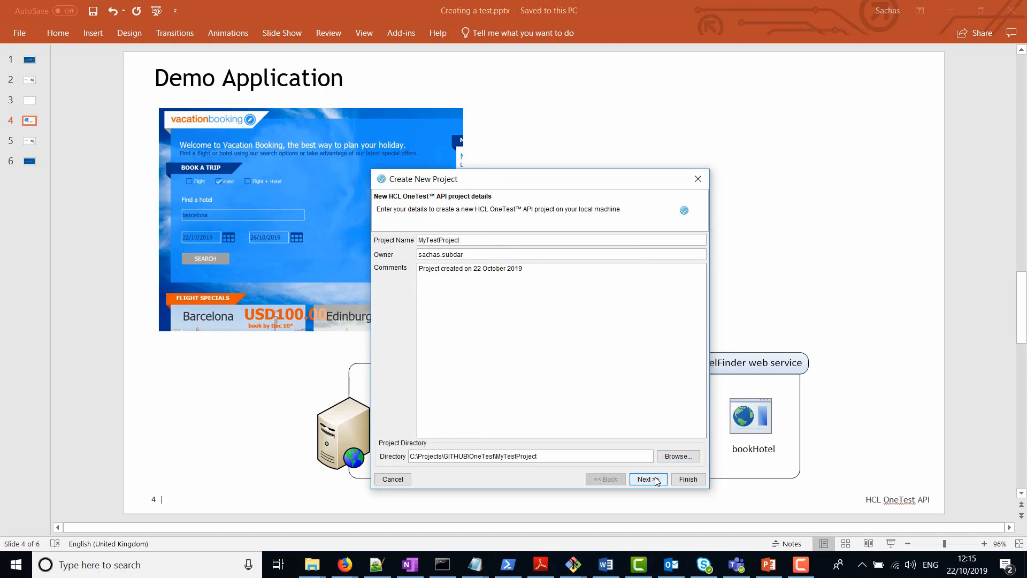
click(647, 480)
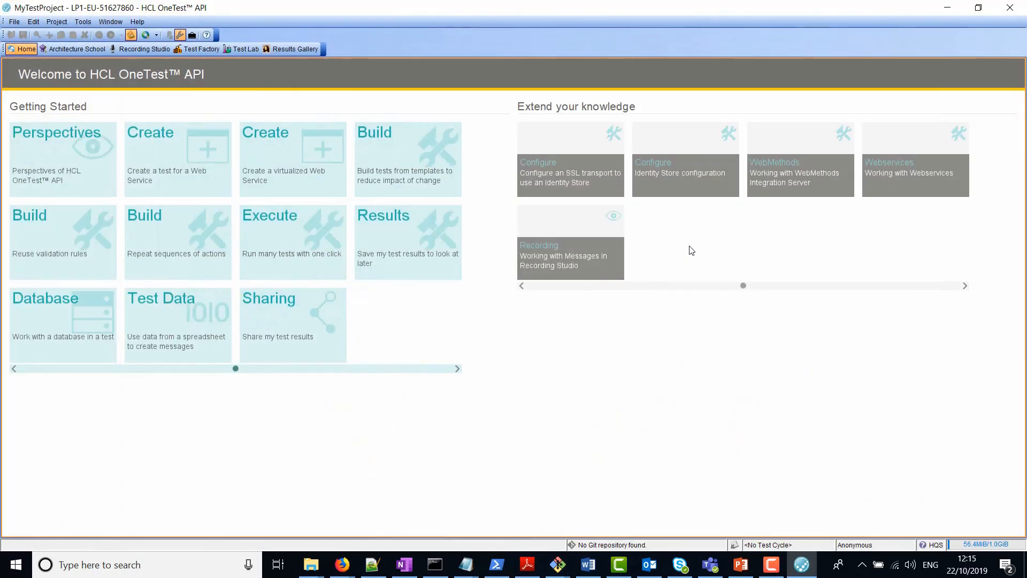
mouse_move(511, 122)
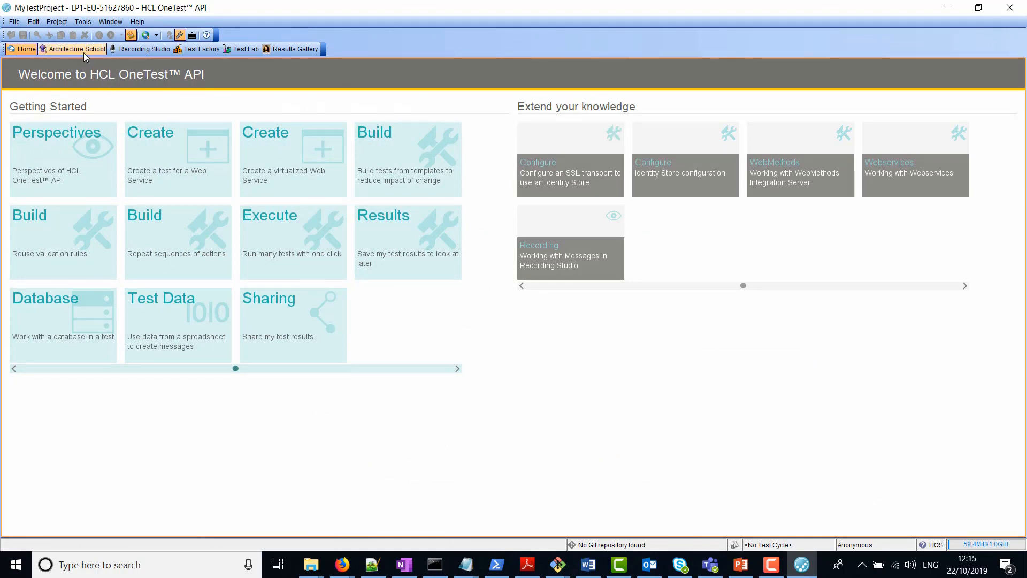
click(76, 48)
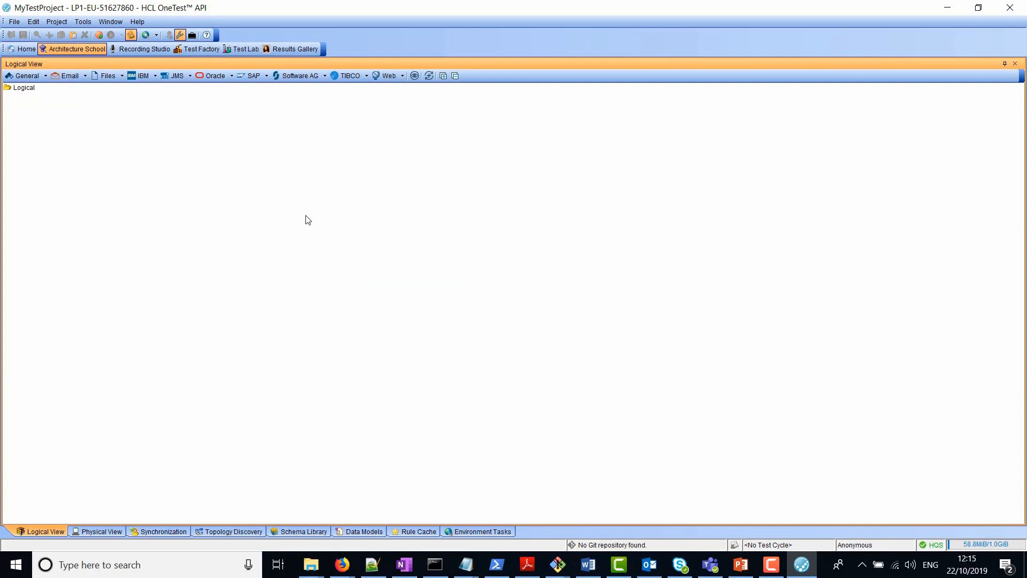
mouse_move(295, 221)
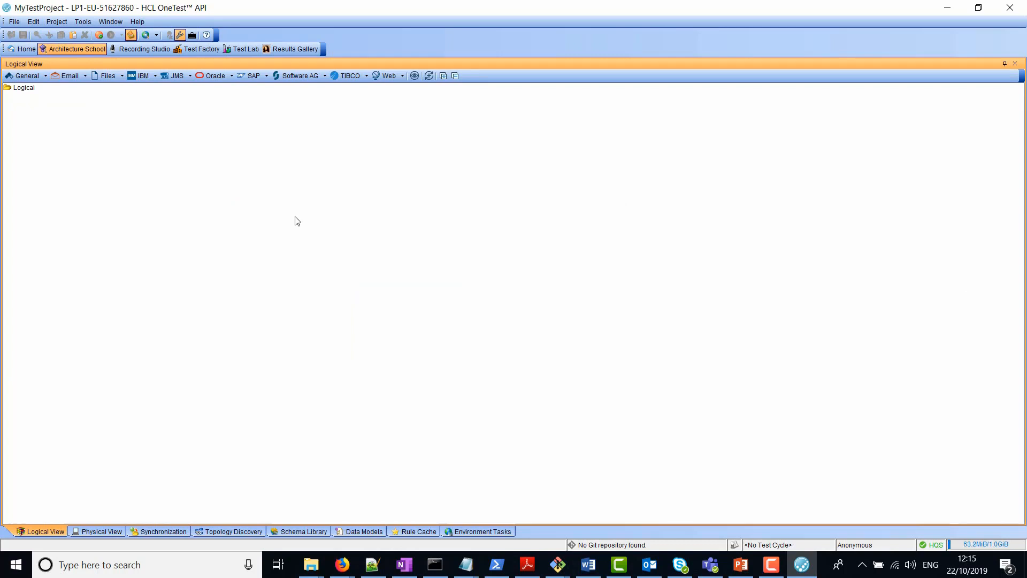
mouse_move(351, 492)
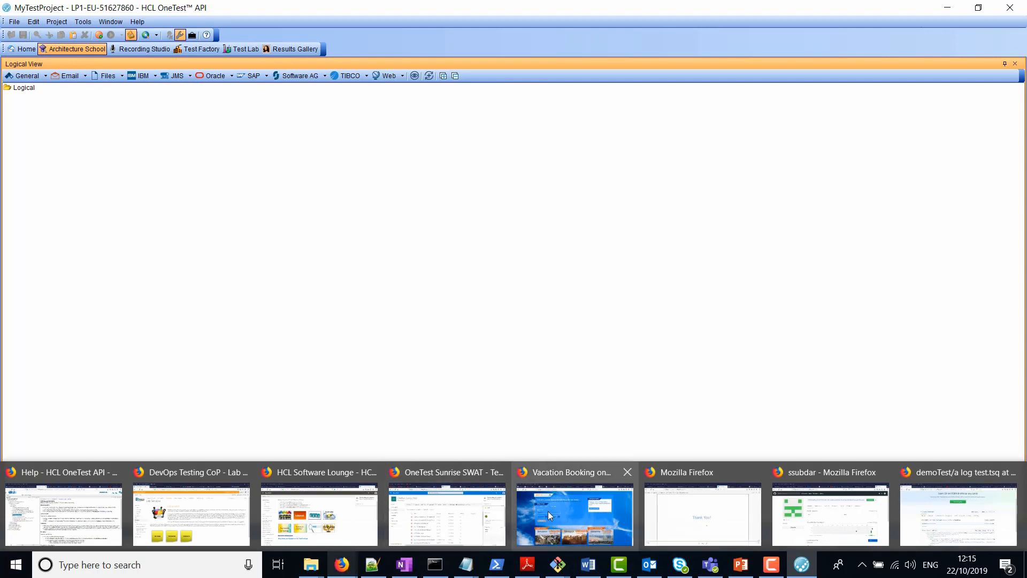
Search the Vacation Booking site for barcelona hotels on the chosen dates
click(573, 515)
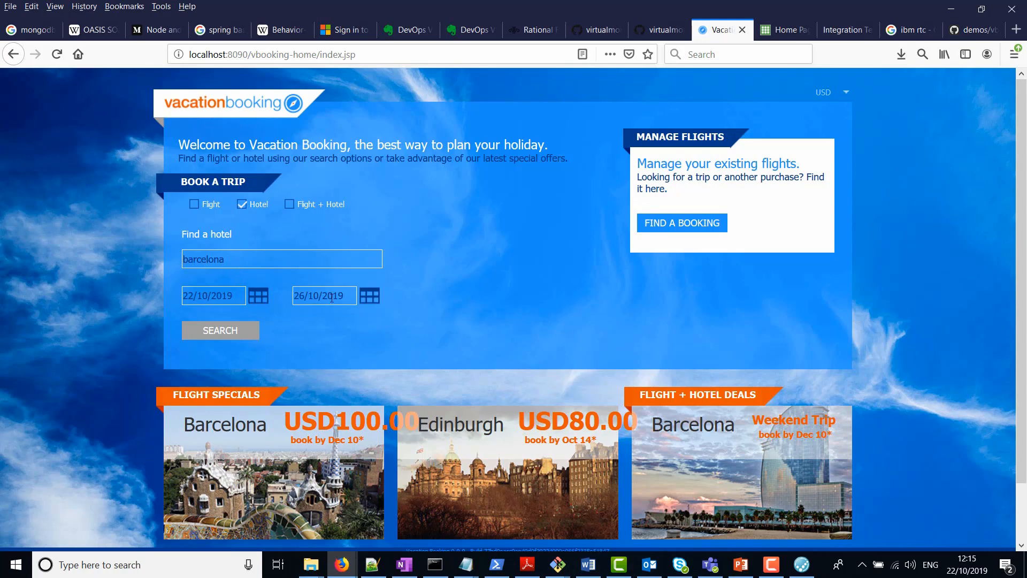
click(220, 331)
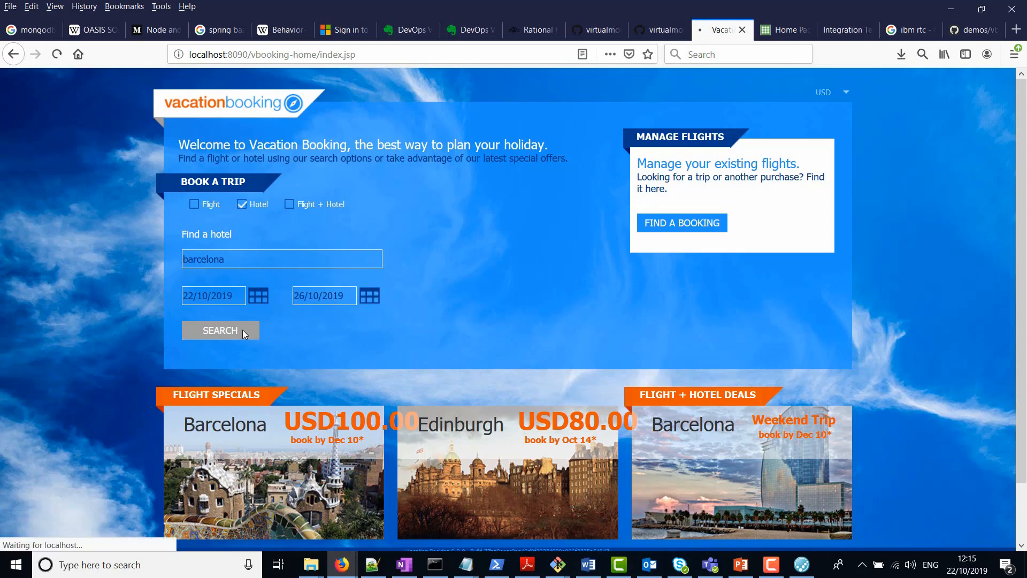
click(220, 331)
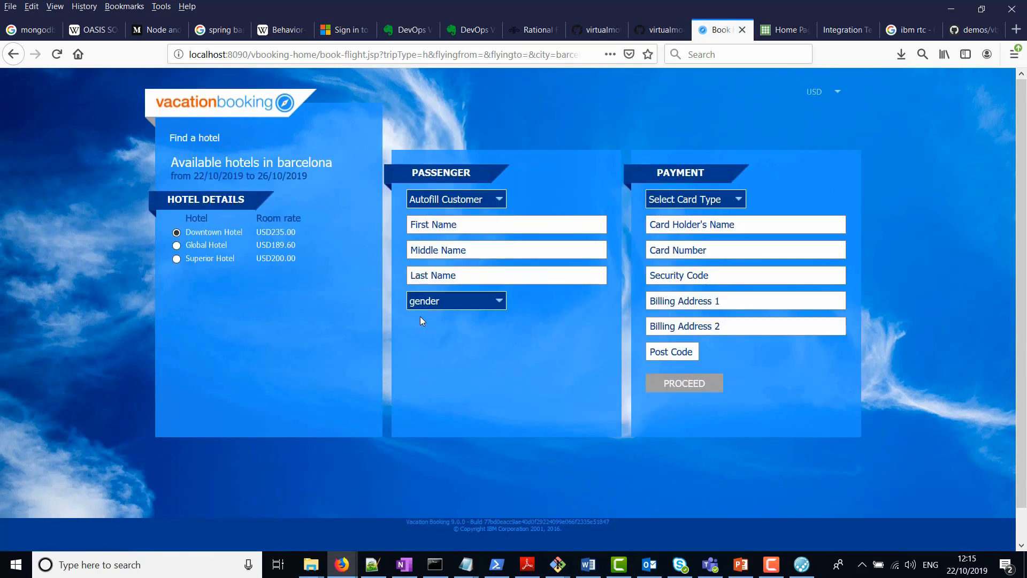
mouse_move(146, 115)
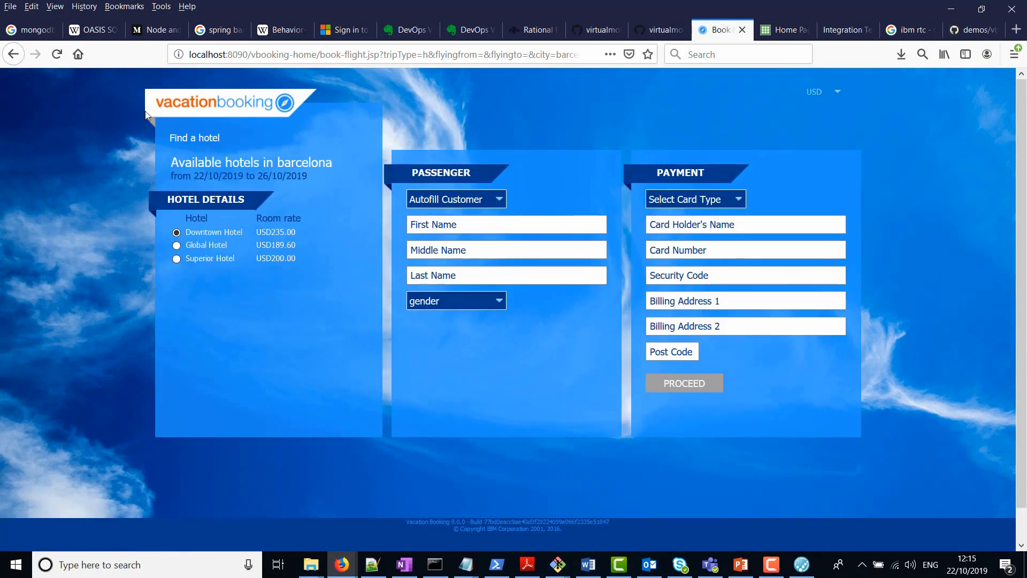
mouse_move(321, 262)
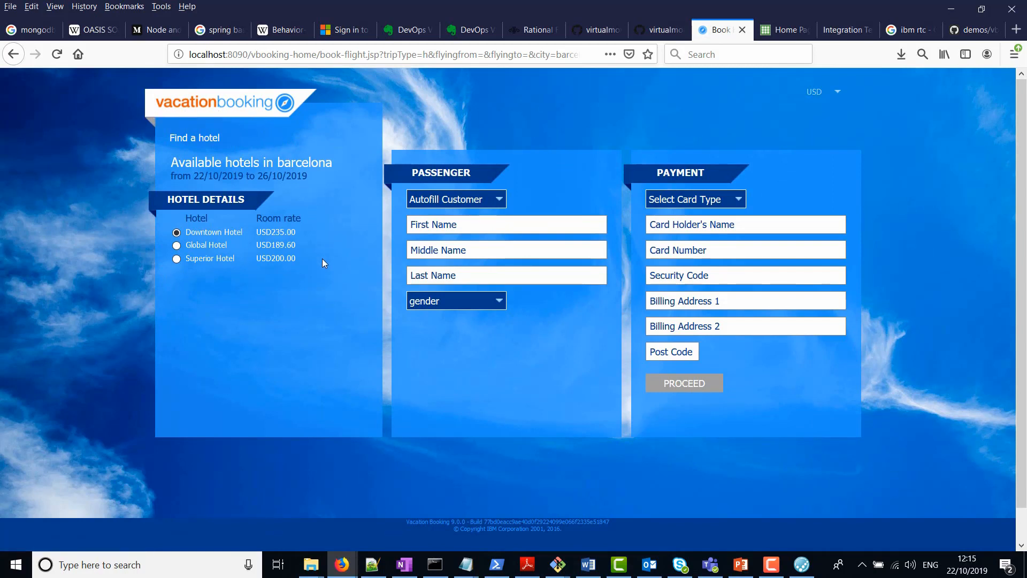
mouse_move(211, 138)
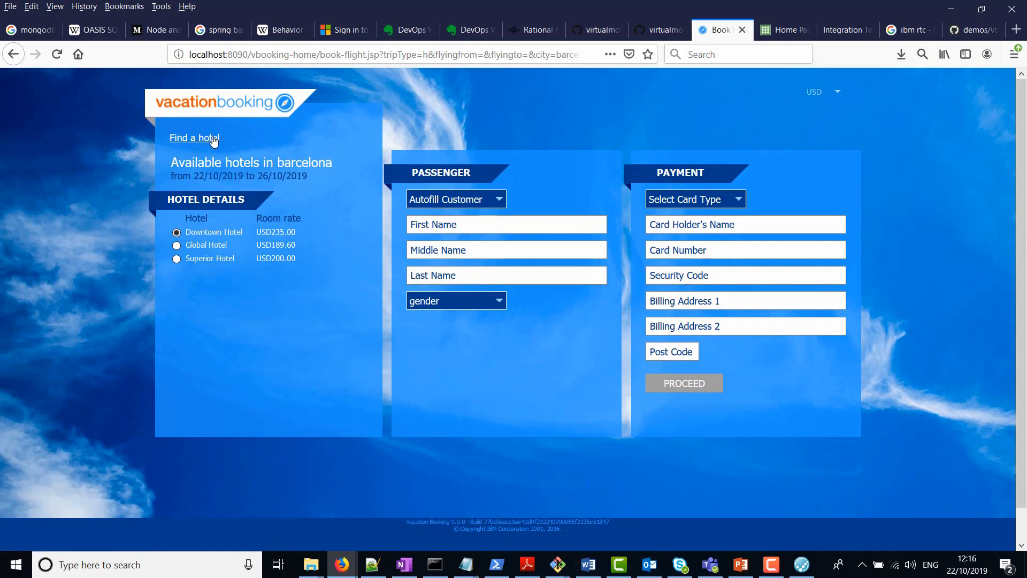
mouse_move(296, 268)
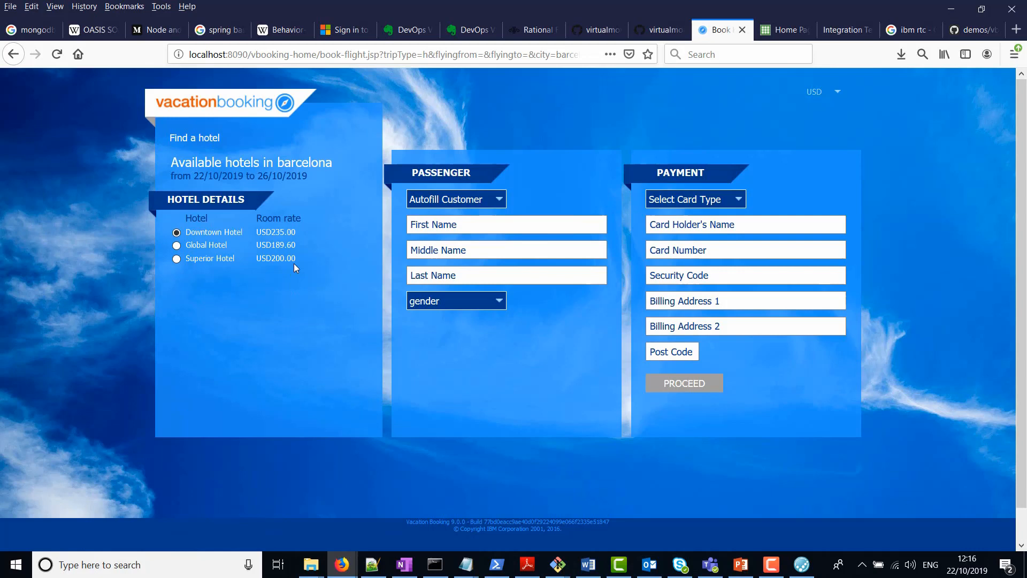
mouse_move(303, 235)
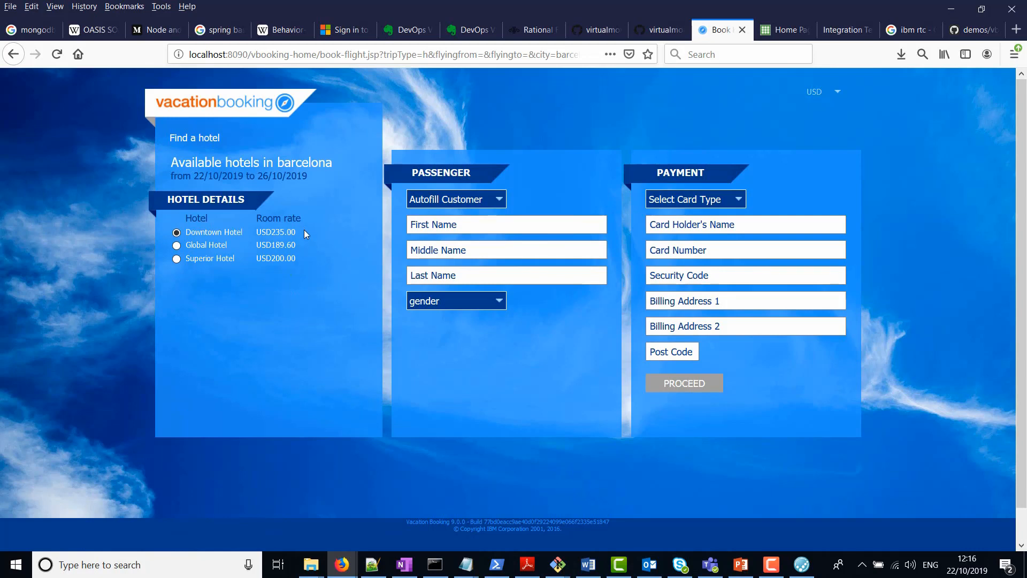
mouse_move(194, 138)
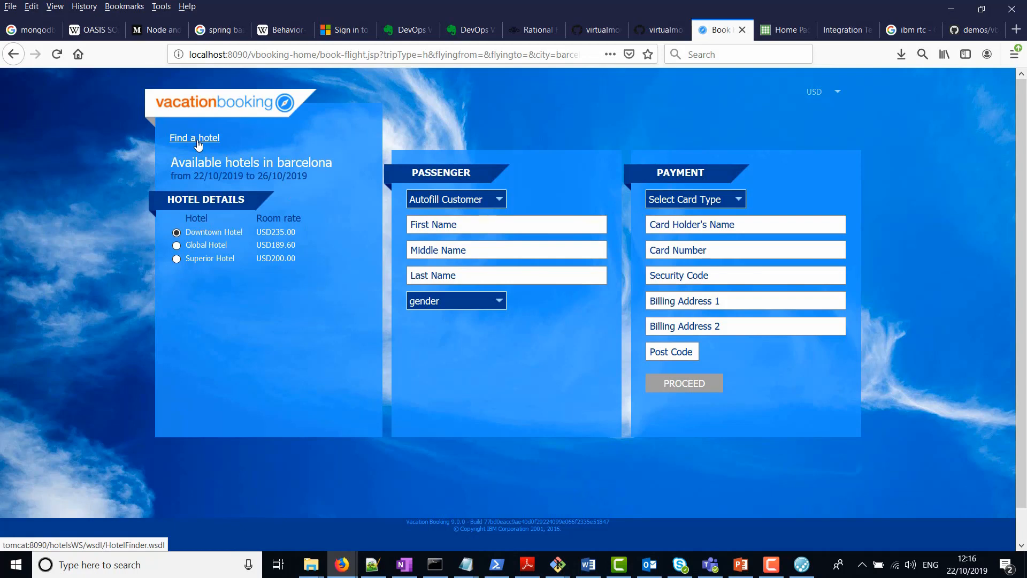
mouse_move(212, 139)
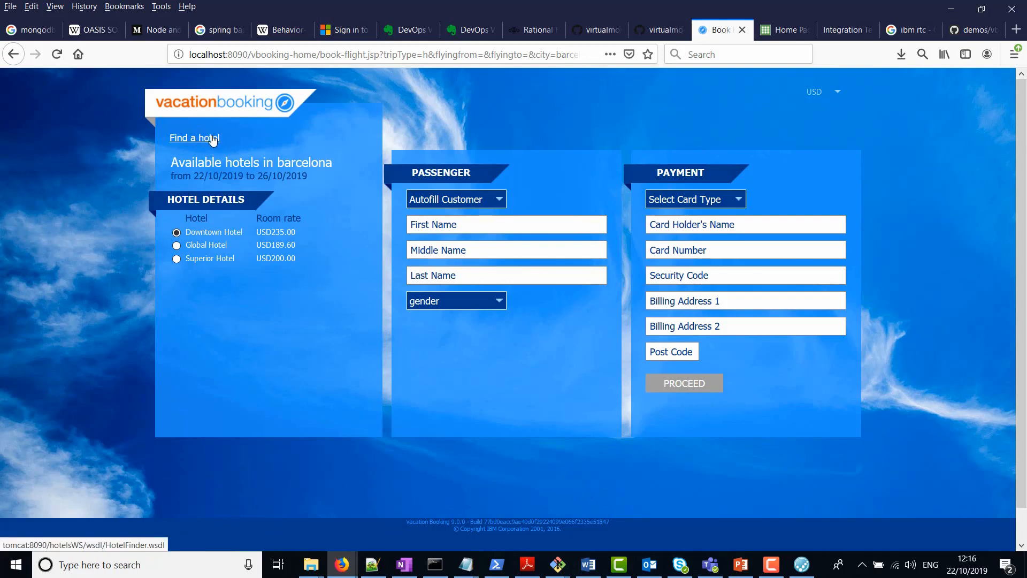
Use the Find a hotel link's context menu, then return to OneTest API's logical view
right_click(194, 138)
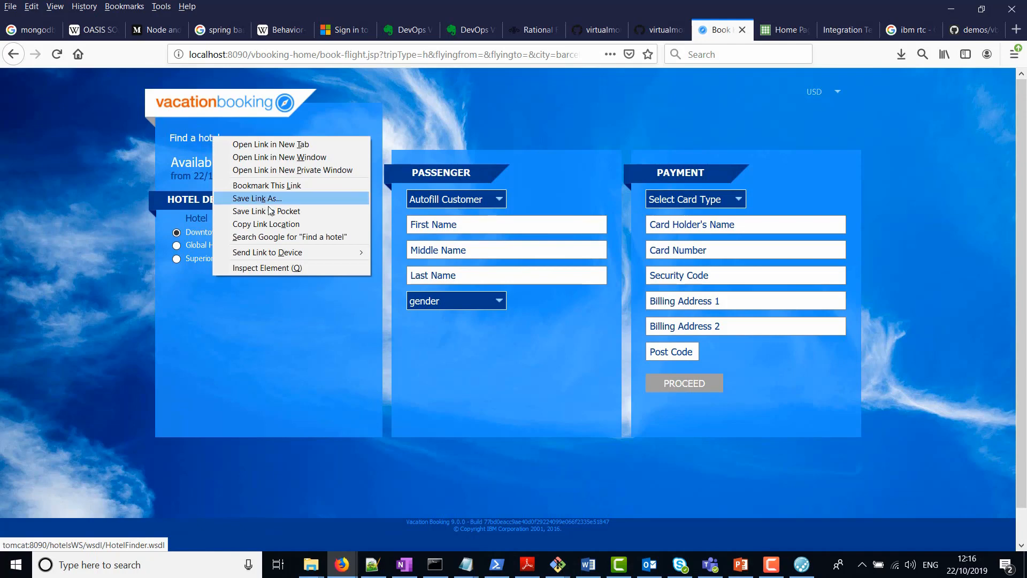
click(716, 477)
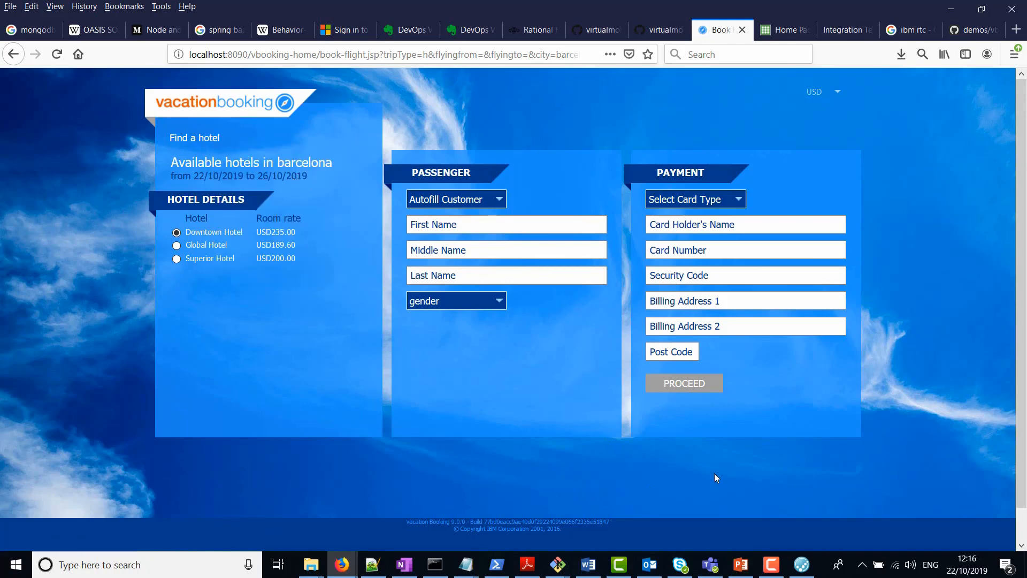
click(801, 564)
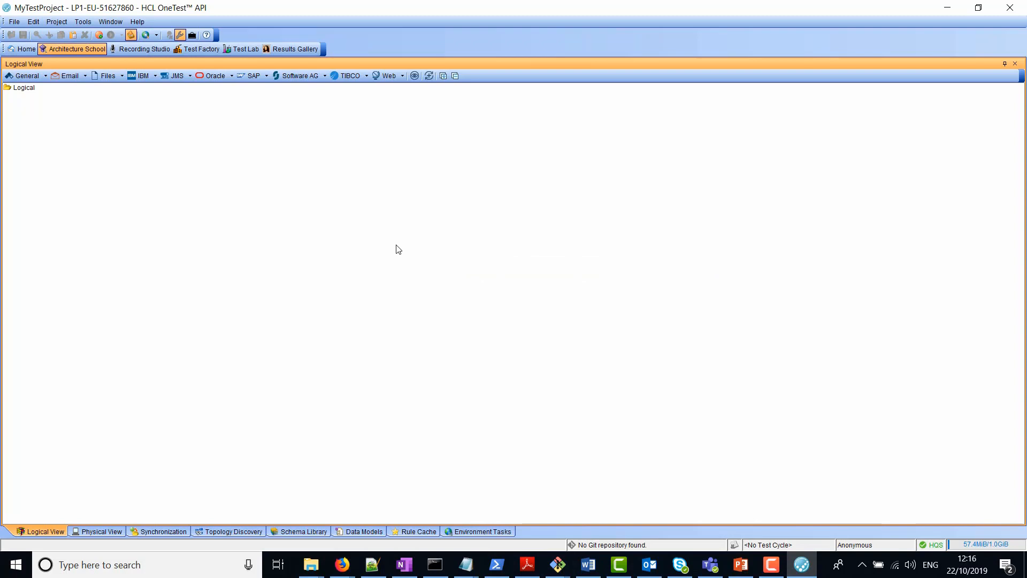
mouse_move(423, 212)
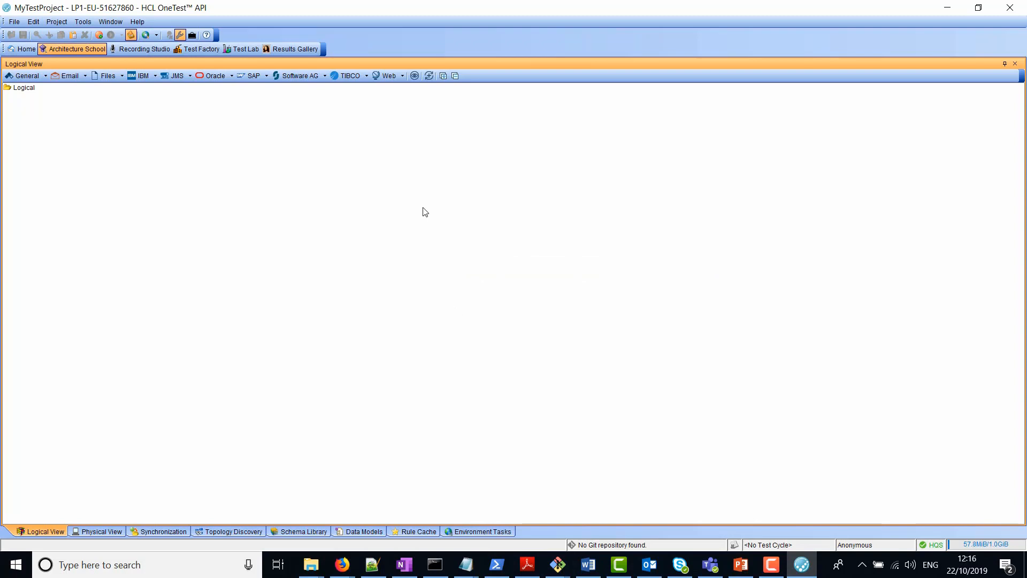
right_click(23, 86)
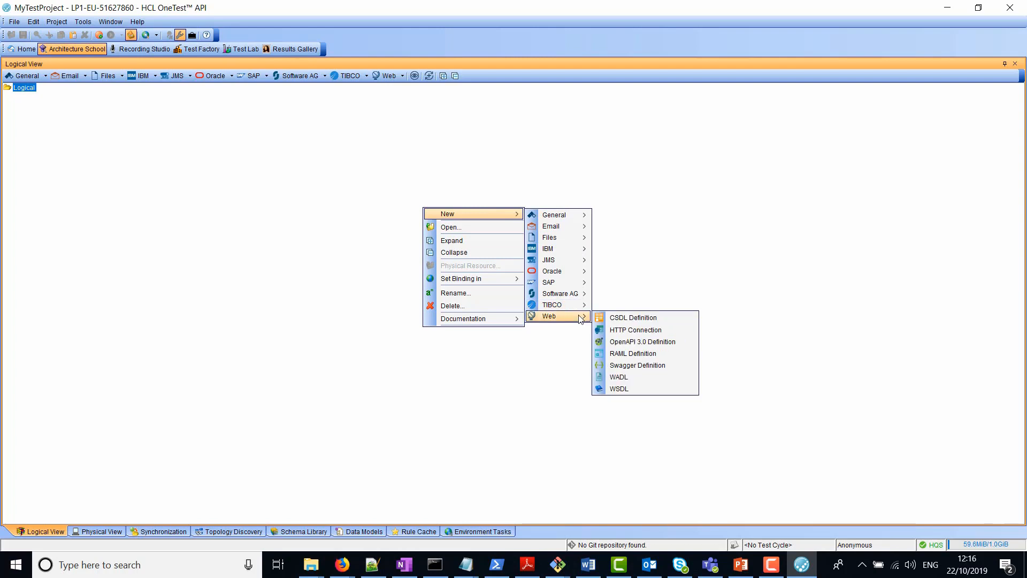
click(619, 388)
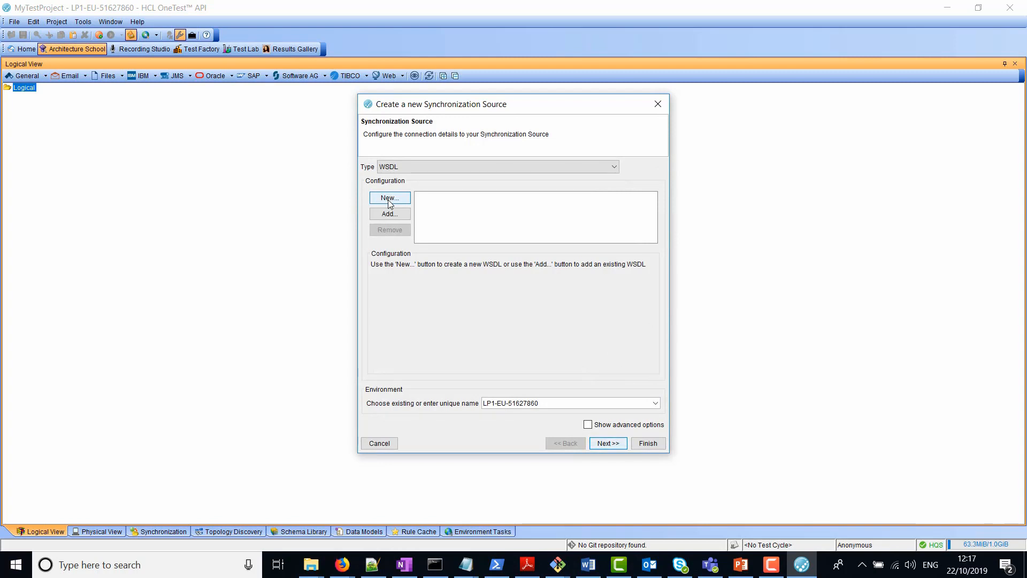
click(390, 198)
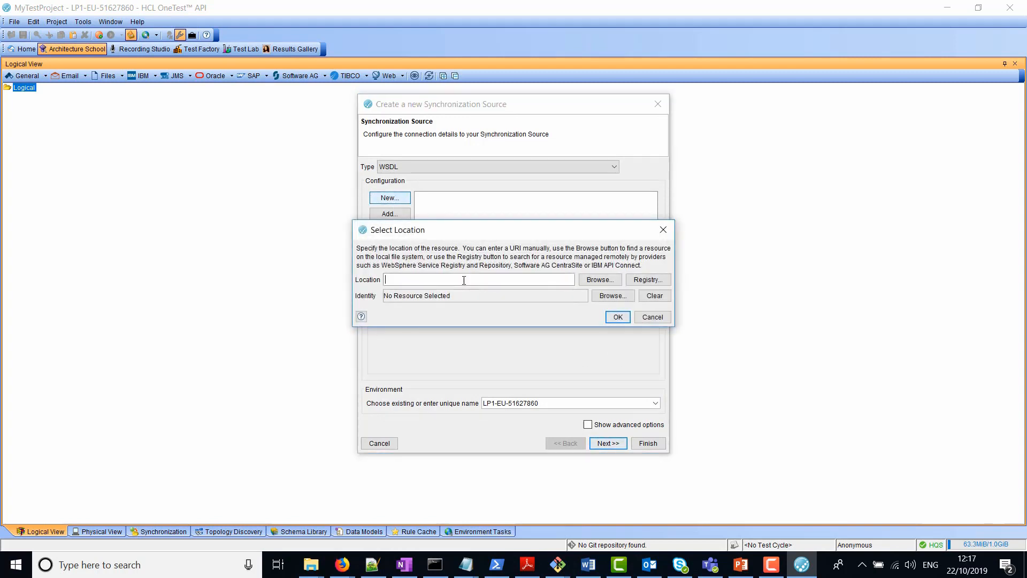
text(http://tomcat:8090/hotelsWS/wsdl/HotelFinder.wsdl)
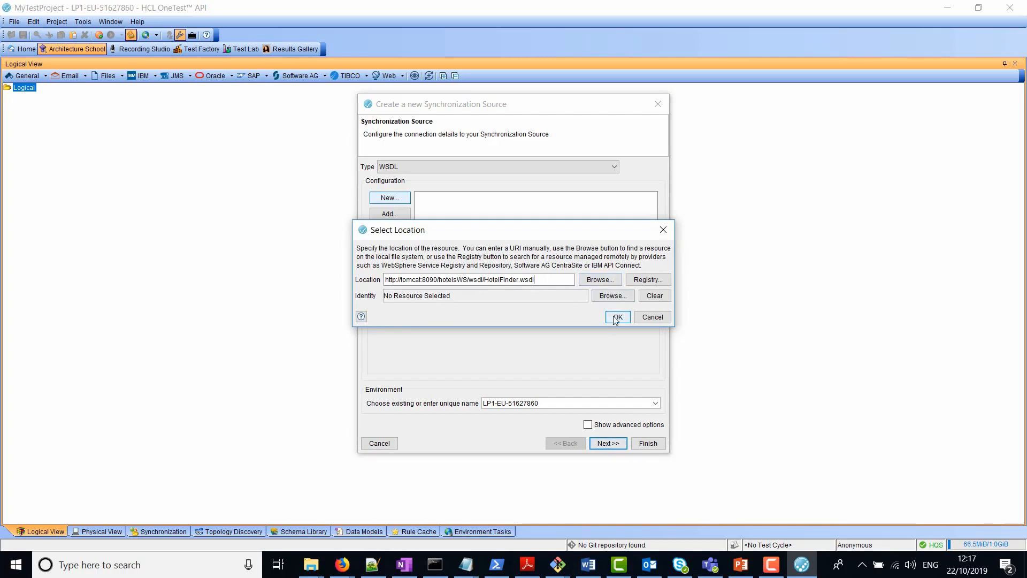
click(616, 317)
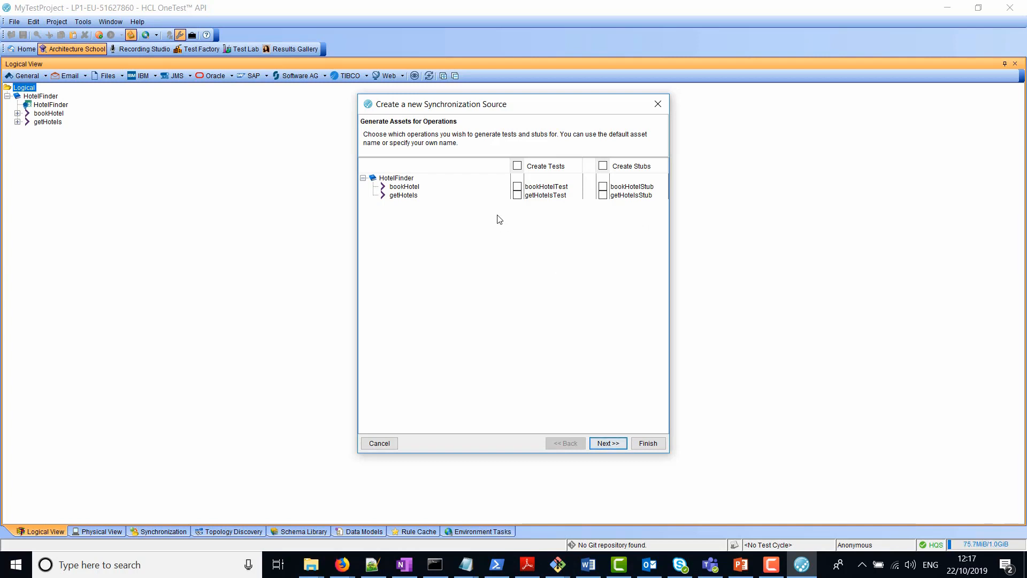
mouse_move(518, 202)
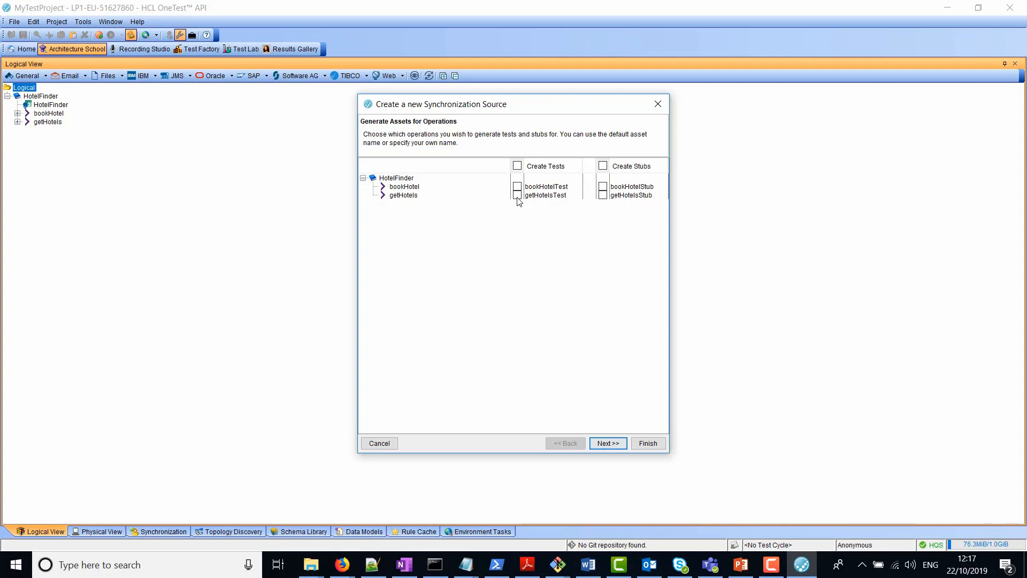
Tick Create Tests for getHotels, review the reply message and finish, creating getHotelsTest
click(403, 195)
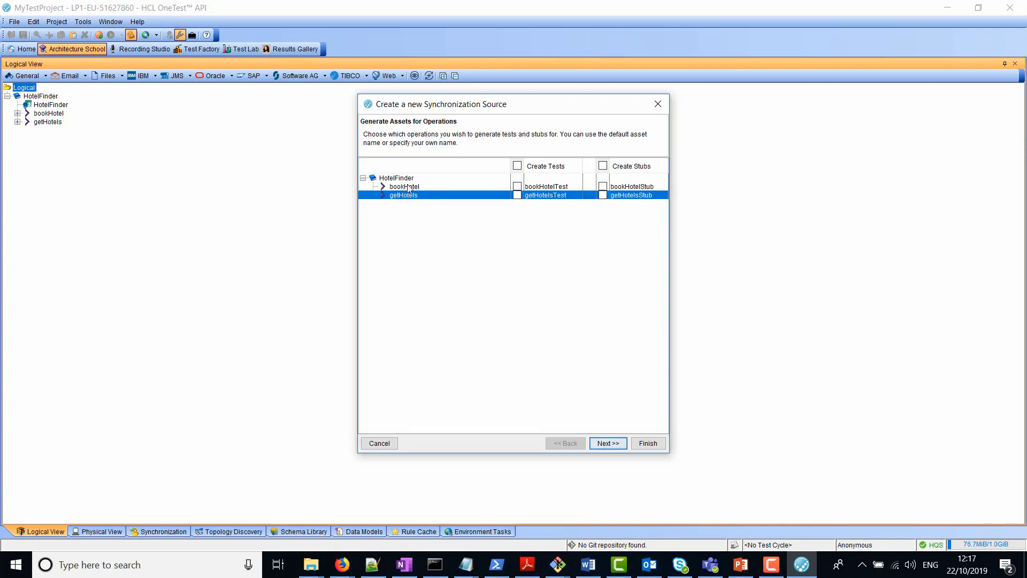
mouse_move(487, 214)
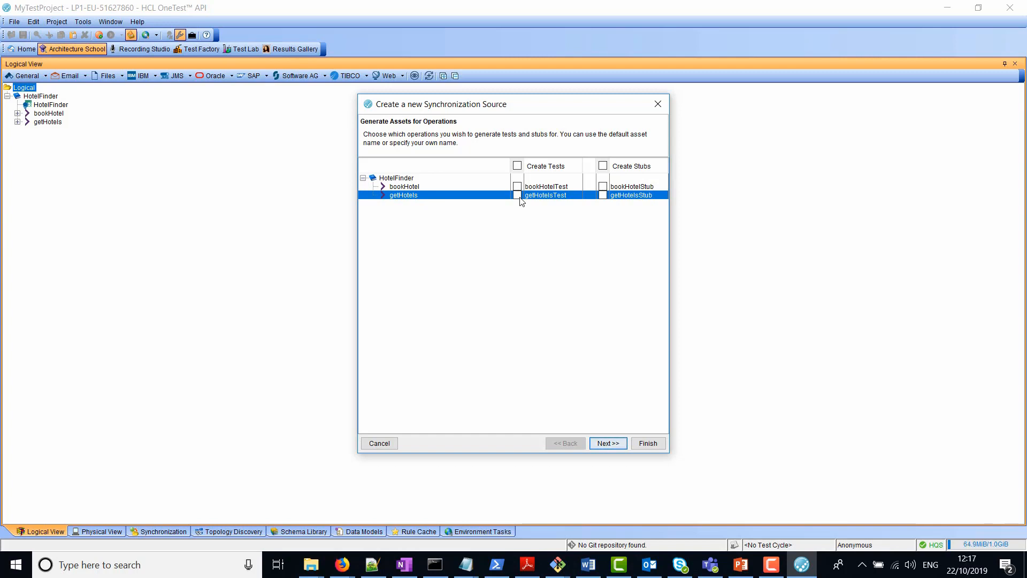
click(518, 194)
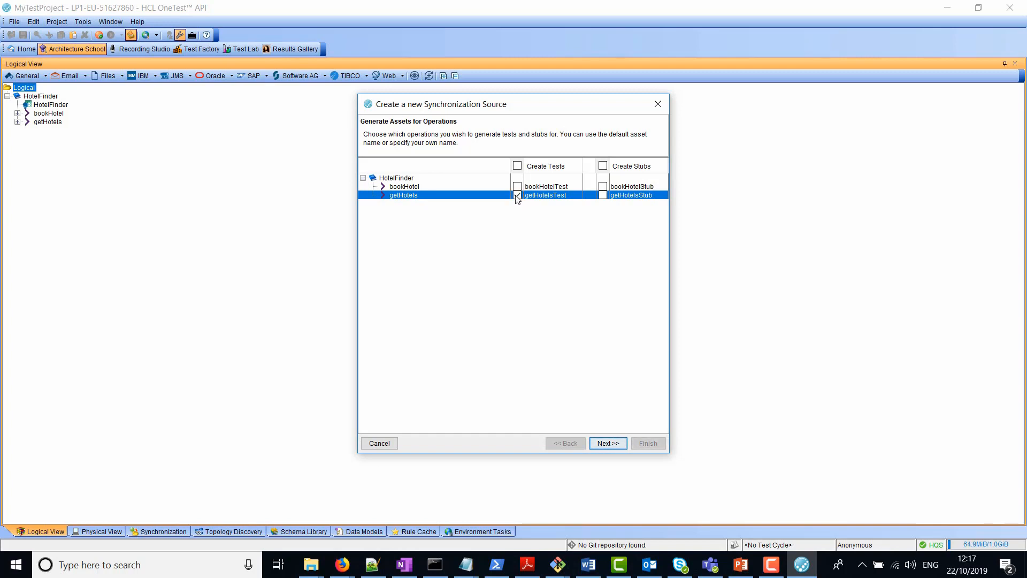
click(517, 195)
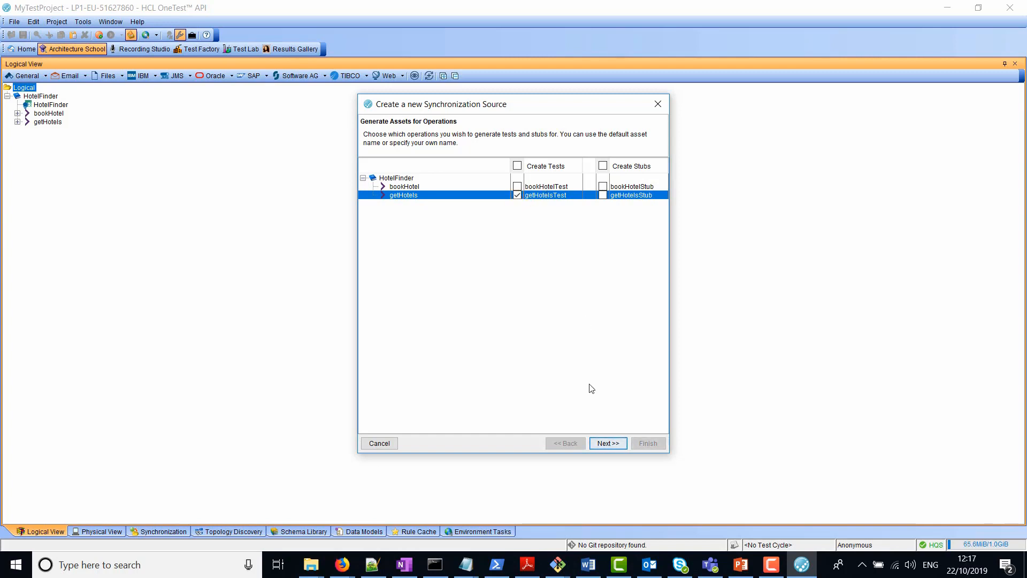
click(606, 443)
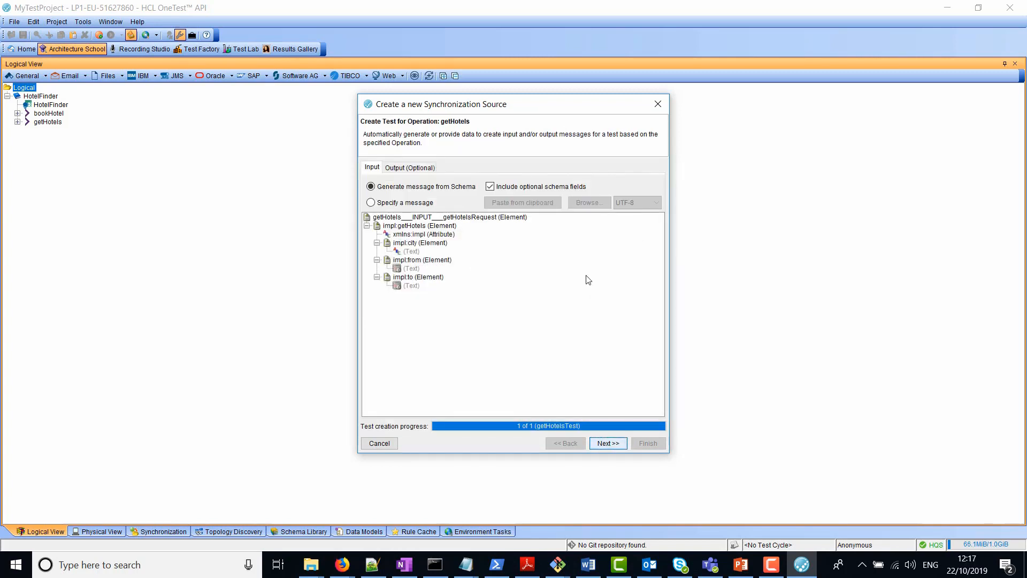
click(424, 235)
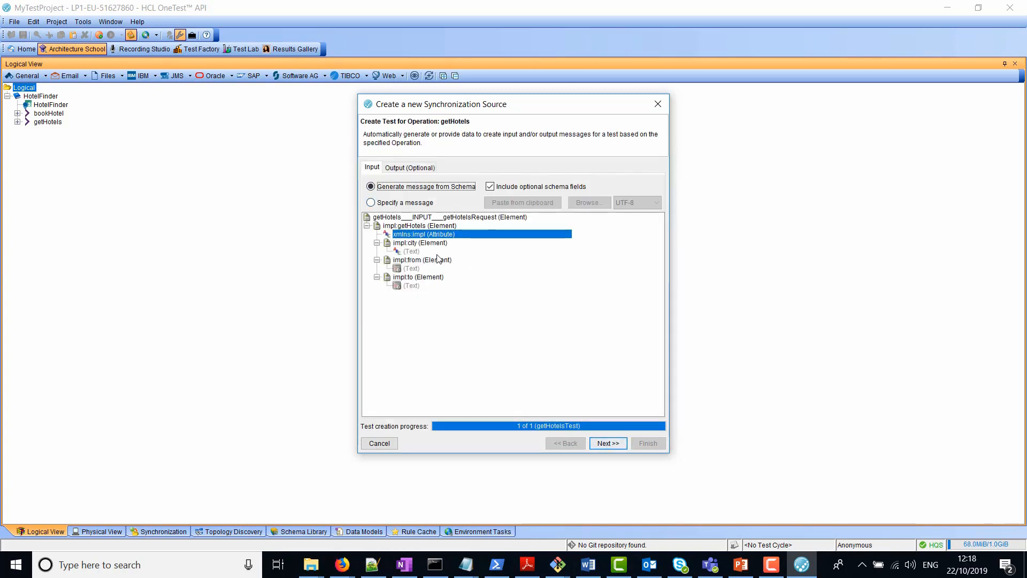
click(409, 167)
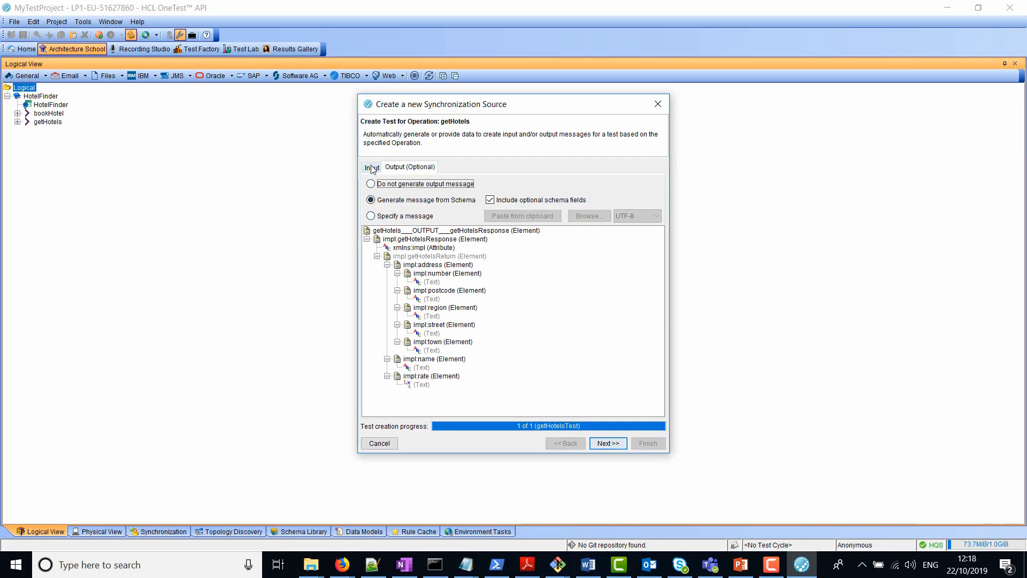
click(608, 443)
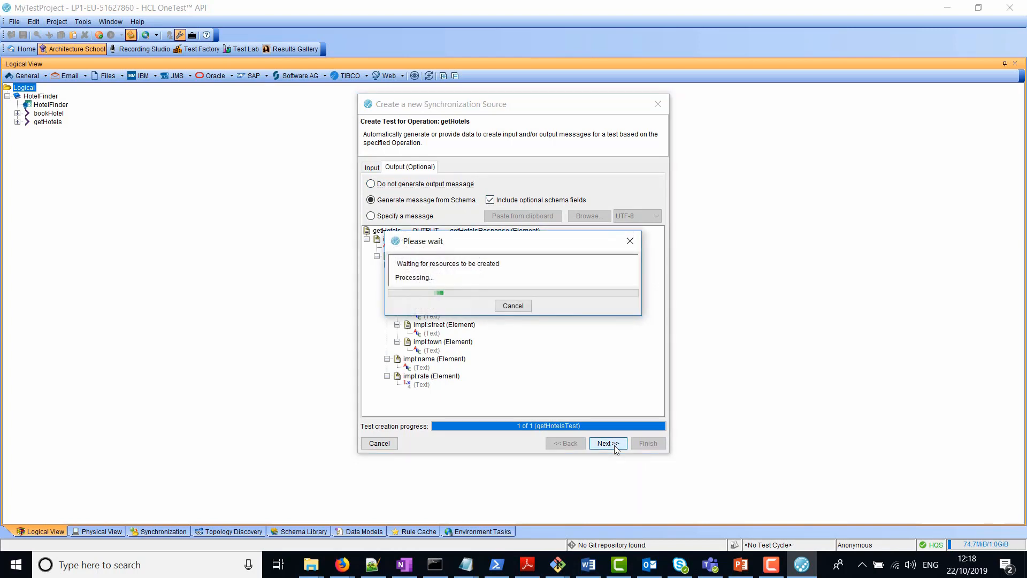
mouse_move(620, 358)
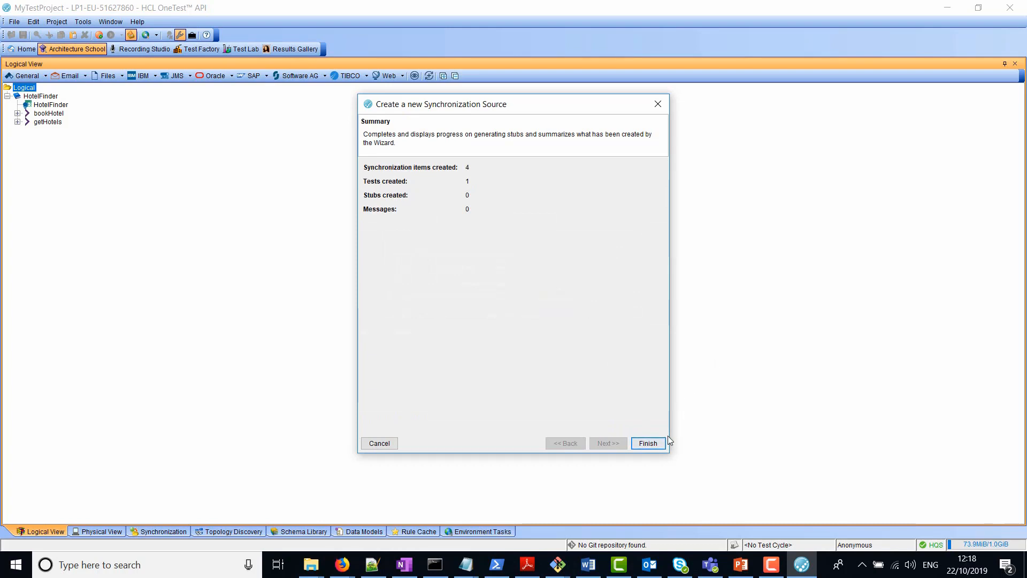
click(647, 443)
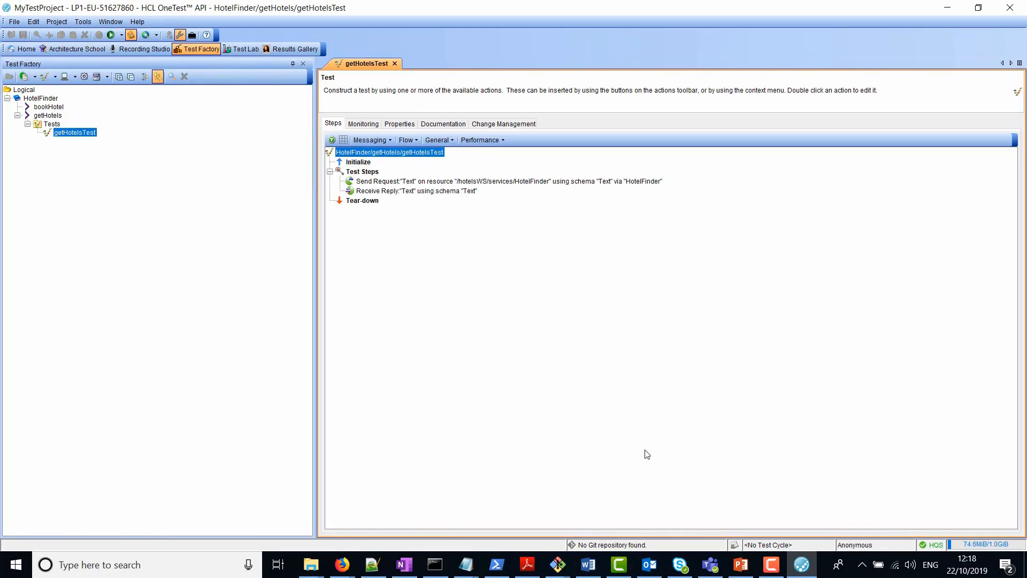
mouse_move(136, 62)
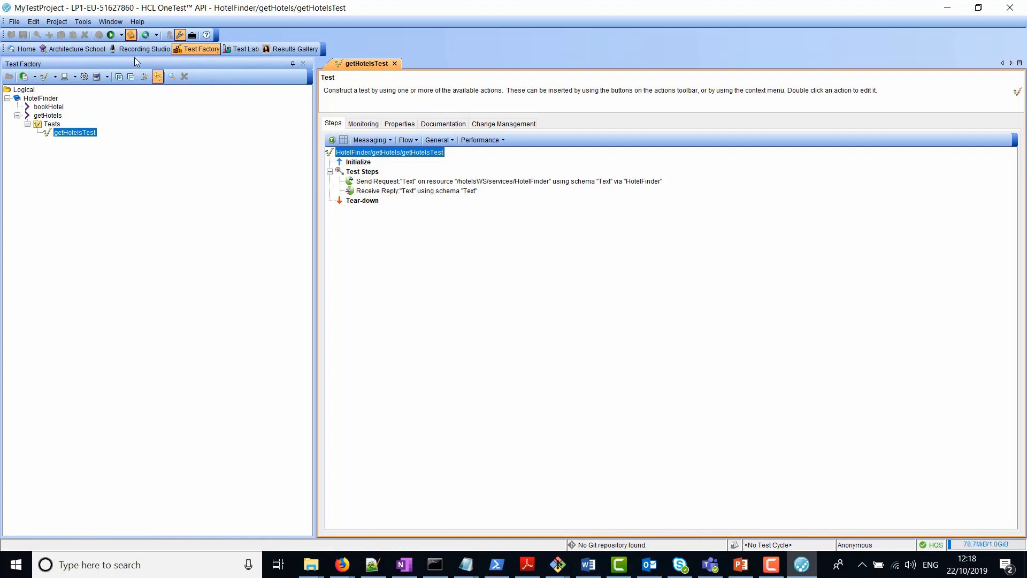
mouse_move(107, 146)
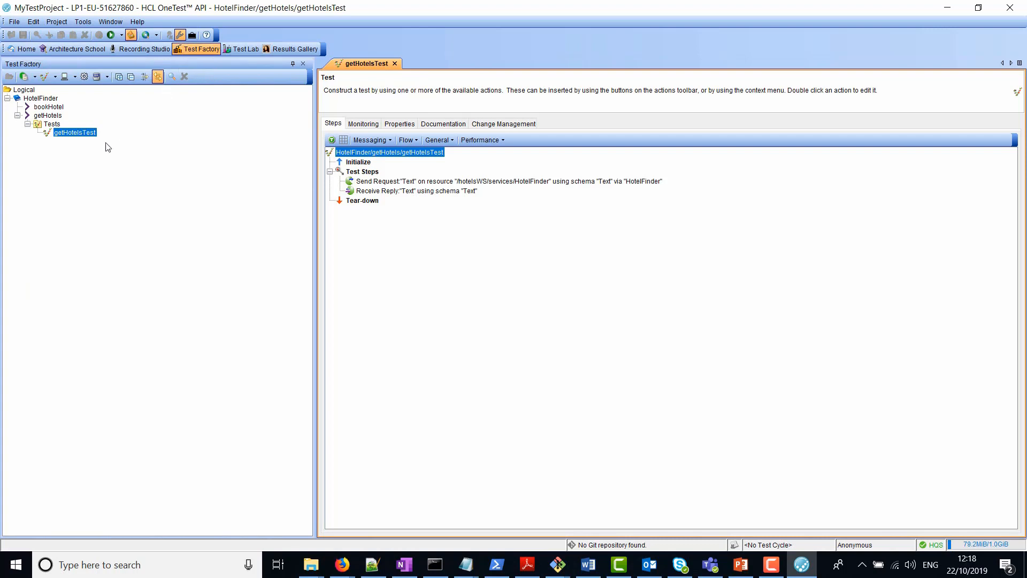
mouse_move(210, 197)
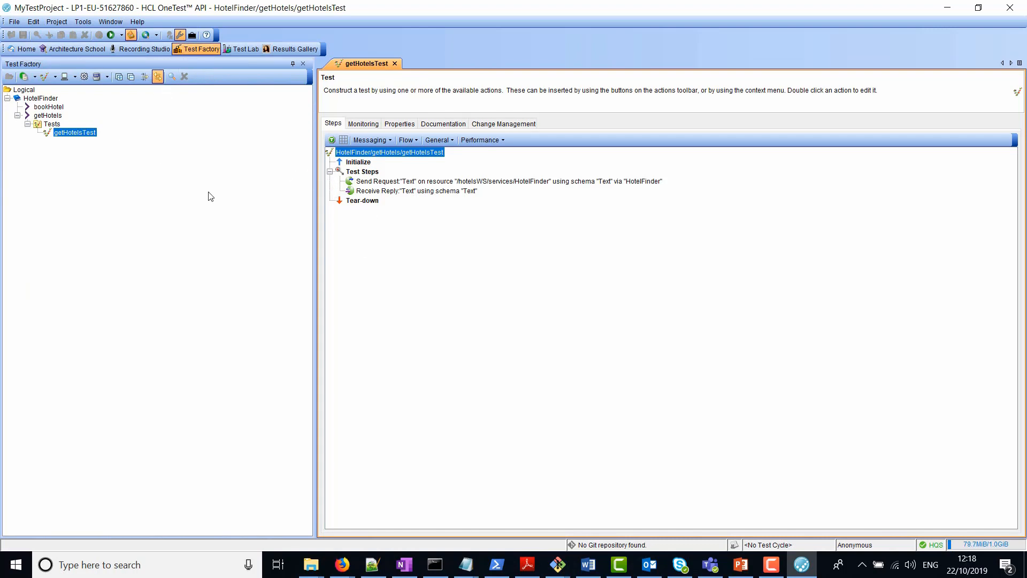
mouse_move(68, 140)
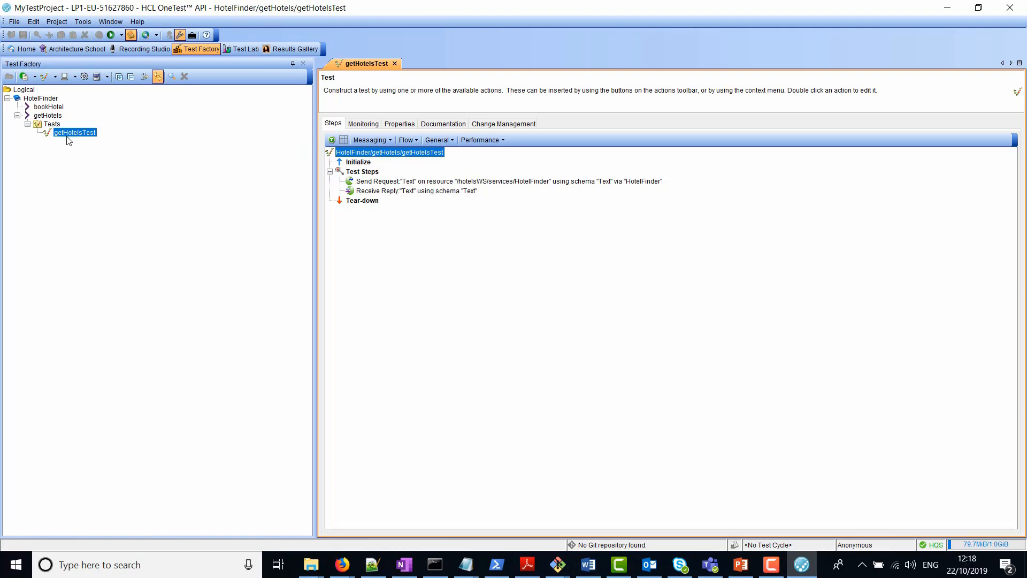
mouse_move(431, 195)
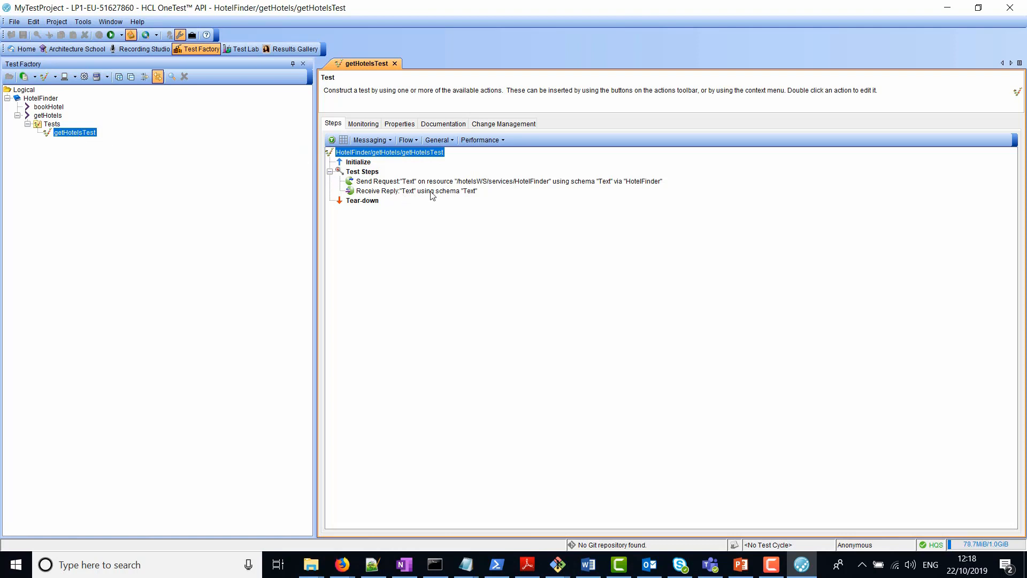
mouse_move(438, 199)
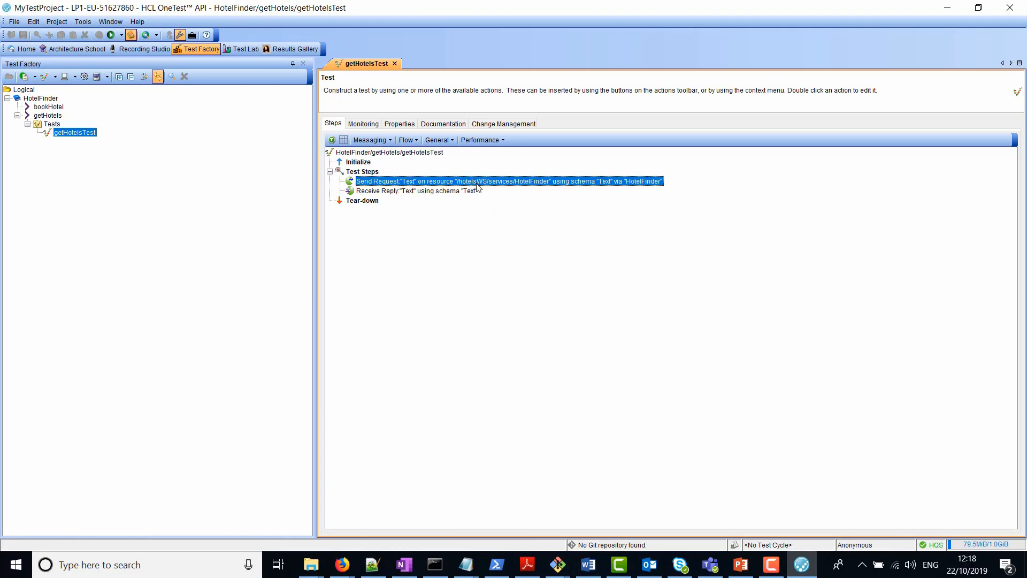
click(418, 191)
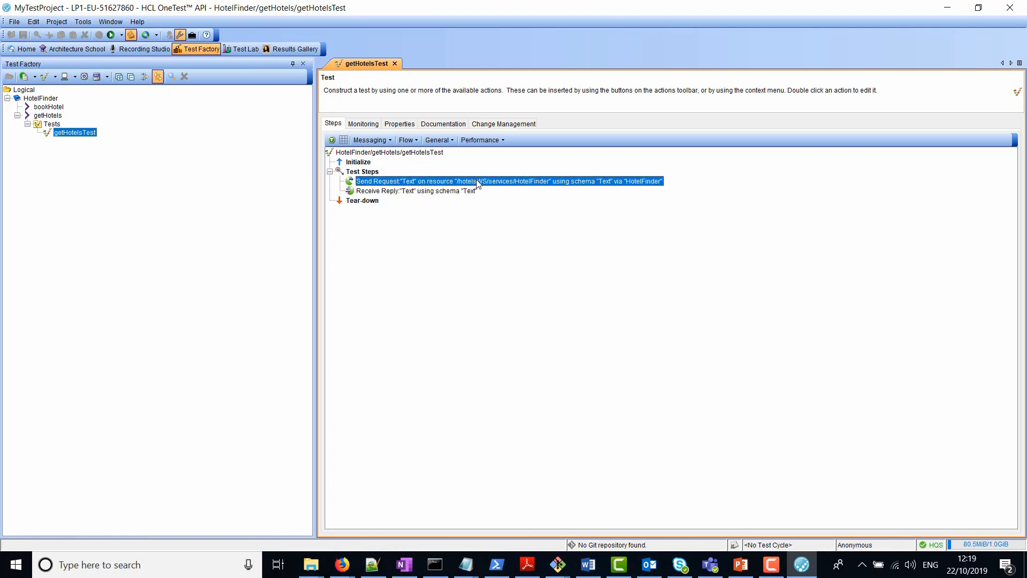
Edit the Send Request step and select the city value barcelona
double_click(507, 181)
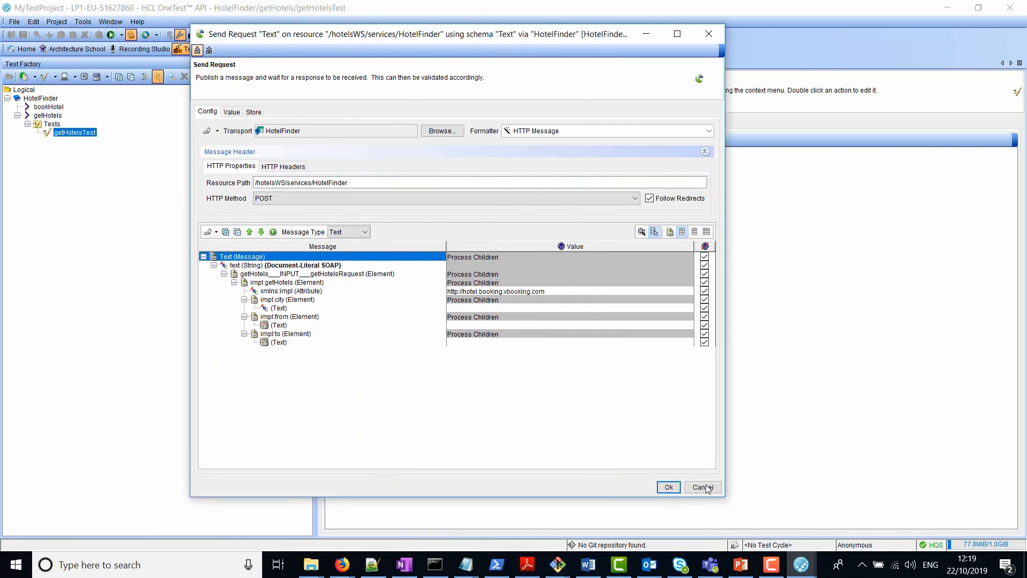
mouse_move(351, 308)
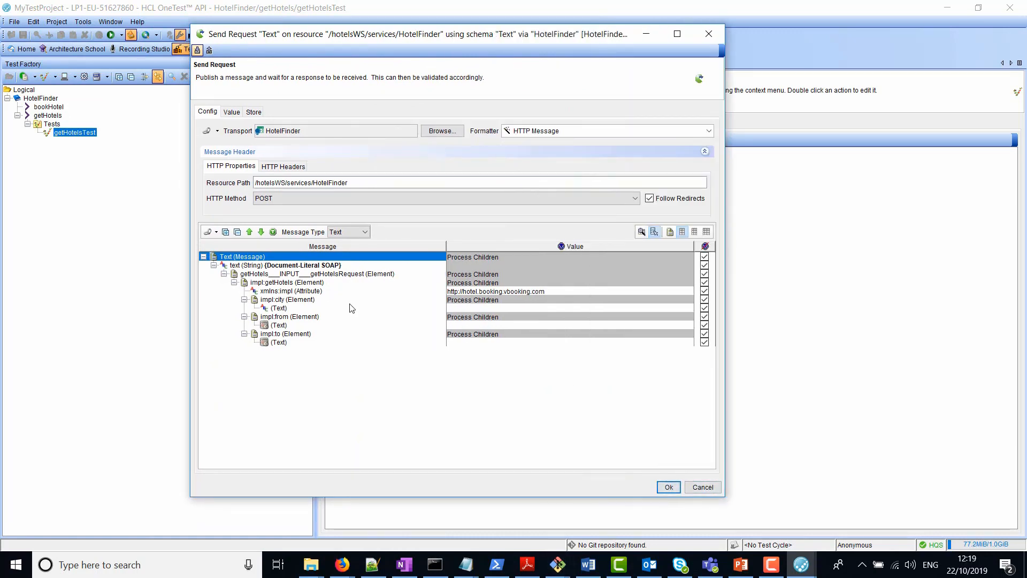
mouse_move(459, 315)
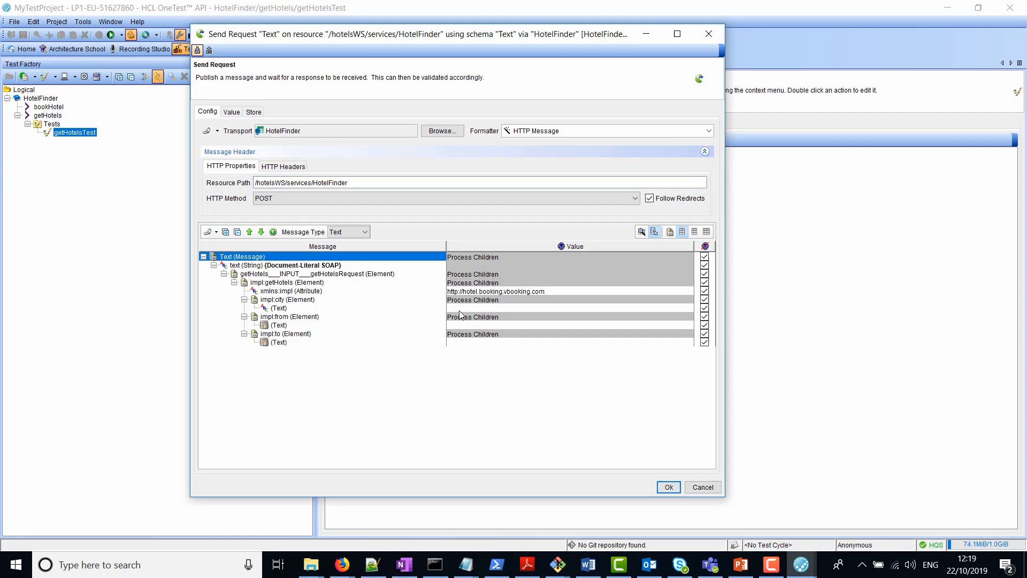
mouse_move(341, 564)
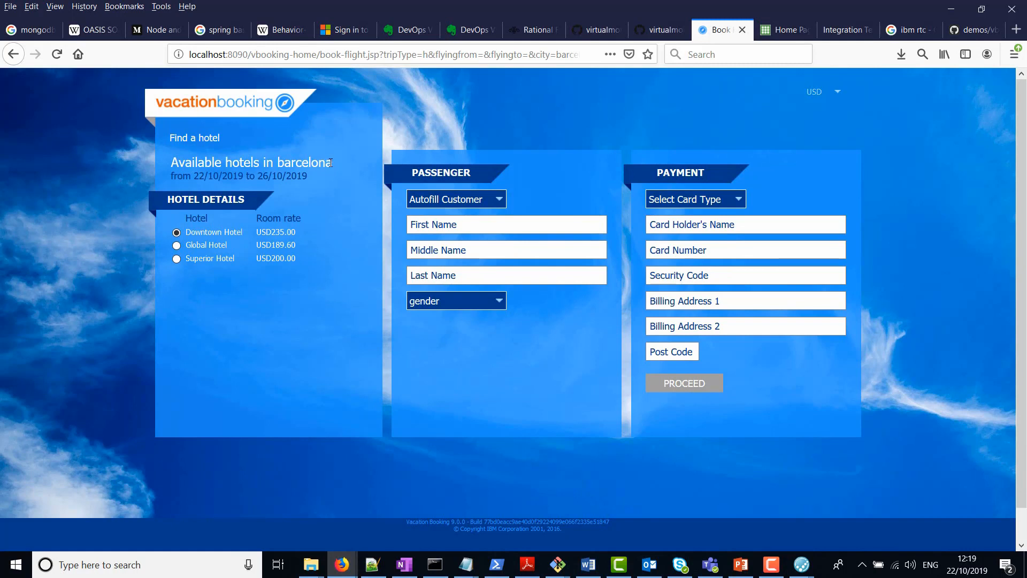
double_click(304, 162)
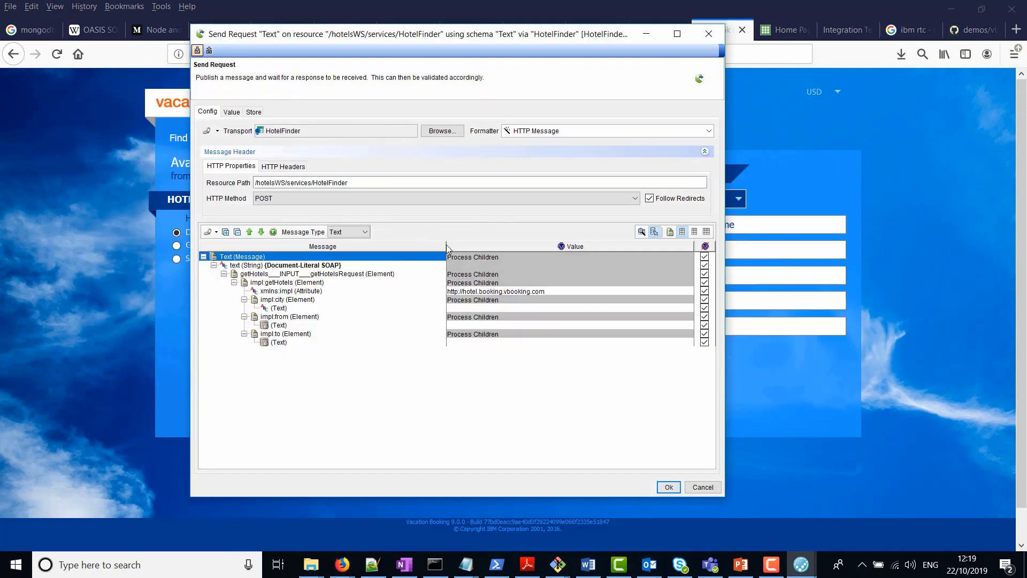
mouse_move(468, 315)
text(barcelona)
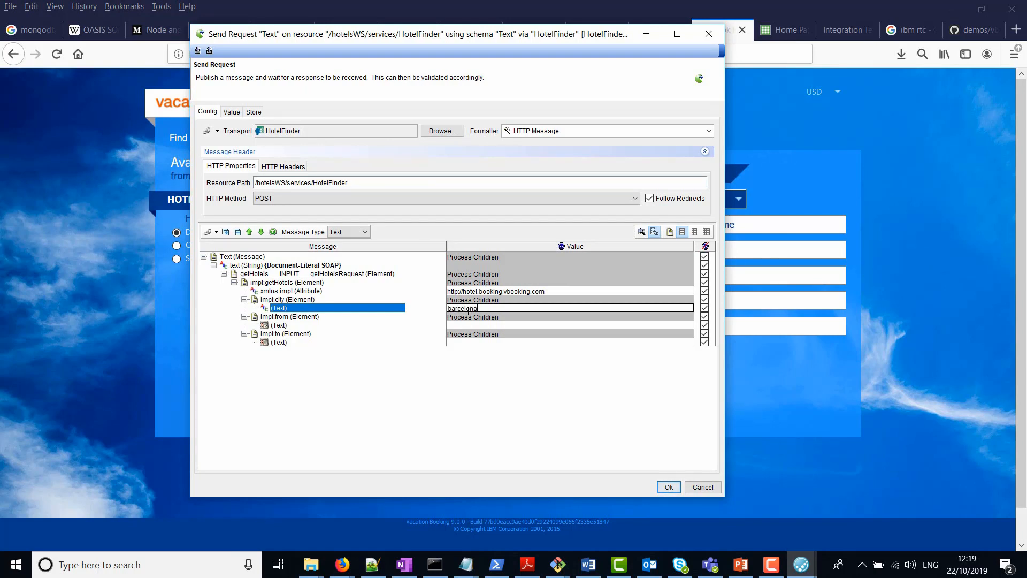
Set from 2019-10-22T00:00:00.000Z and to 2019-10-26T00:00:00.000Z, checking the notes, and confirm
click(279, 325)
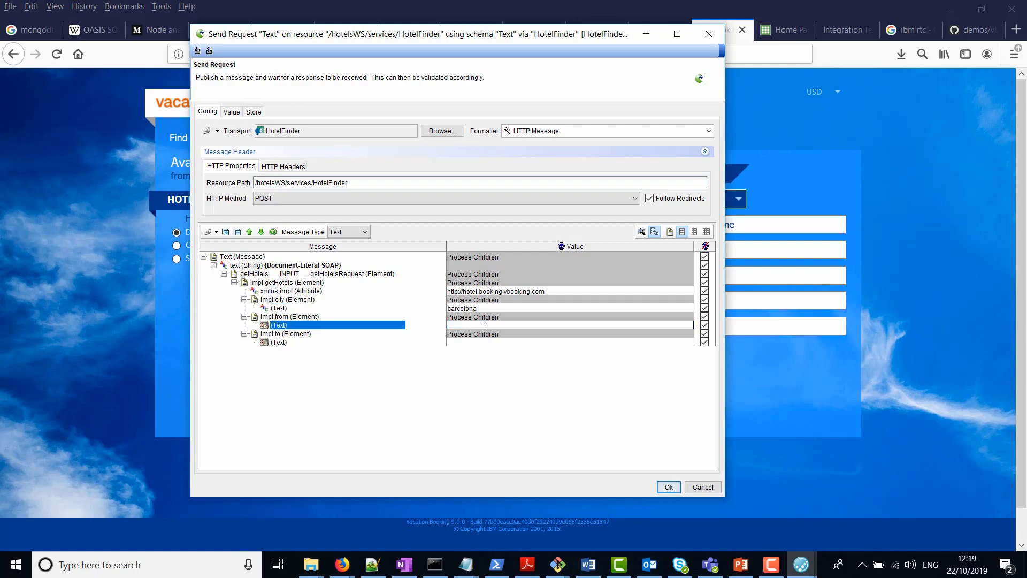
mouse_move(466, 564)
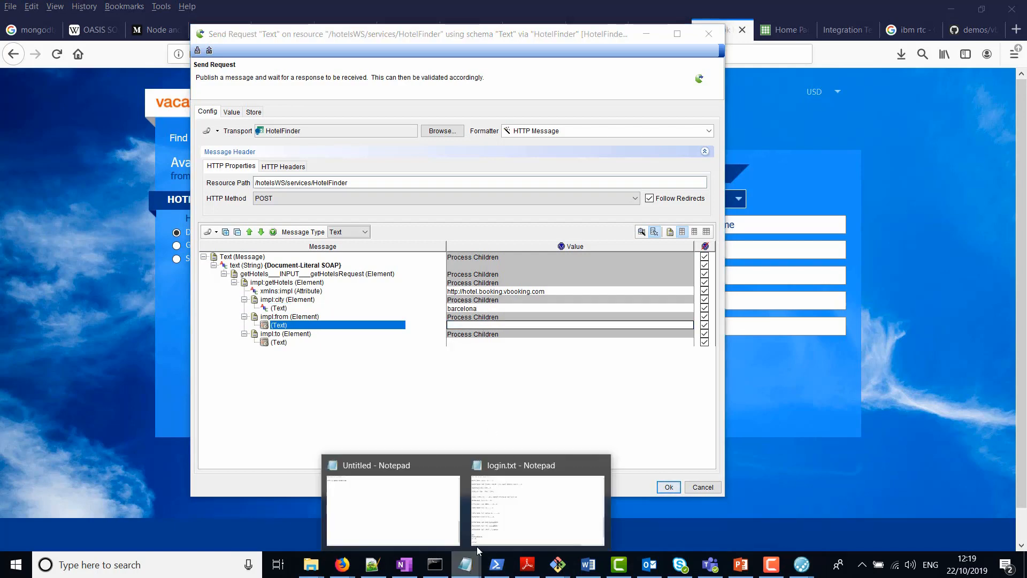
click(392, 509)
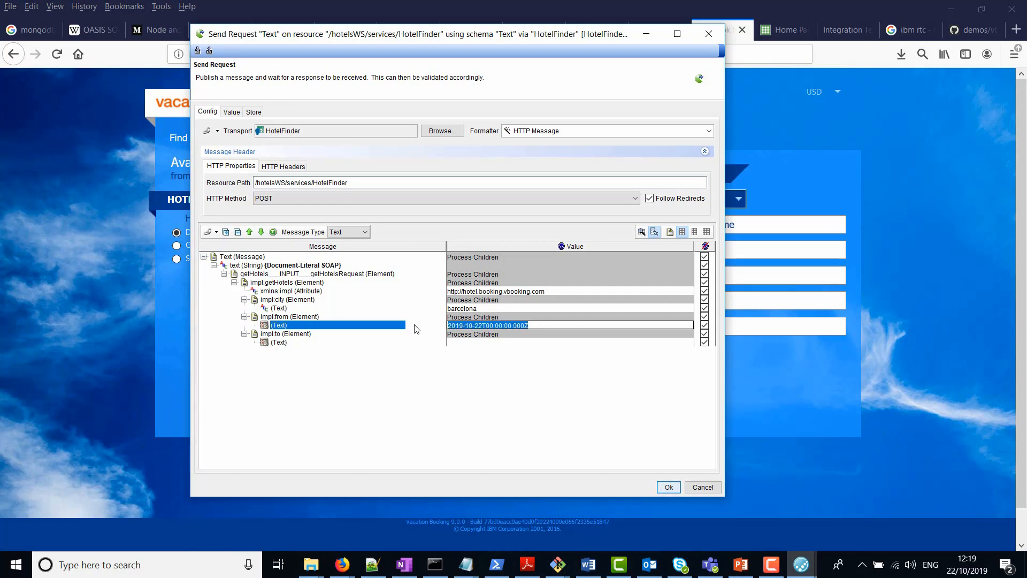
click(278, 343)
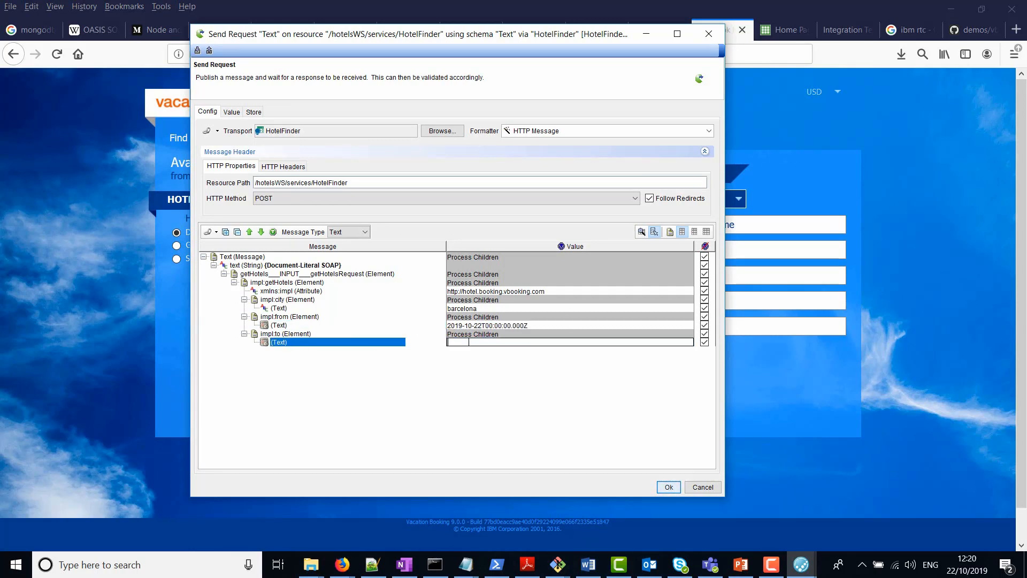
text(2019-10-22T00:00:00.000Z)
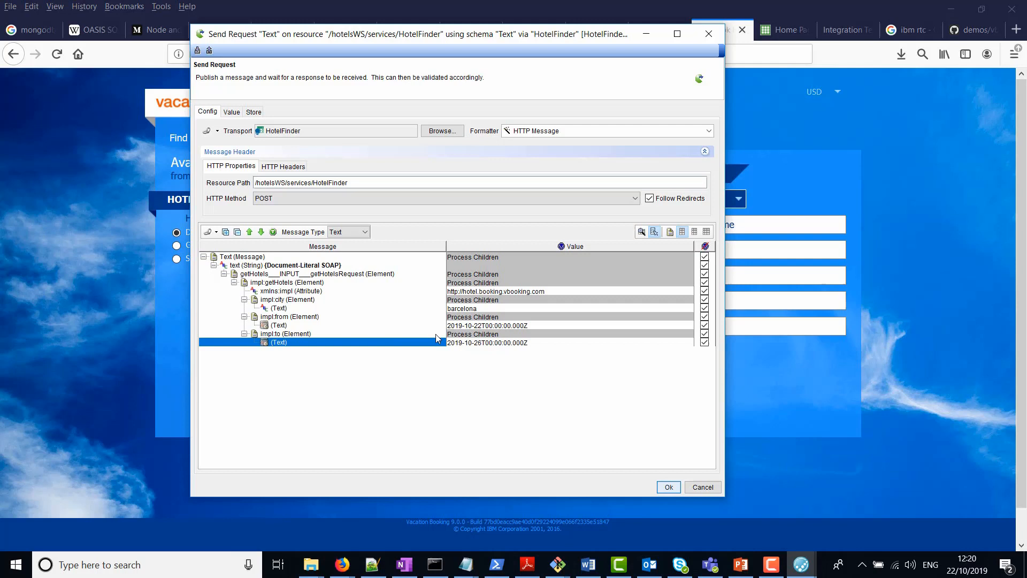
mouse_move(476, 333)
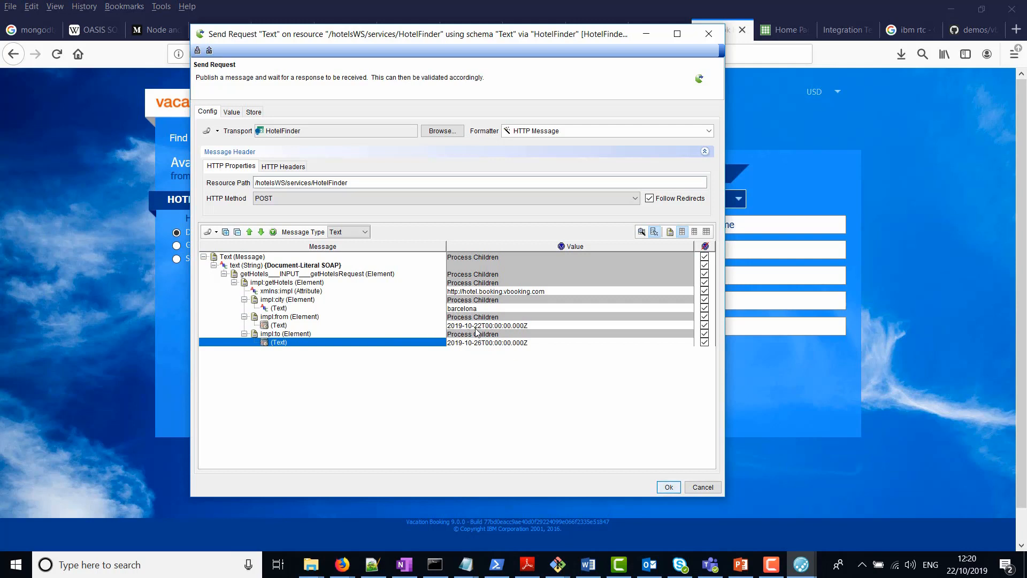
mouse_move(552, 327)
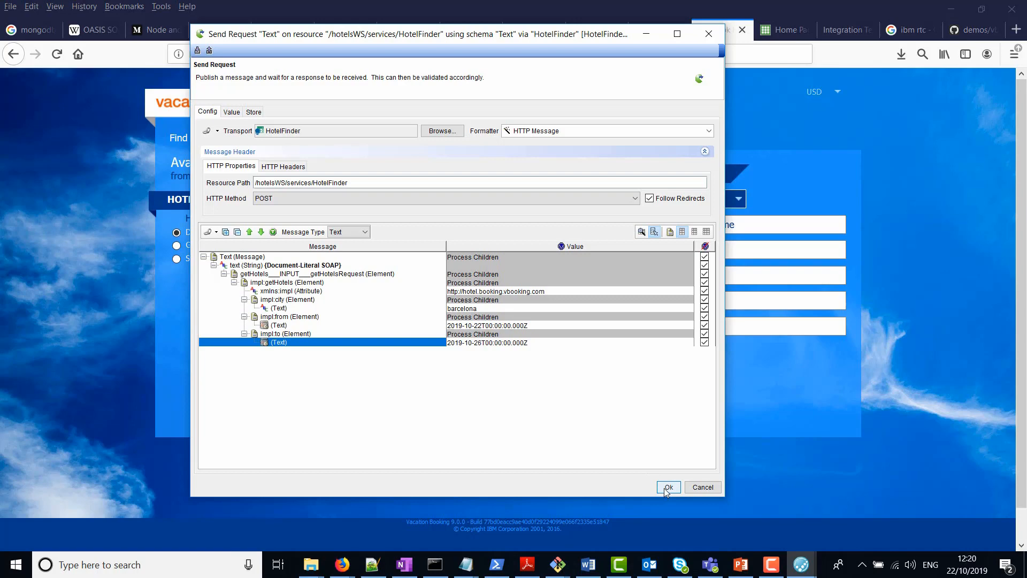
click(668, 487)
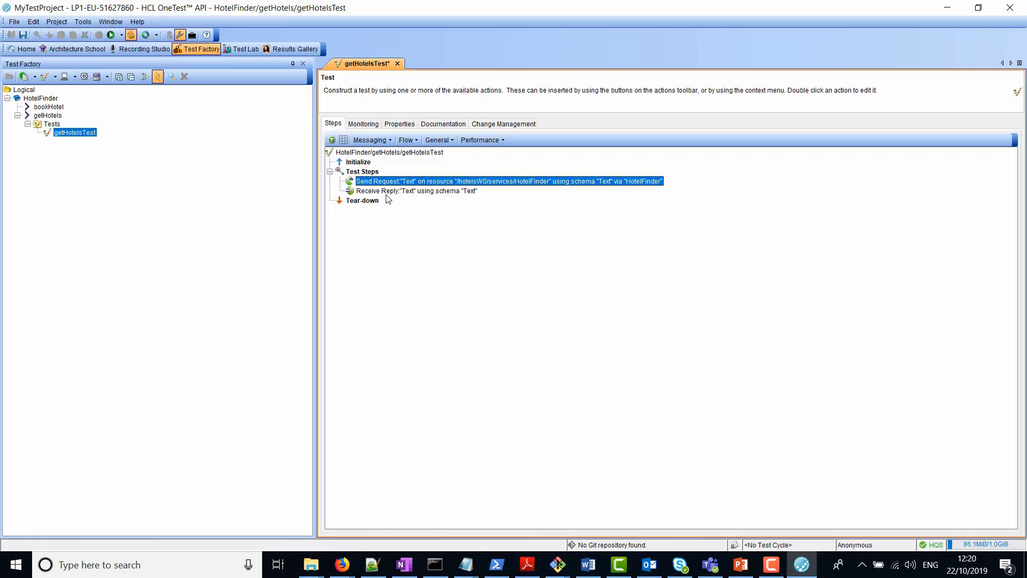
click(416, 191)
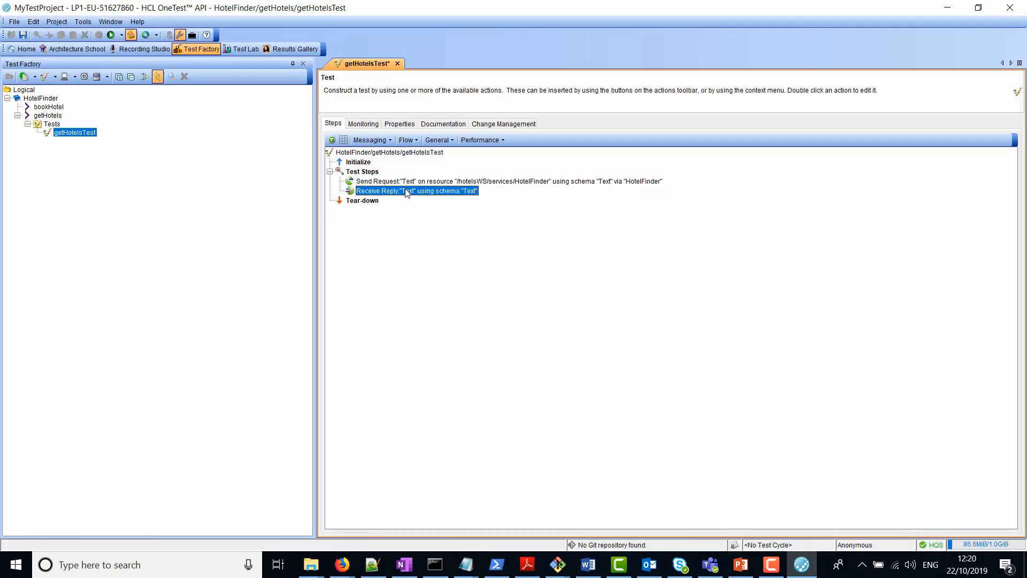
double_click(416, 190)
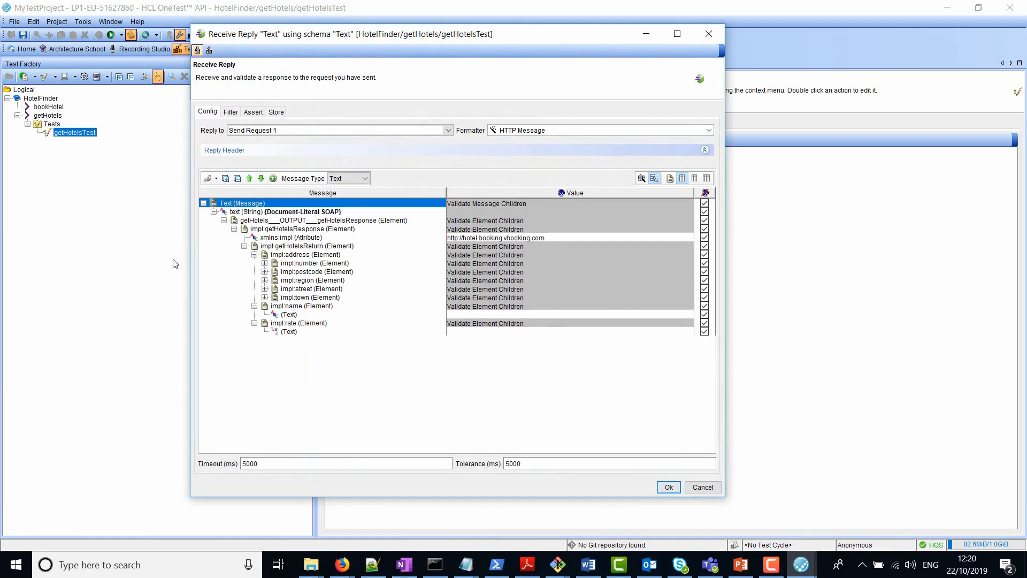
click(265, 263)
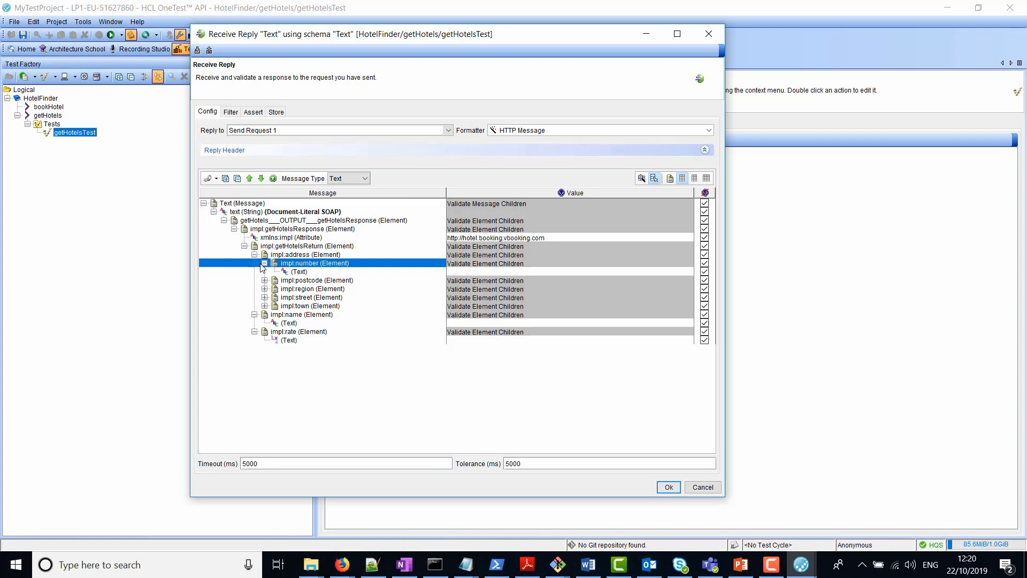
mouse_move(268, 287)
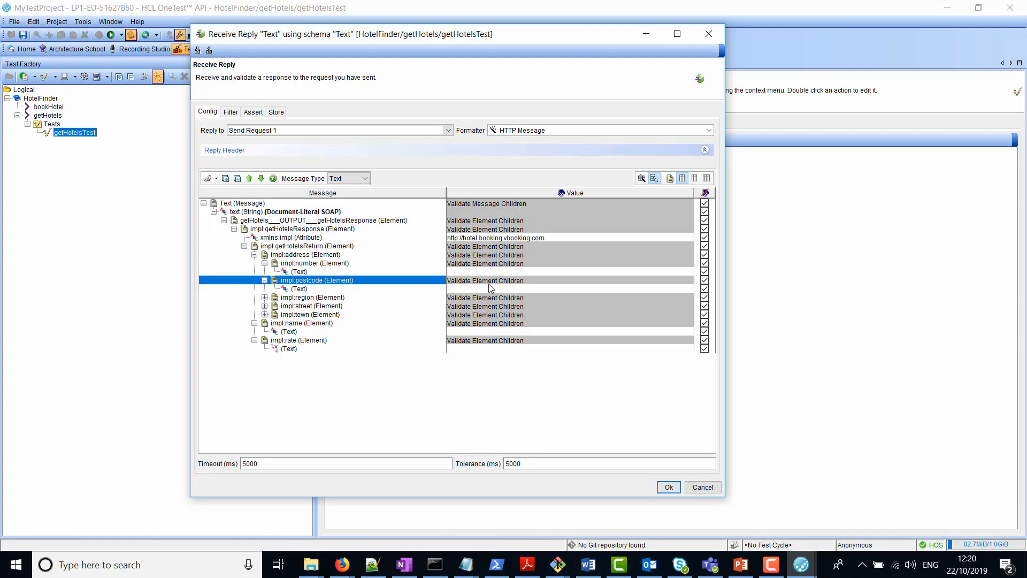
mouse_move(710, 500)
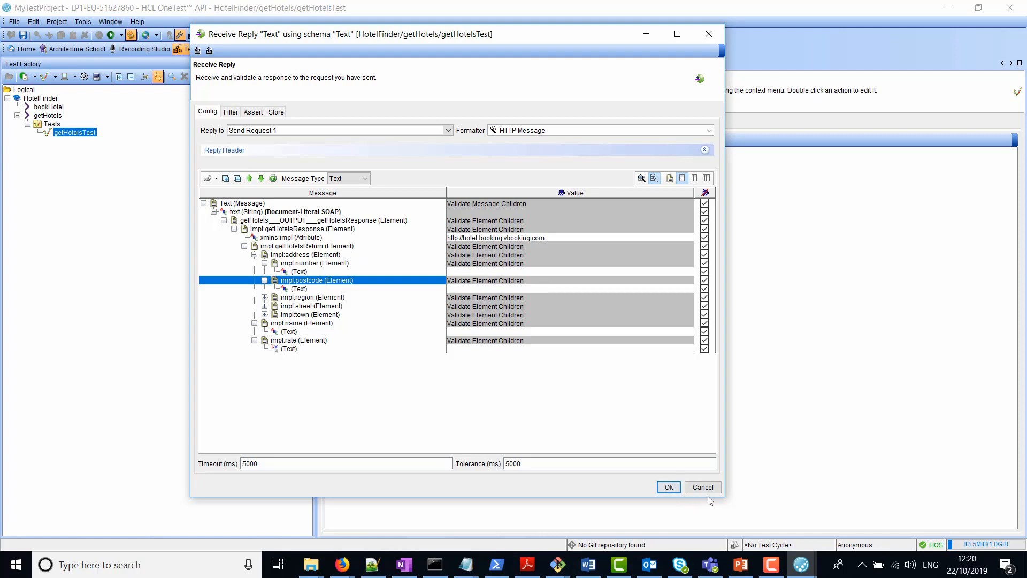
click(668, 487)
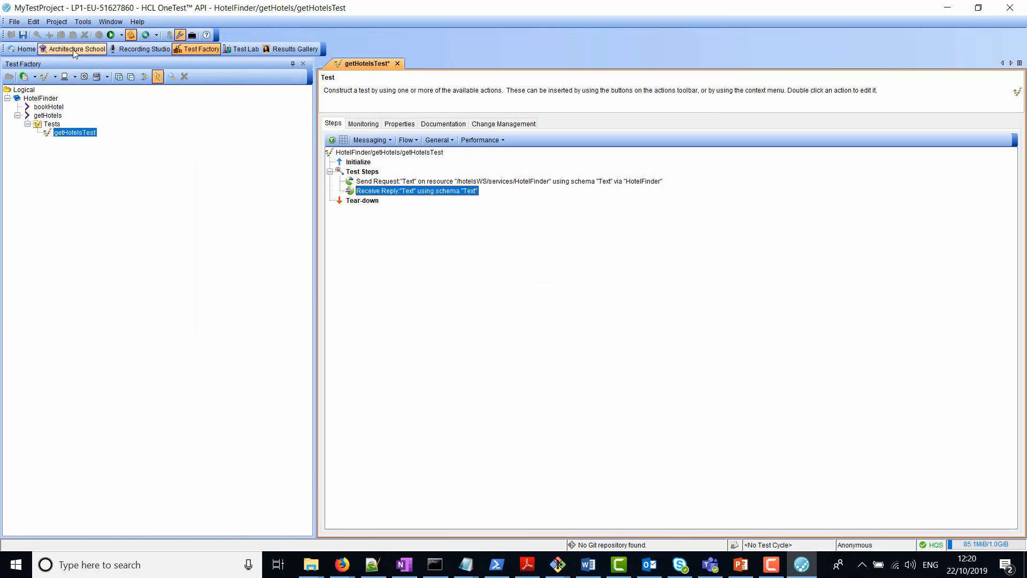
click(76, 48)
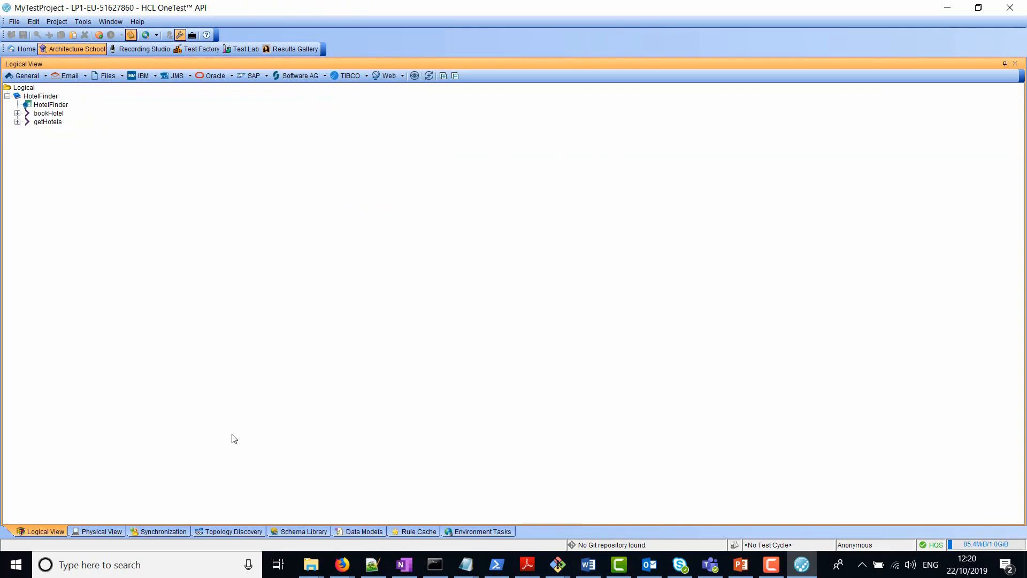
mouse_move(256, 421)
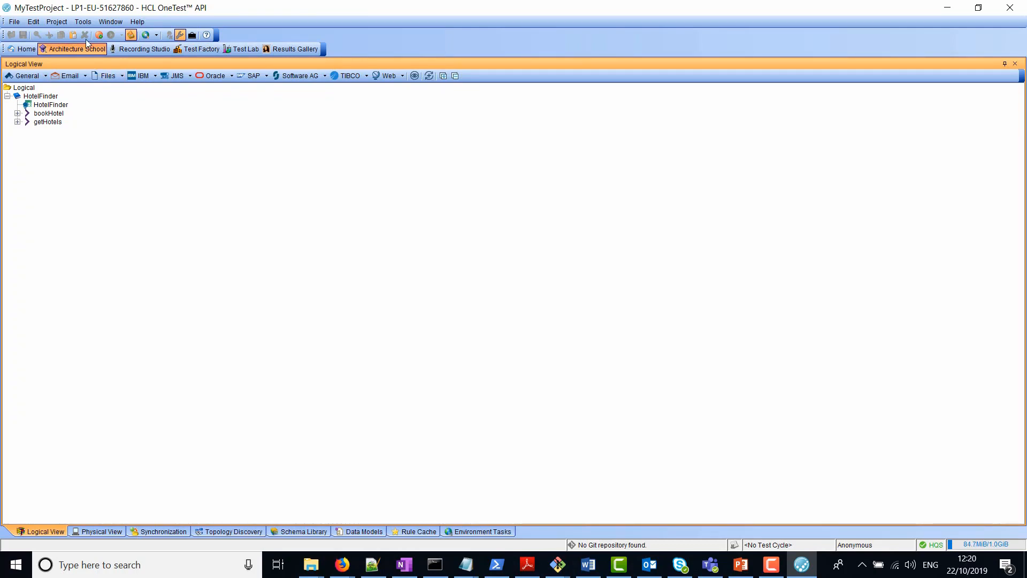
mouse_move(351, 362)
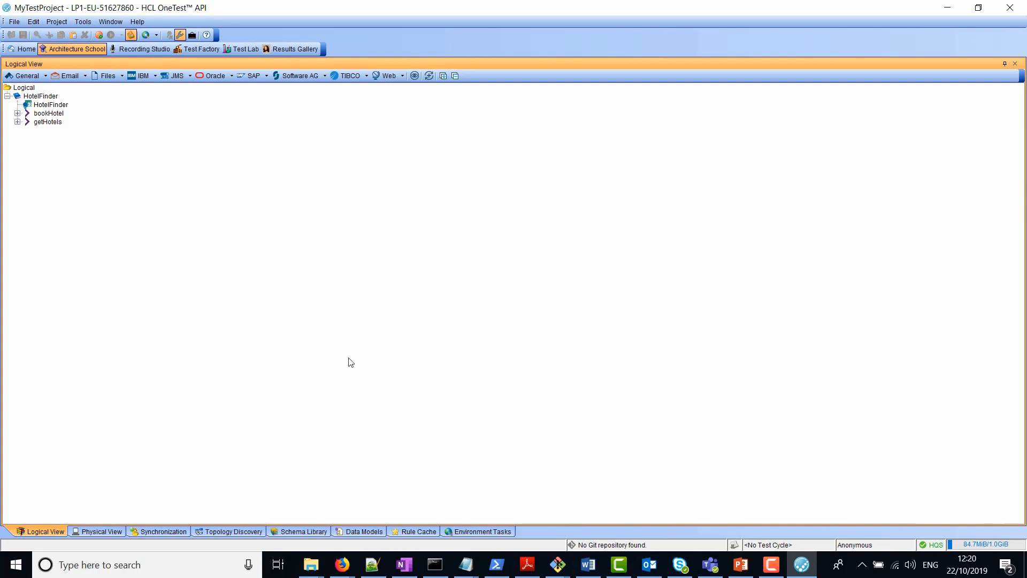
click(302, 532)
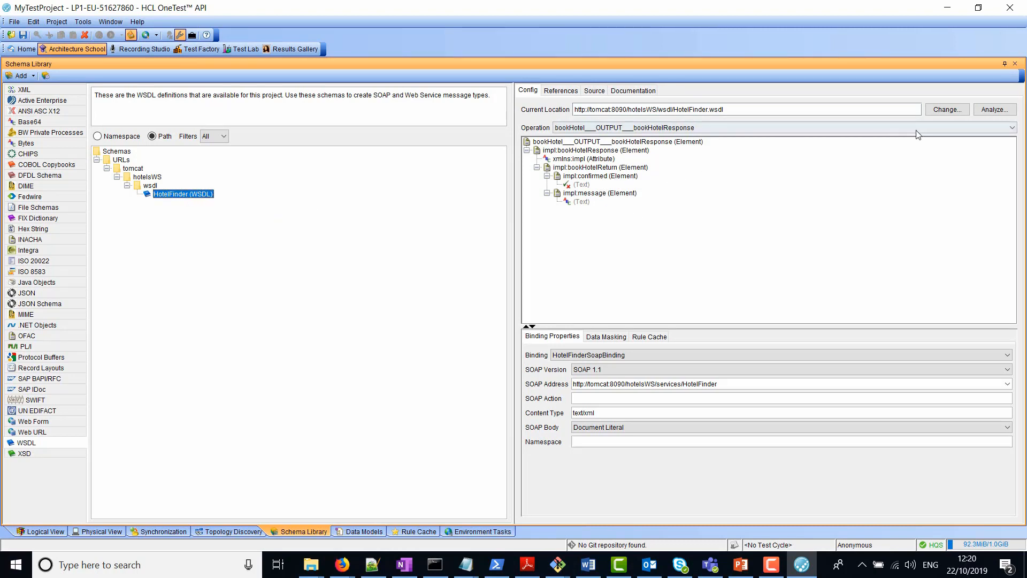
click(1011, 127)
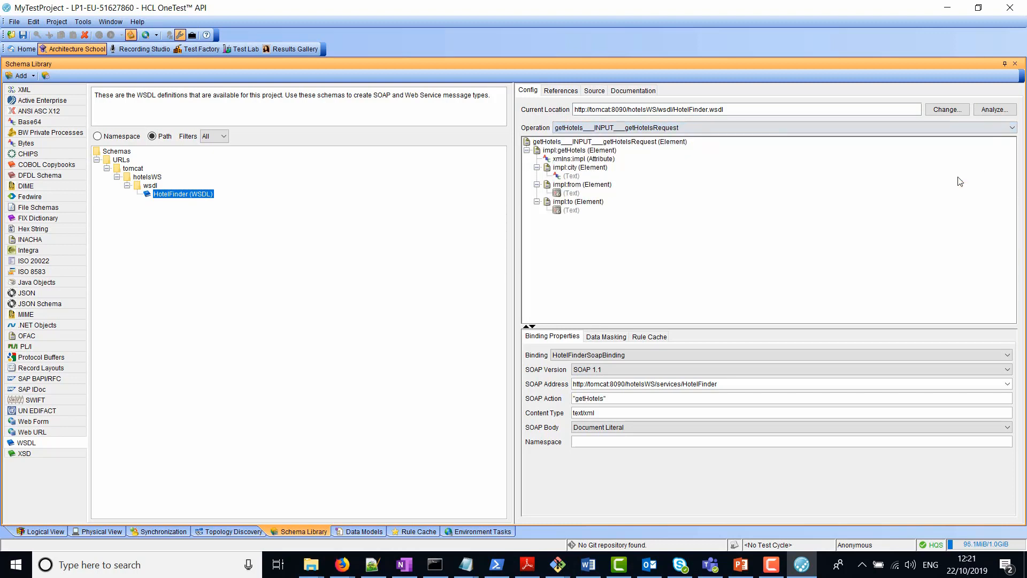
mouse_move(426, 222)
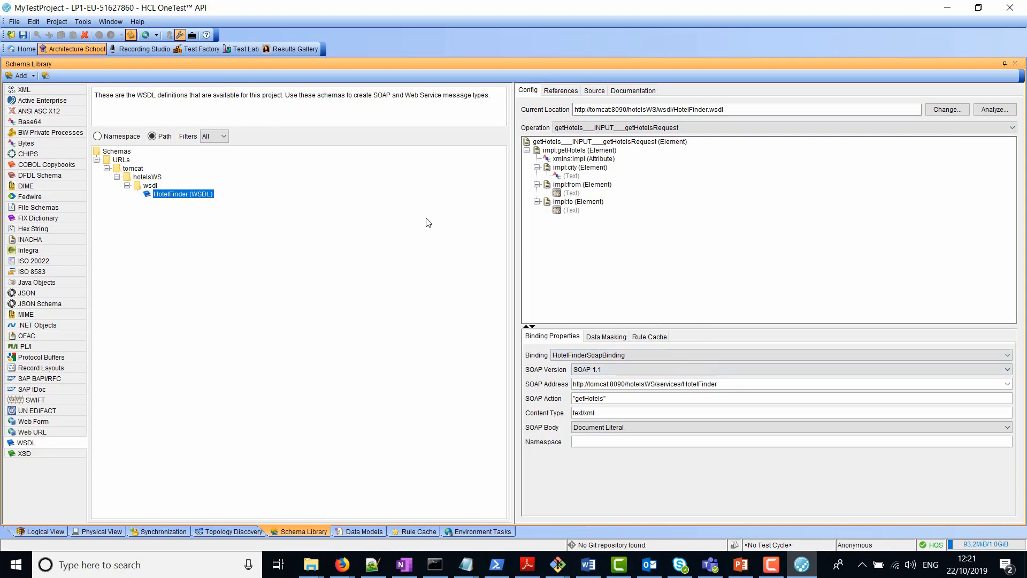
mouse_move(200, 48)
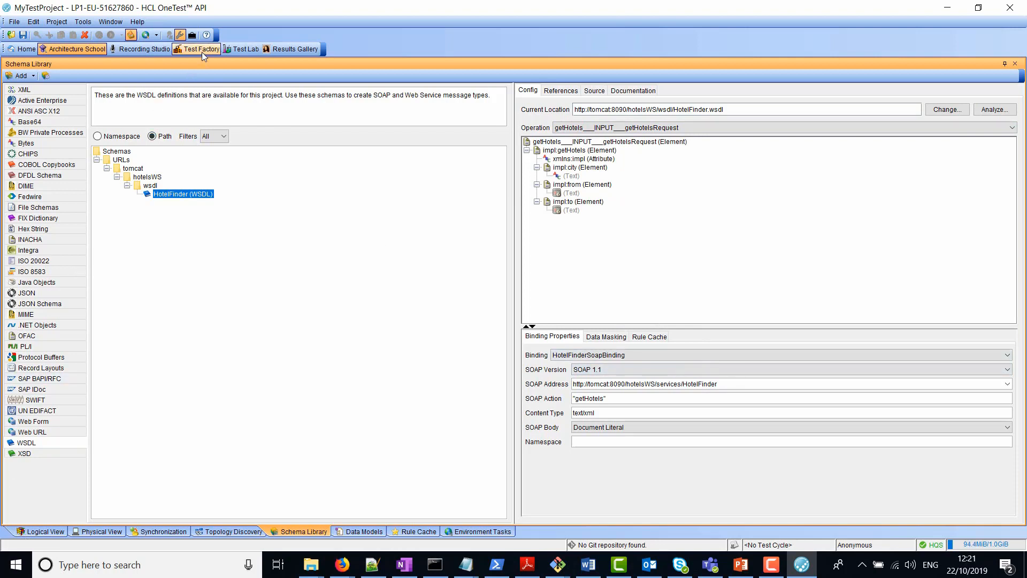
click(197, 48)
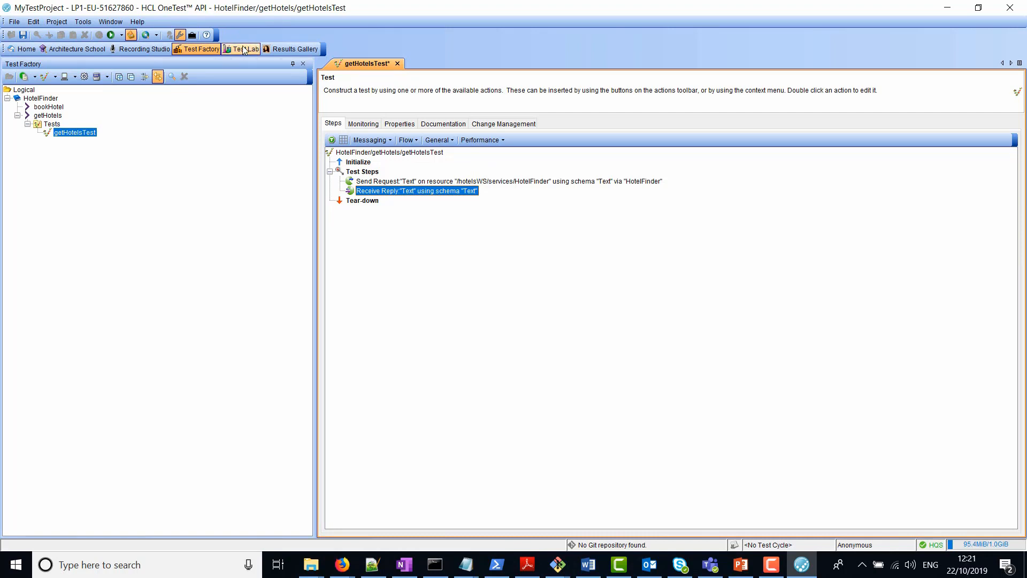
Run getHotelsTest from Test Lab, saving the modified resources first
click(246, 48)
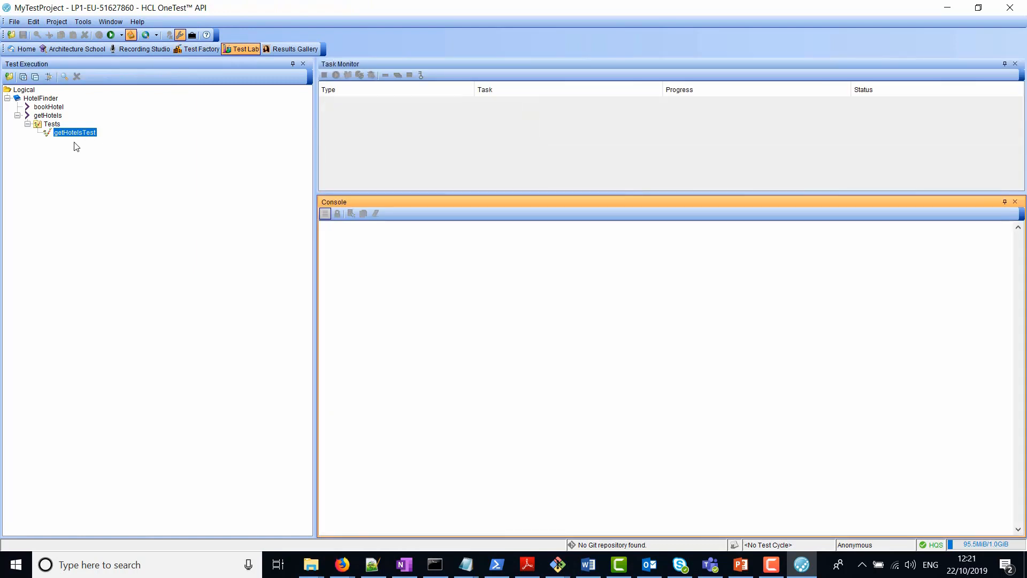
right_click(74, 133)
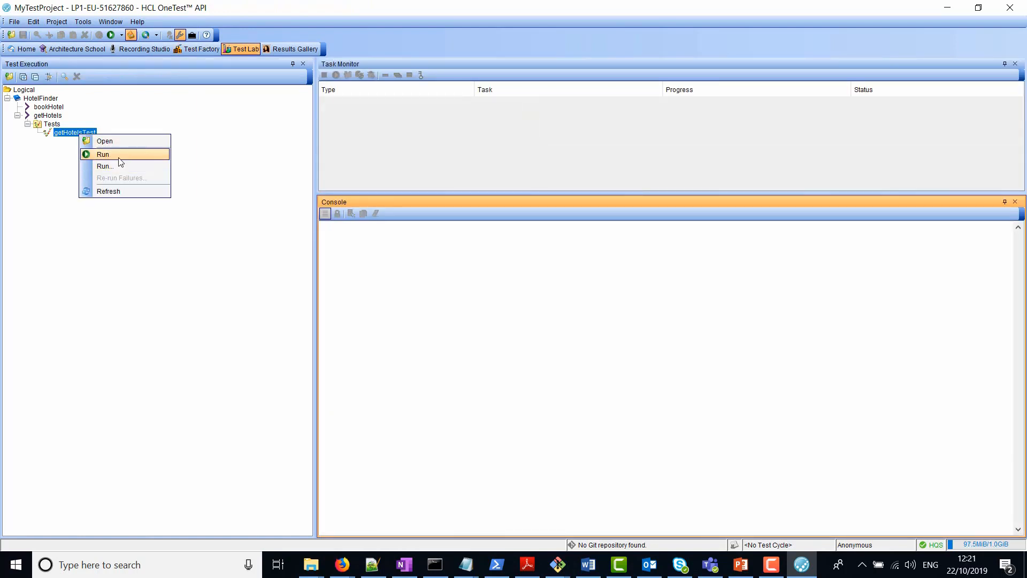
click(102, 154)
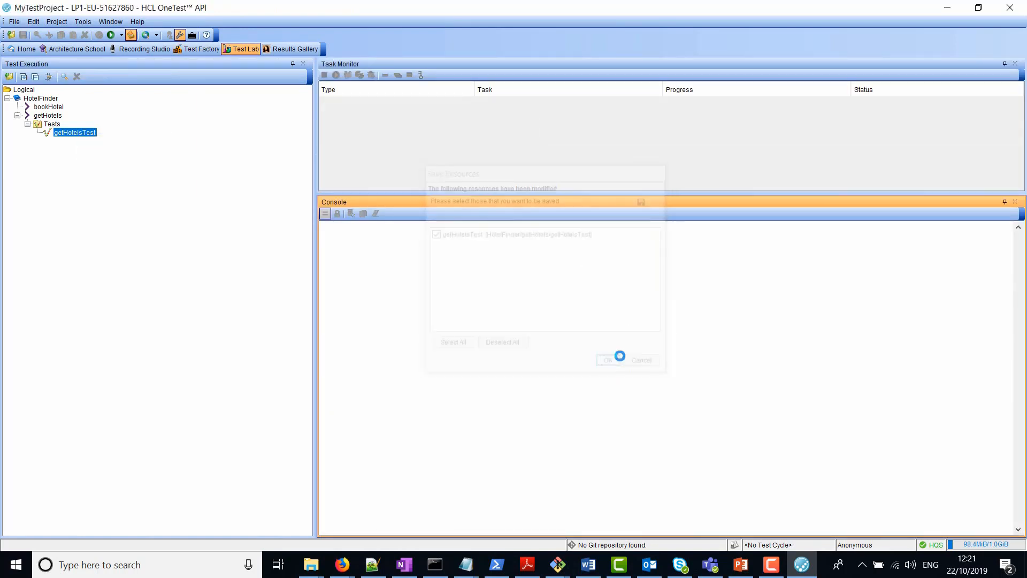
click(606, 360)
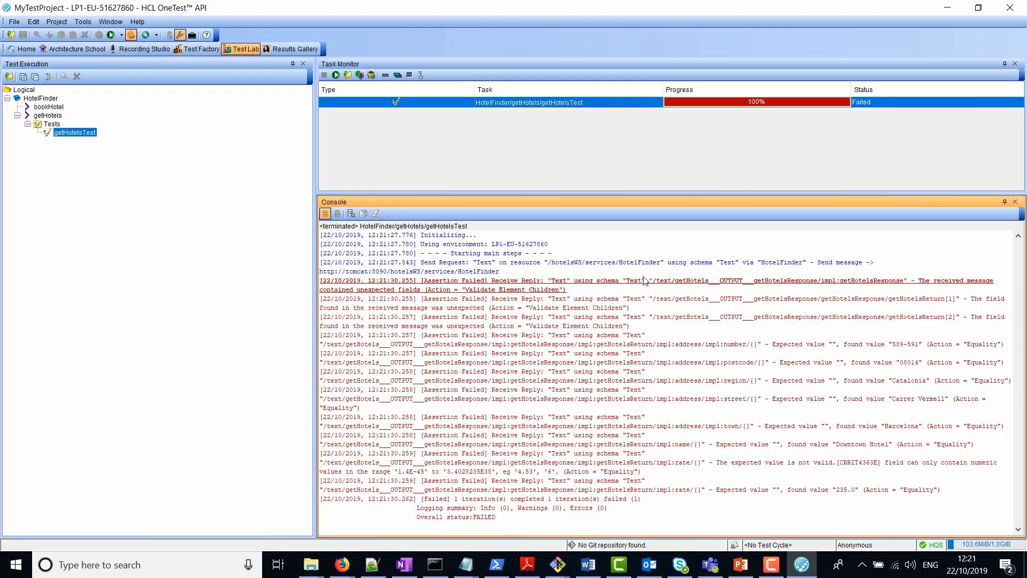
mouse_move(642, 271)
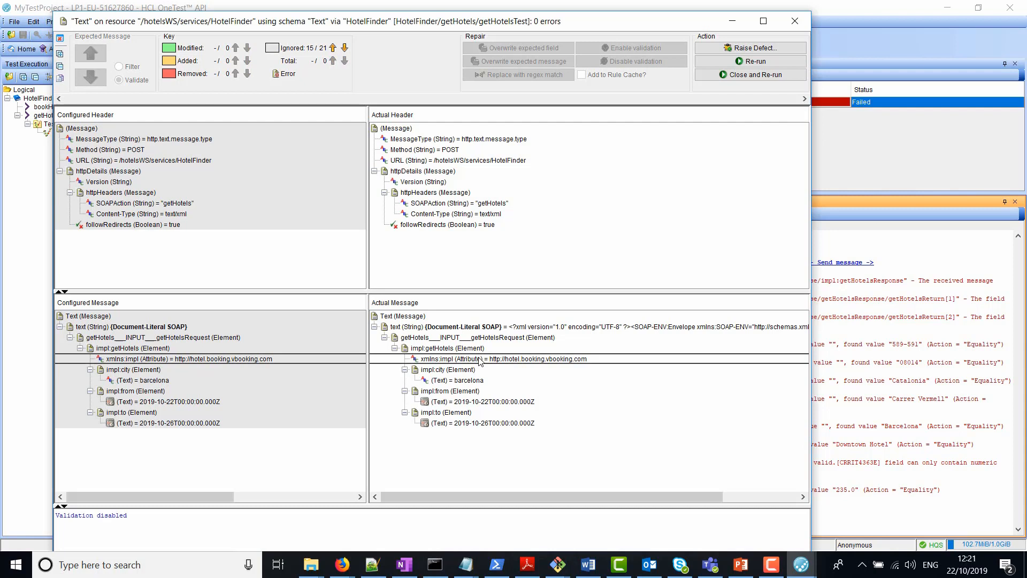
mouse_move(484, 387)
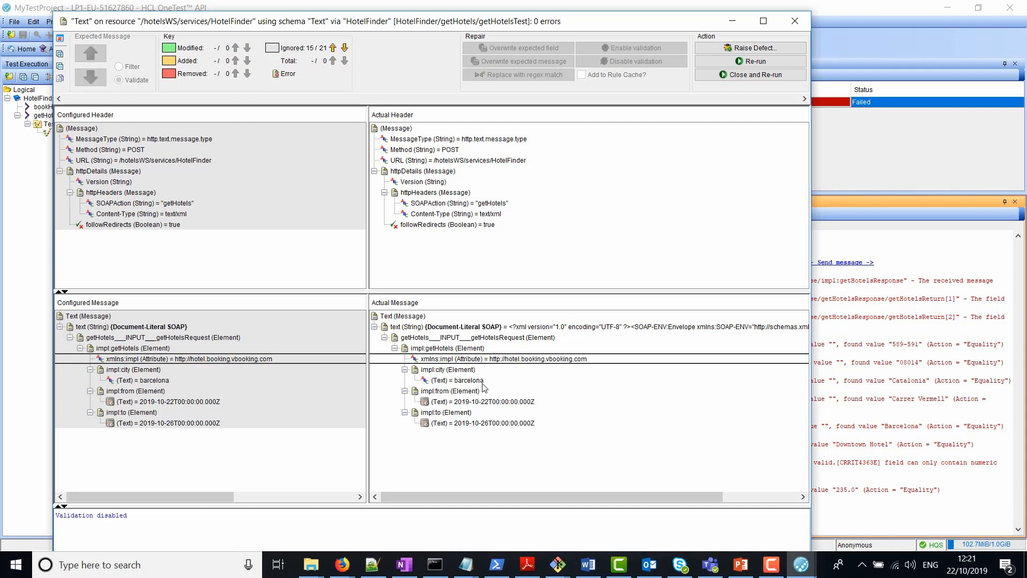
mouse_move(483, 382)
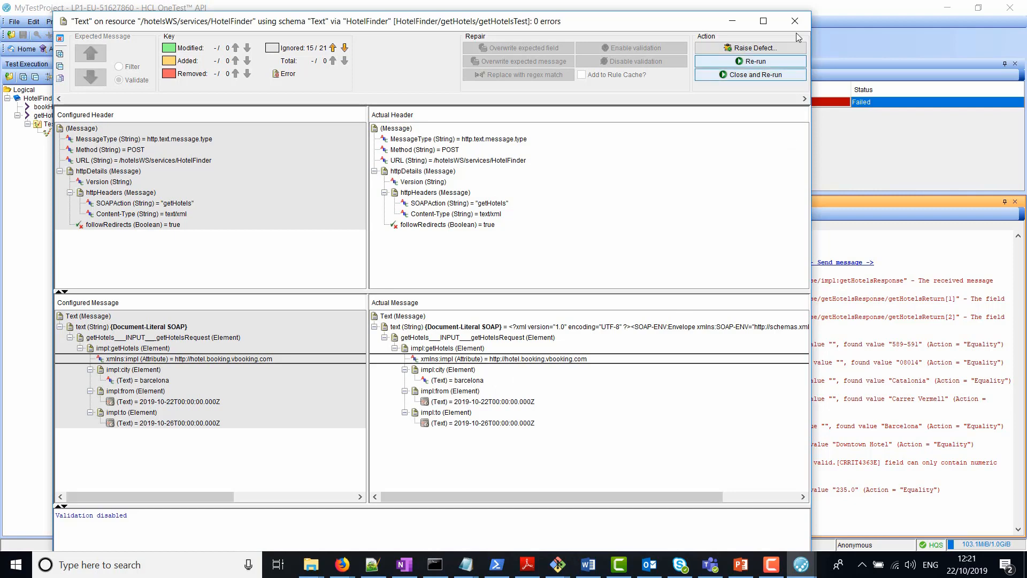
Close the Send Request comparison showing 0 errors between configured and actual messages
click(795, 22)
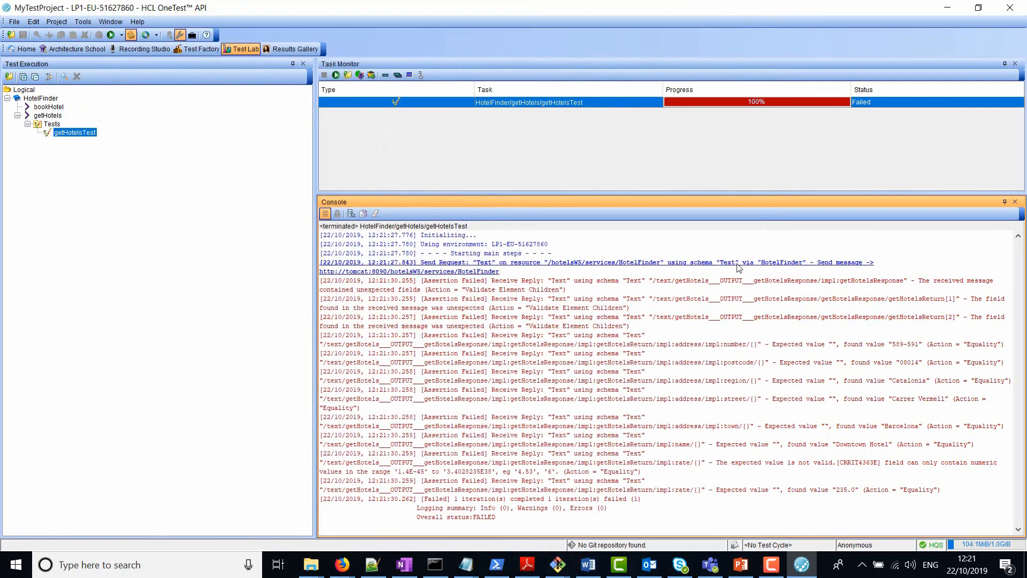
mouse_move(1018, 404)
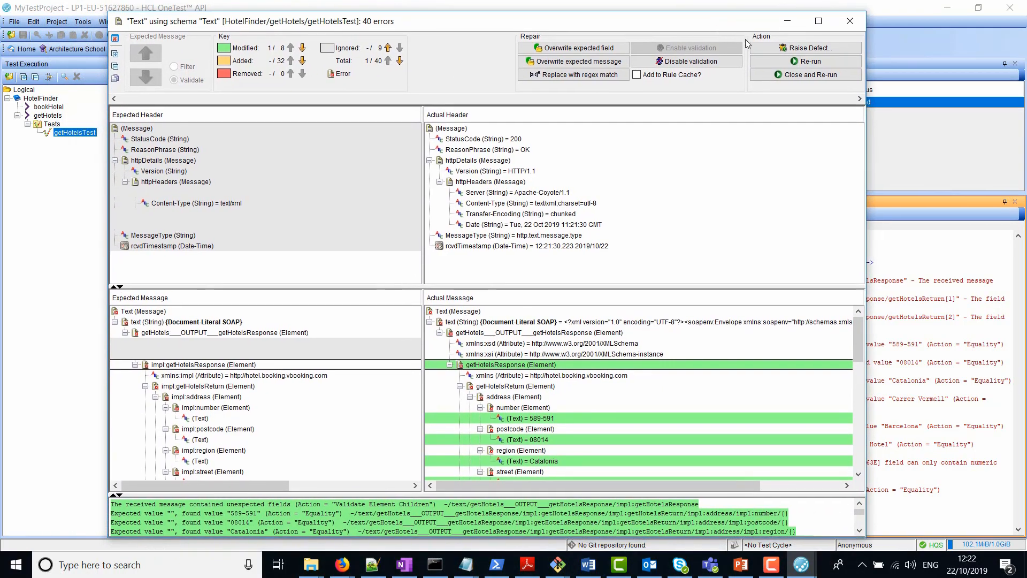
mouse_move(448, 450)
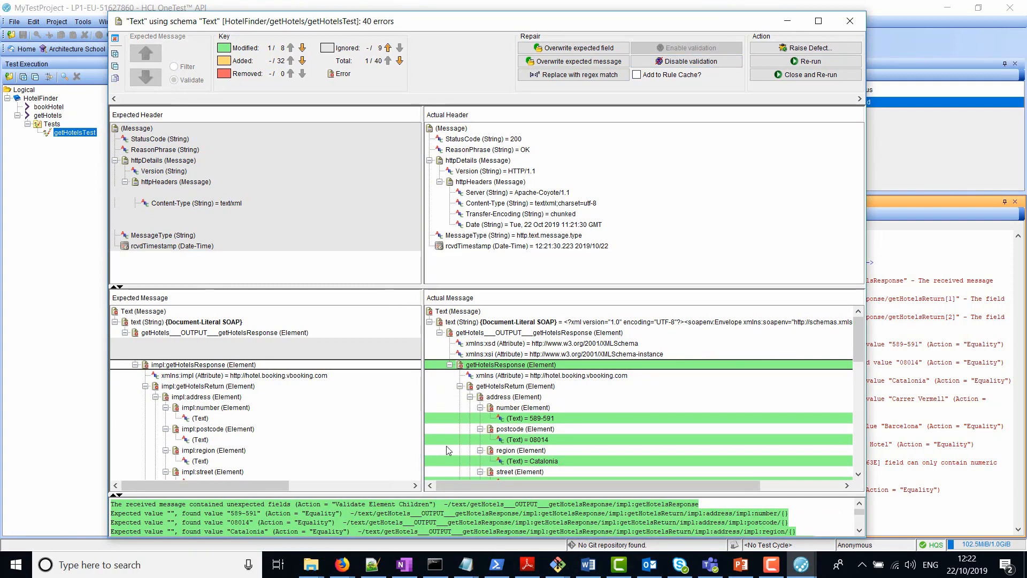
mouse_move(274, 408)
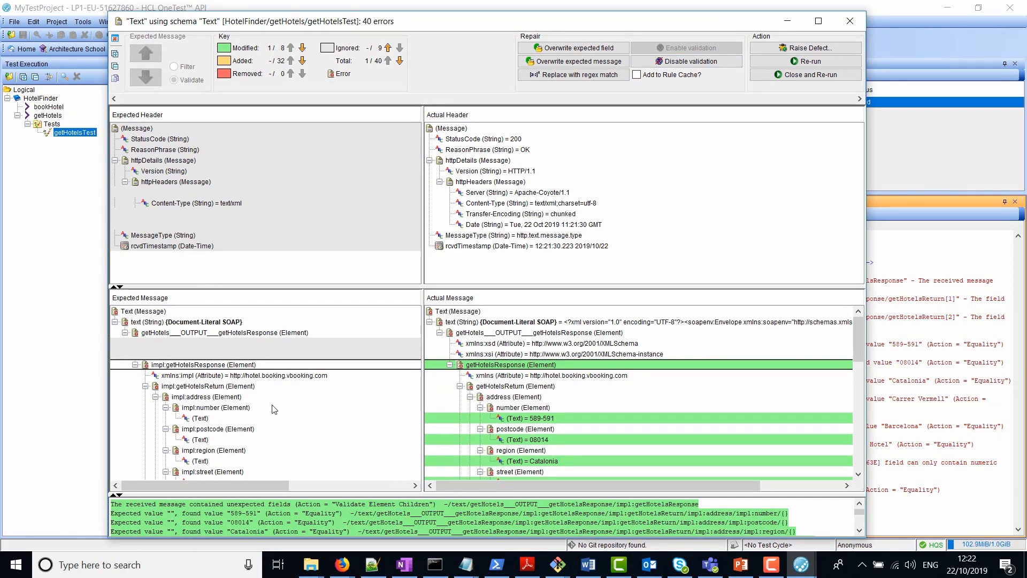
scroll(down, 3)
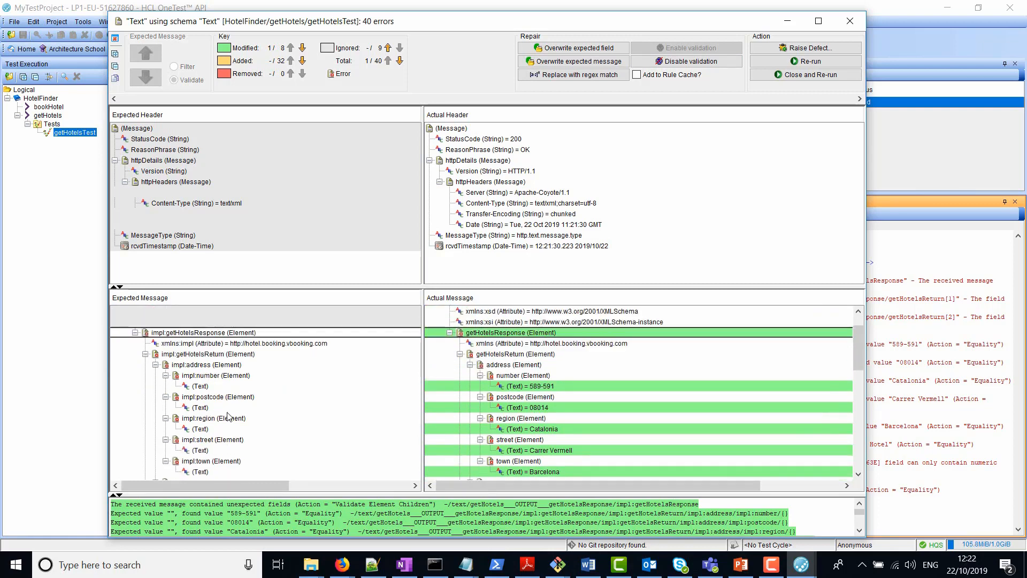
mouse_move(241, 410)
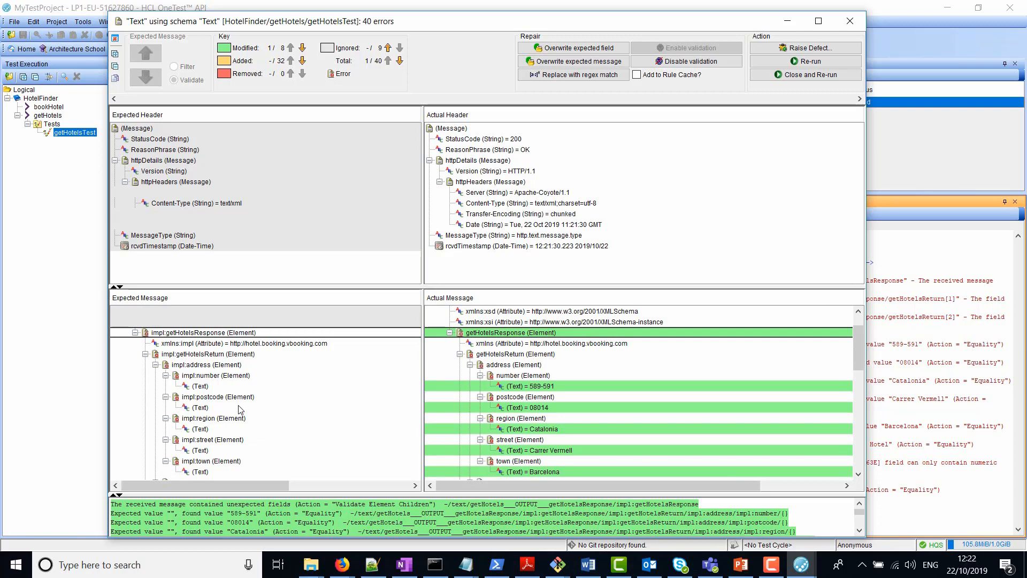
mouse_move(588, 373)
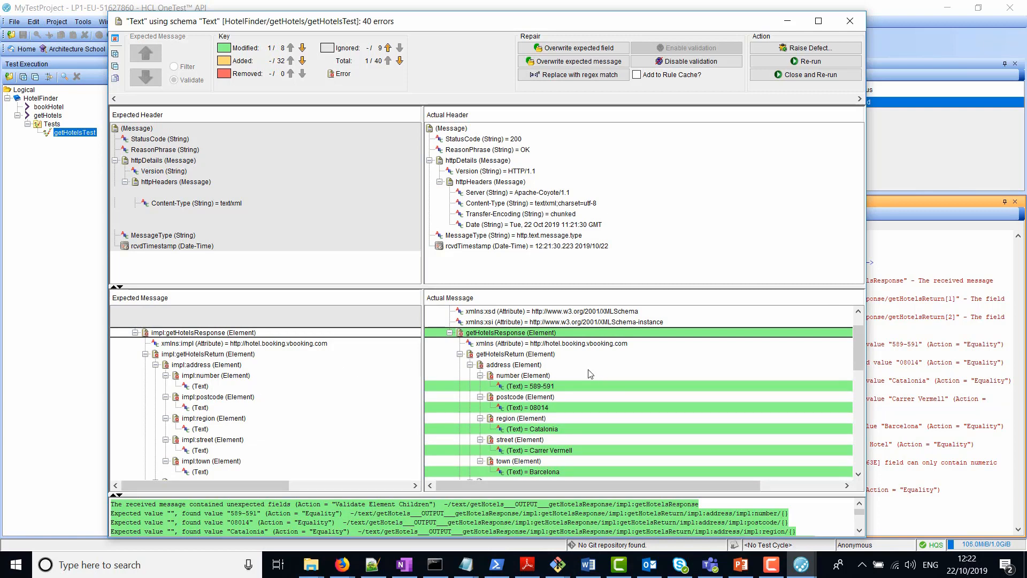
mouse_move(777, 354)
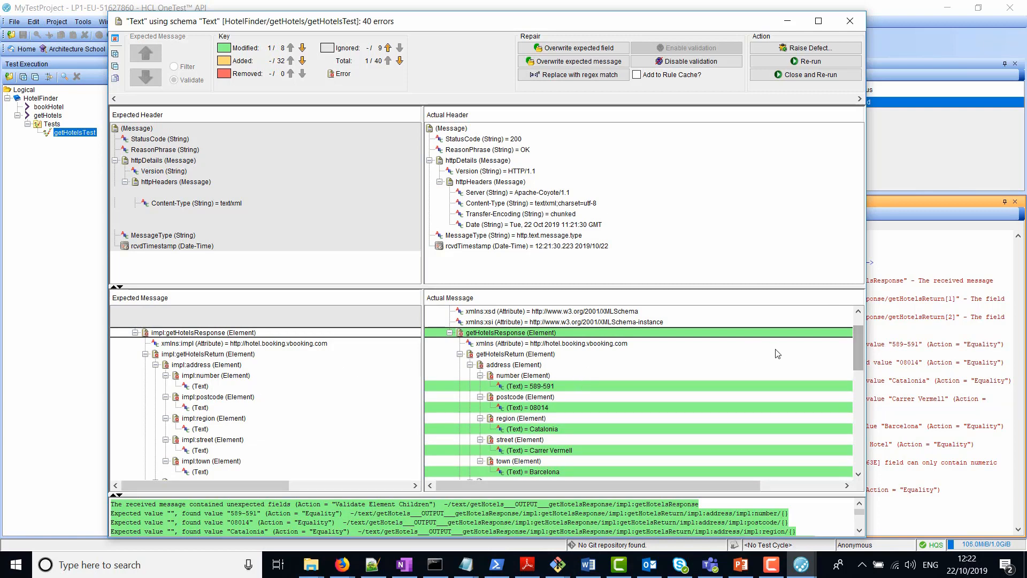
scroll(down, 3)
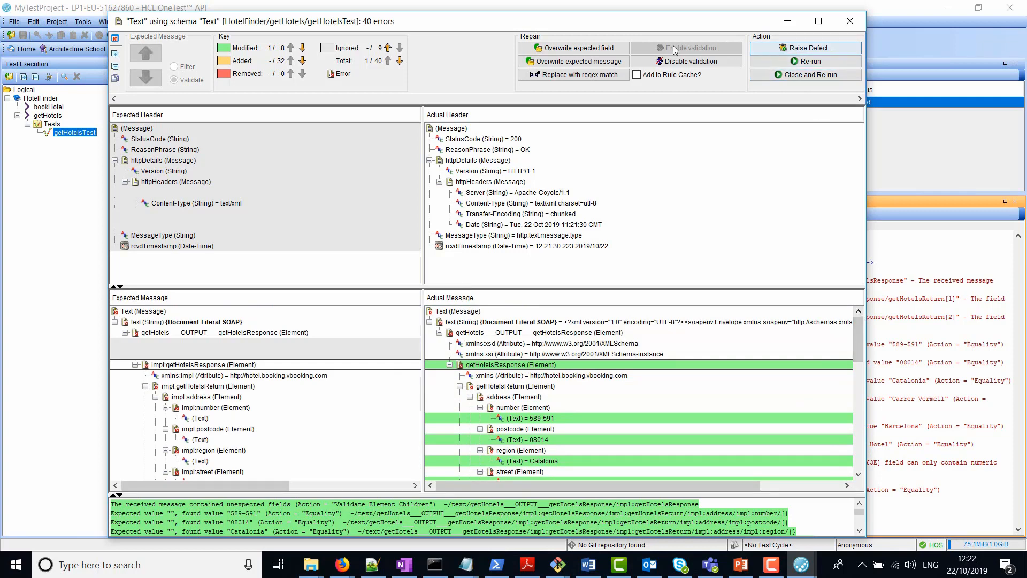
mouse_move(579, 61)
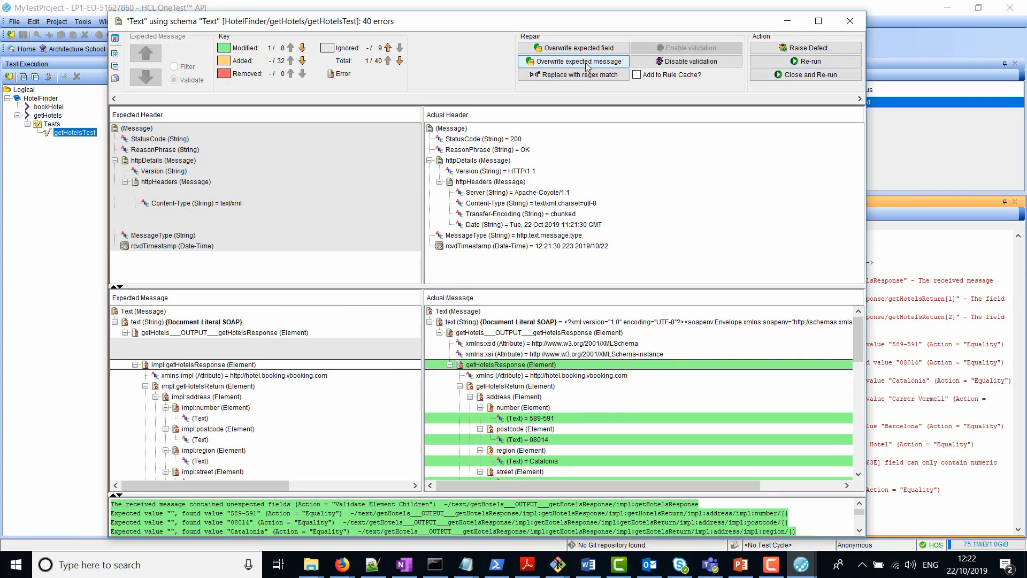
Overwrite the expected reply with the actual response and close the message differences window
click(573, 61)
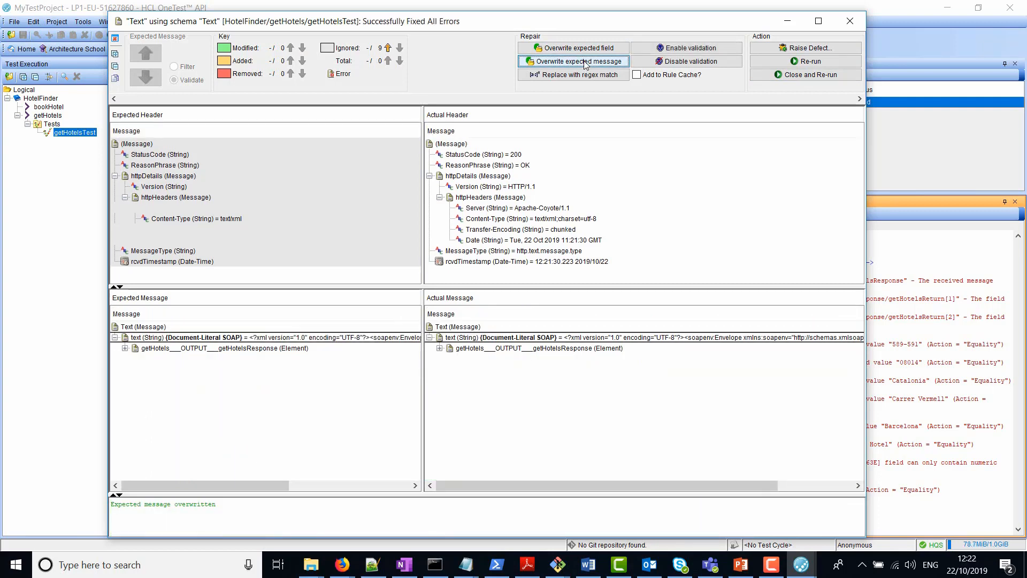
mouse_move(849, 21)
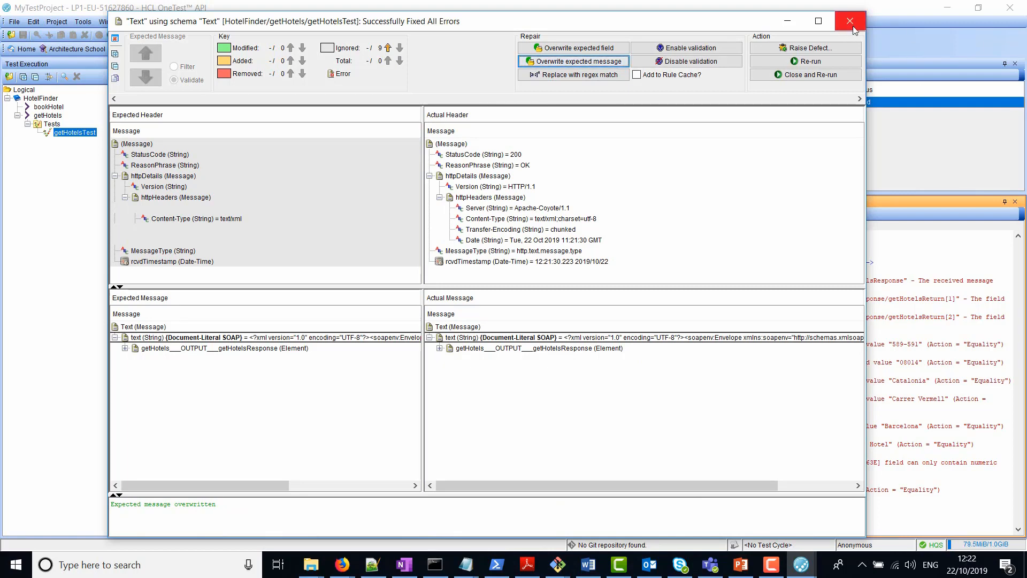
click(850, 21)
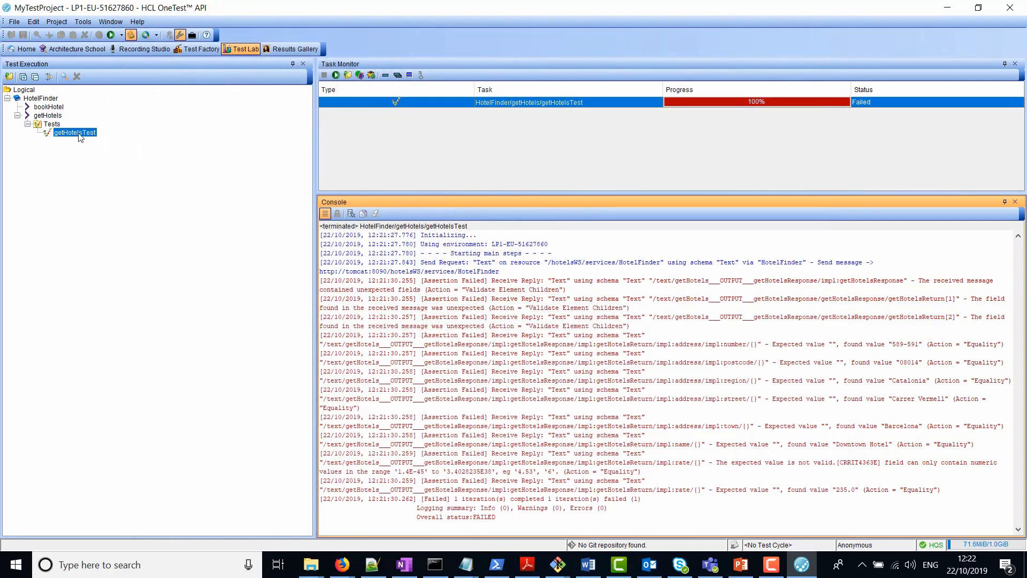
Rerun getHotelsTest from the Test Execution tree so it passes with status SUCCESSFUL
right_click(74, 133)
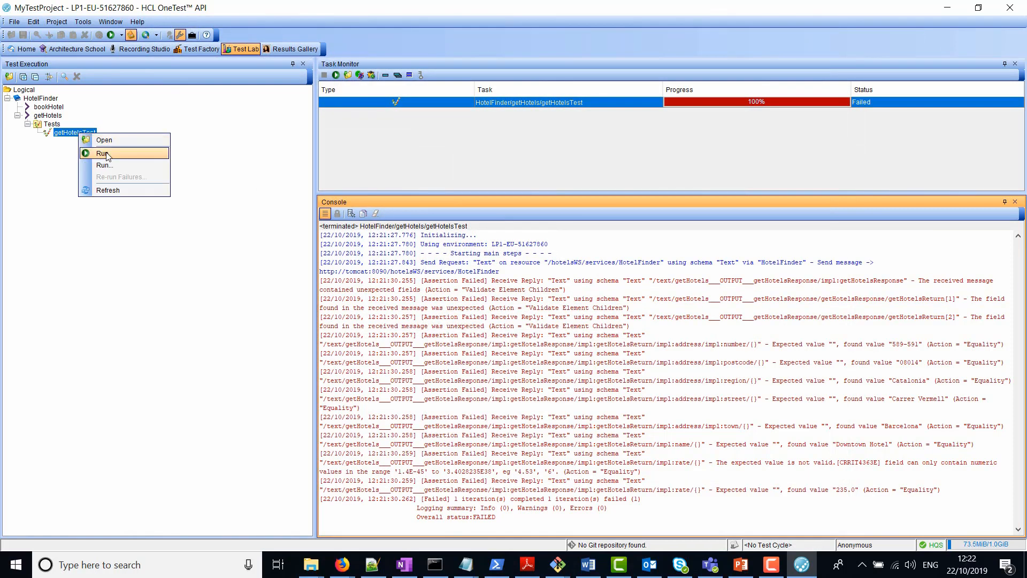
click(103, 153)
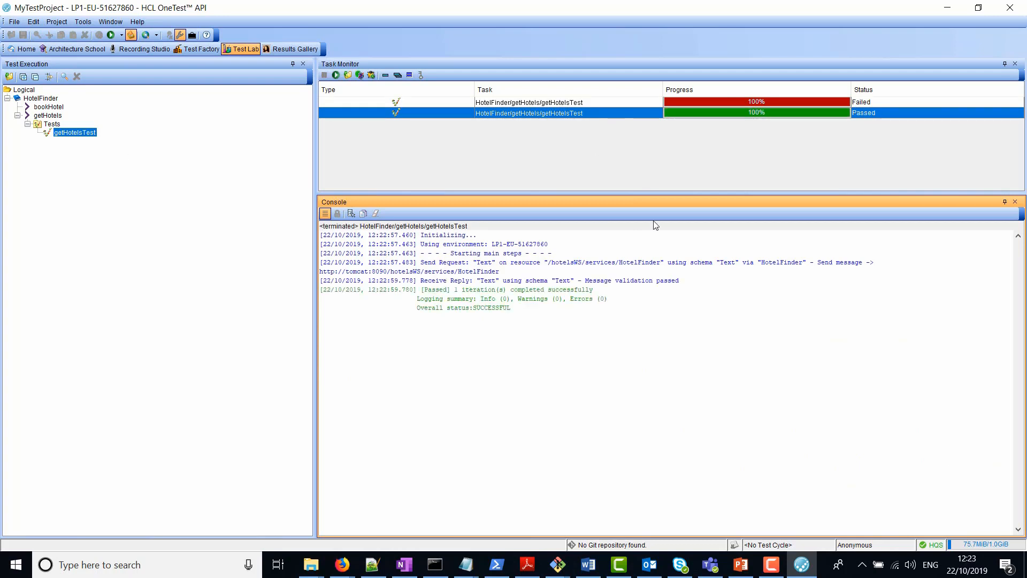
mouse_move(565, 355)
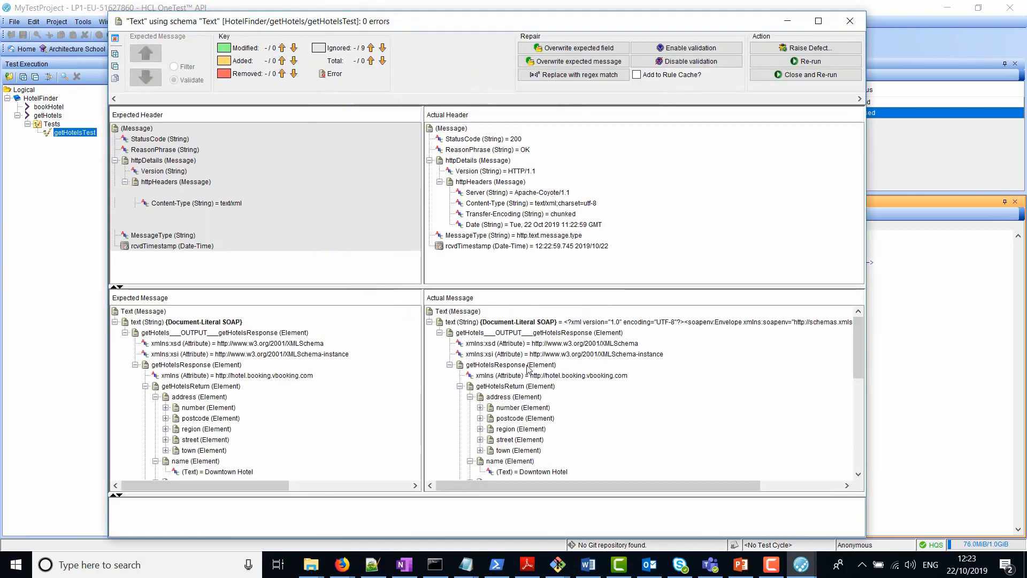
Expand all nodes of the passing reply comparison, review matching hotel values, then close it
scroll(down, 3)
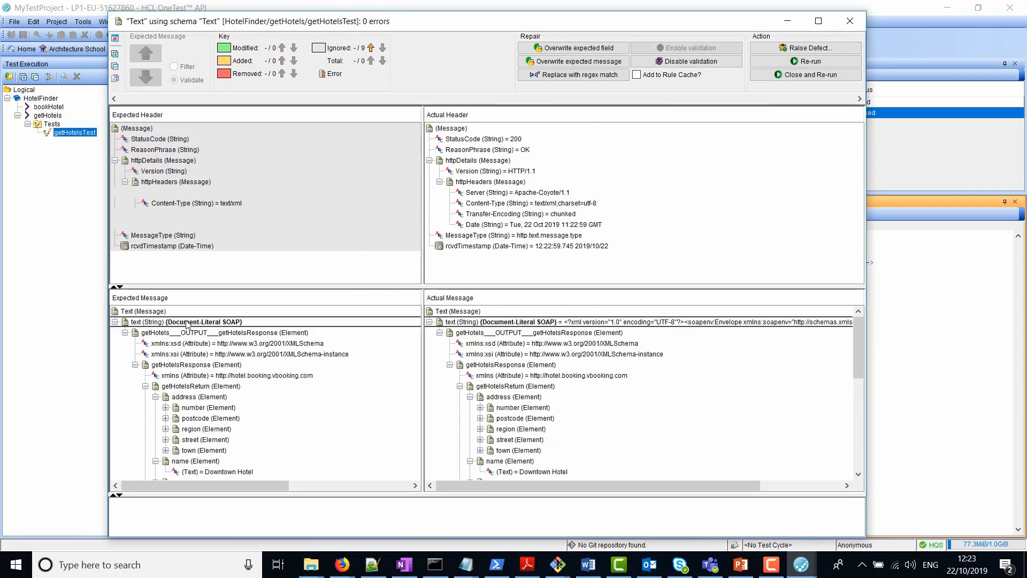
right_click(187, 322)
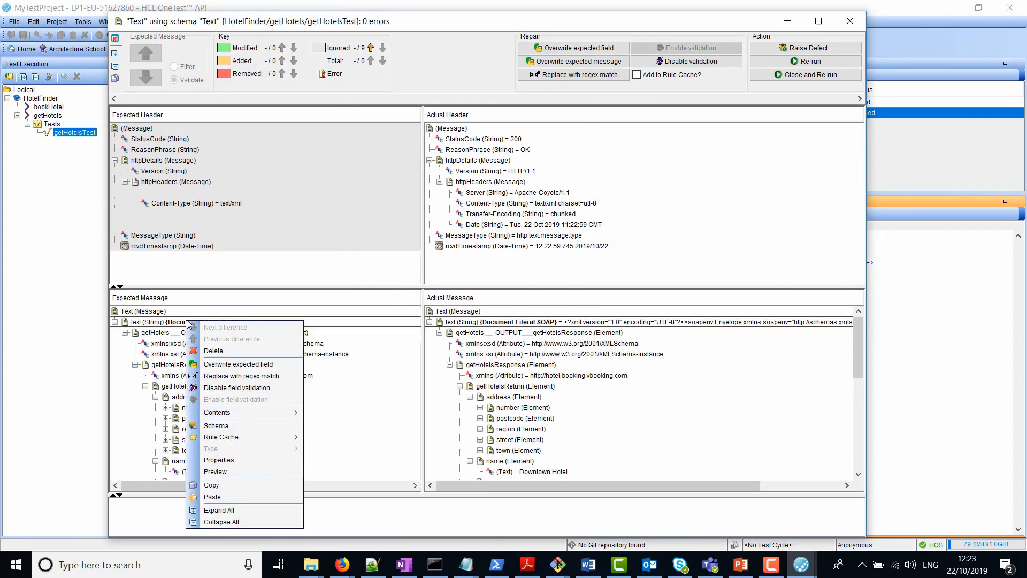
click(238, 364)
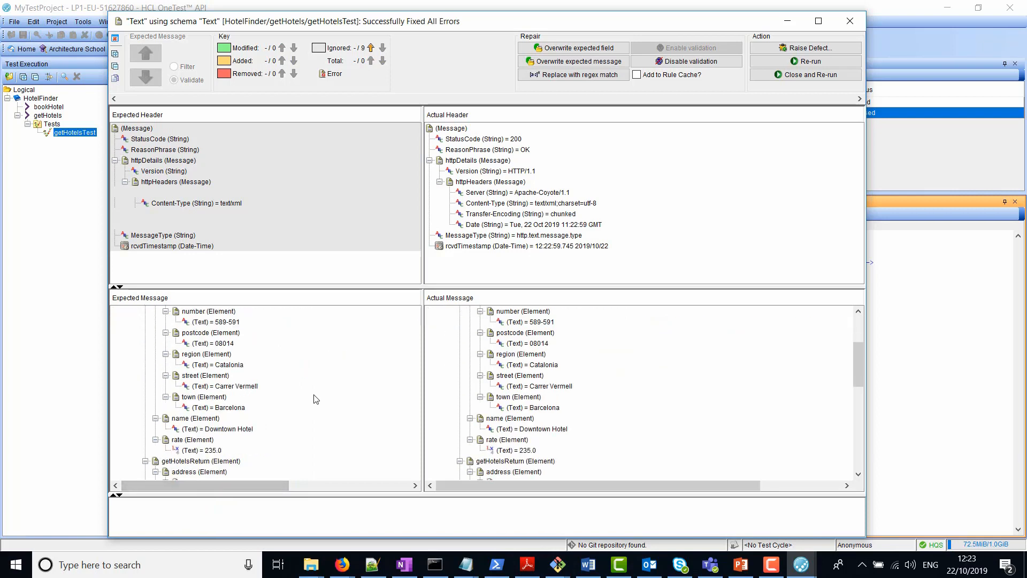
scroll(down, 3)
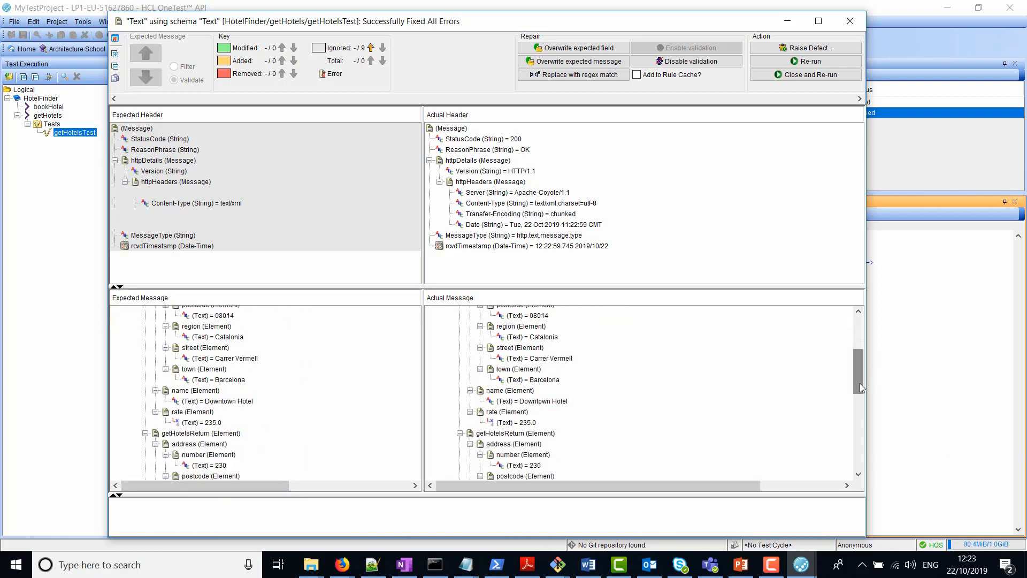
scroll(down, 3)
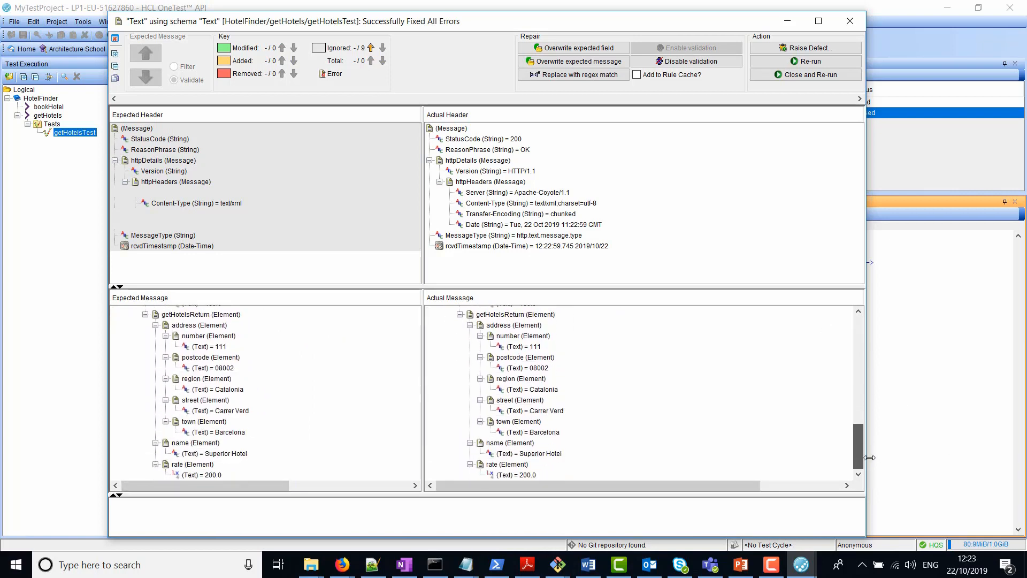
click(850, 22)
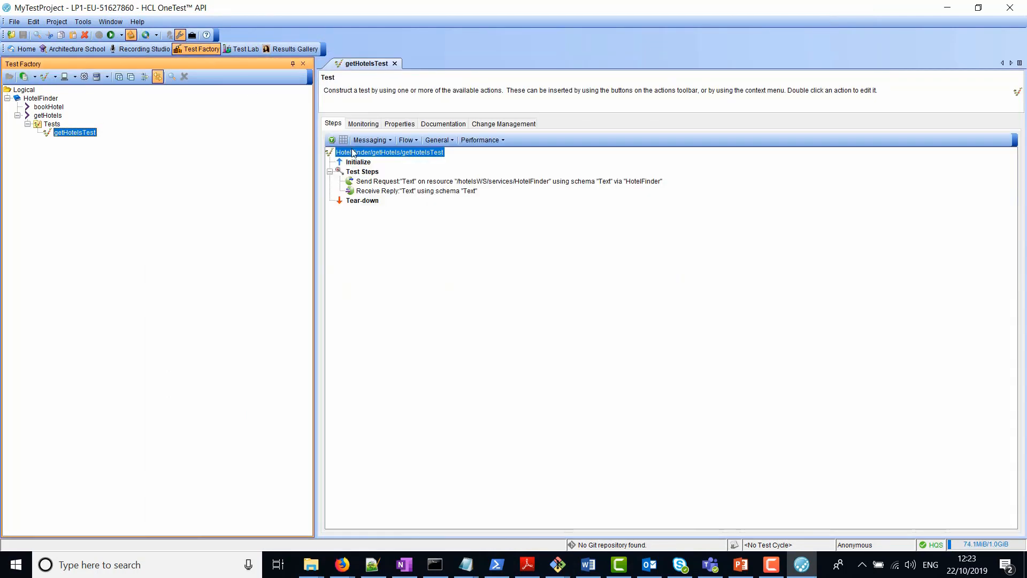
mouse_move(416, 195)
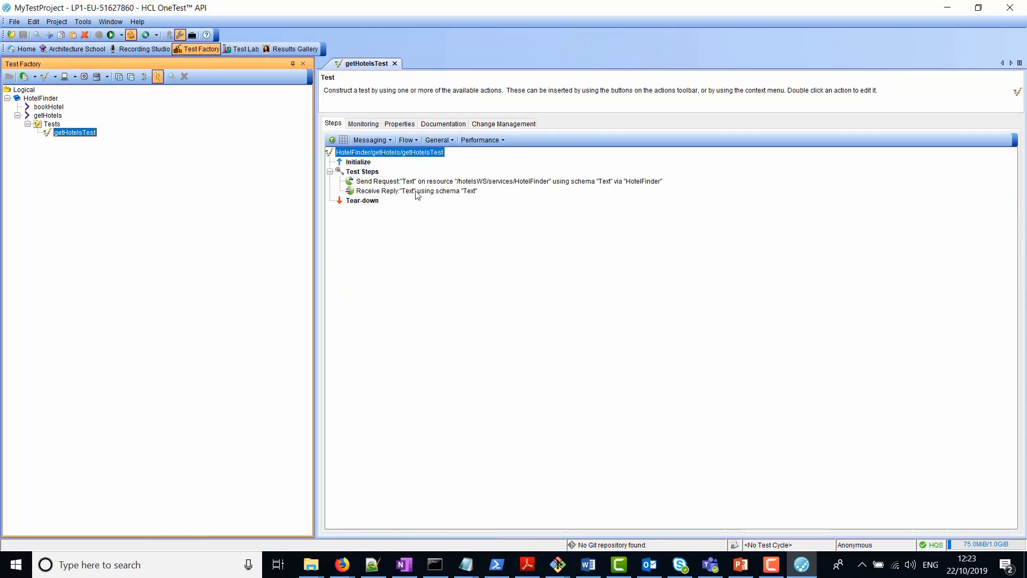
double_click(416, 191)
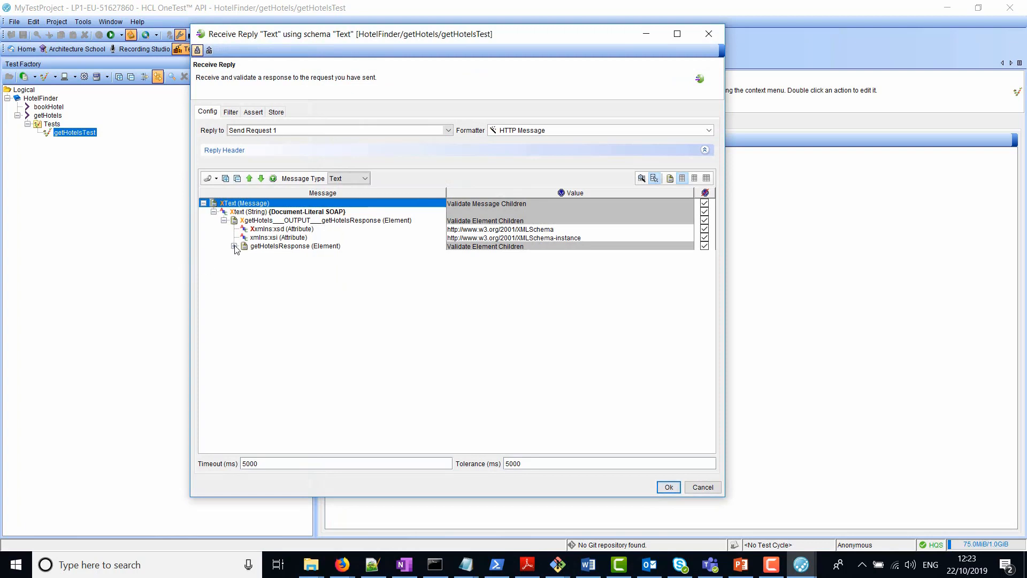
click(236, 246)
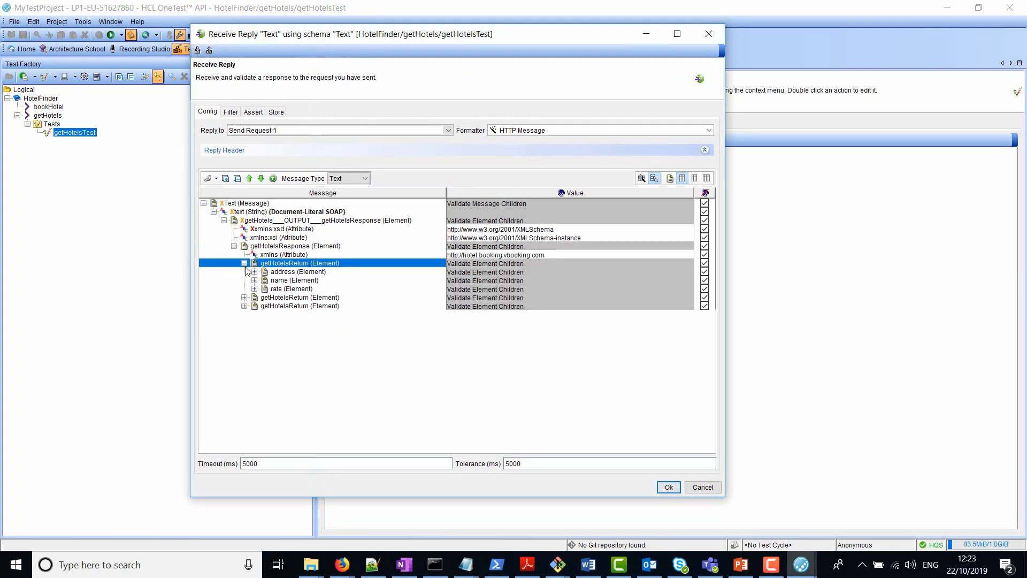
click(244, 203)
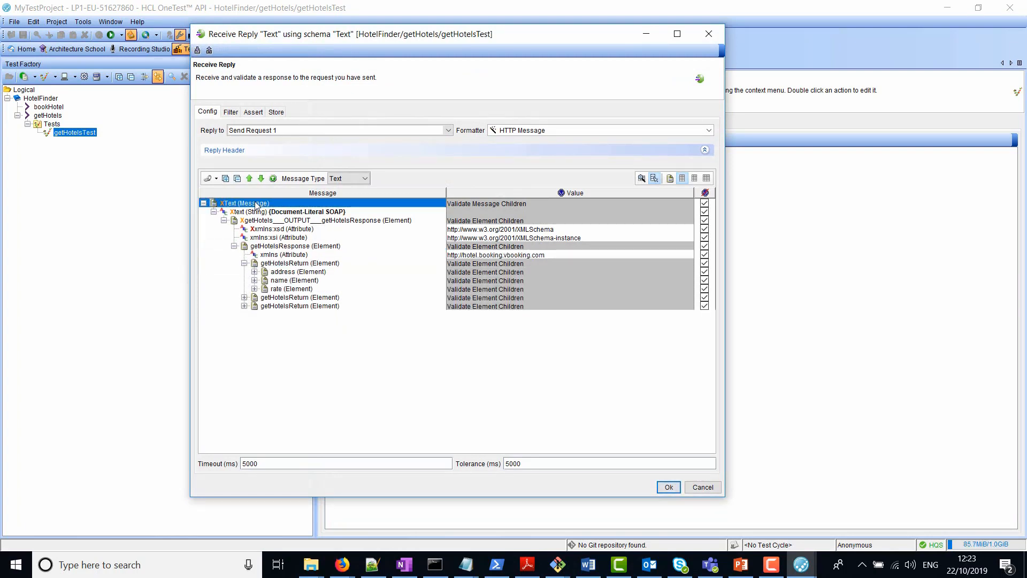
click(203, 202)
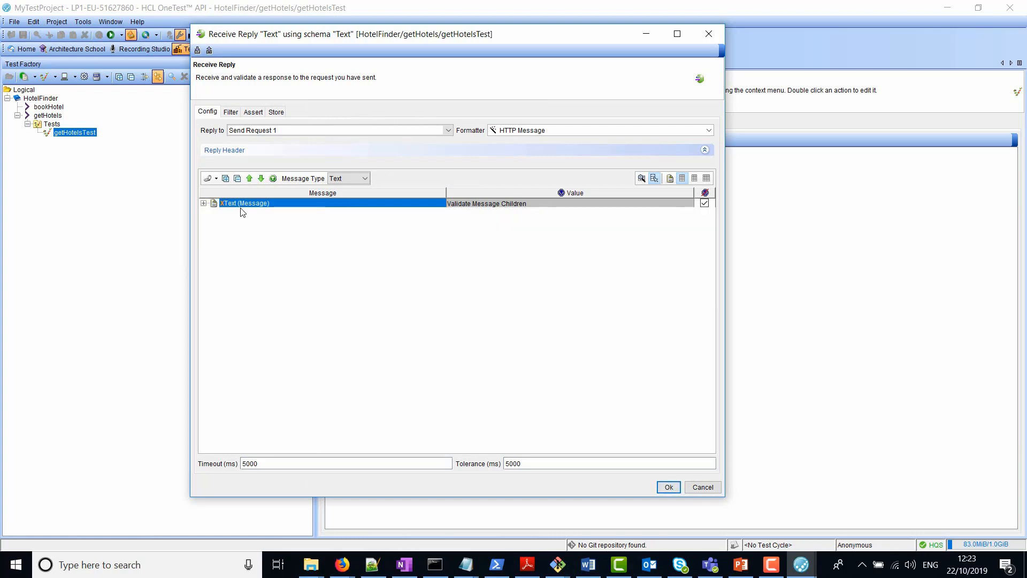
click(203, 203)
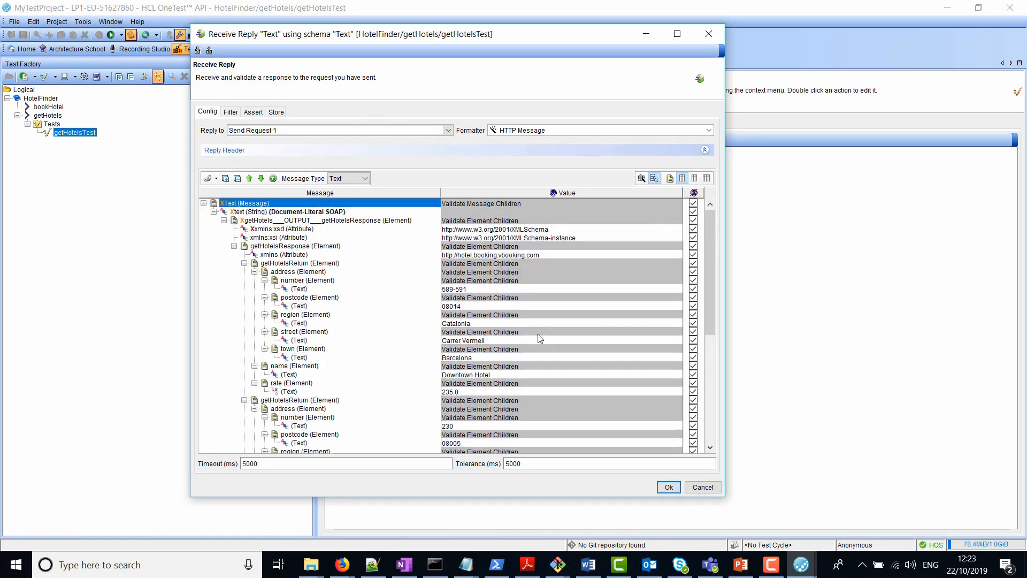
scroll(down, 3)
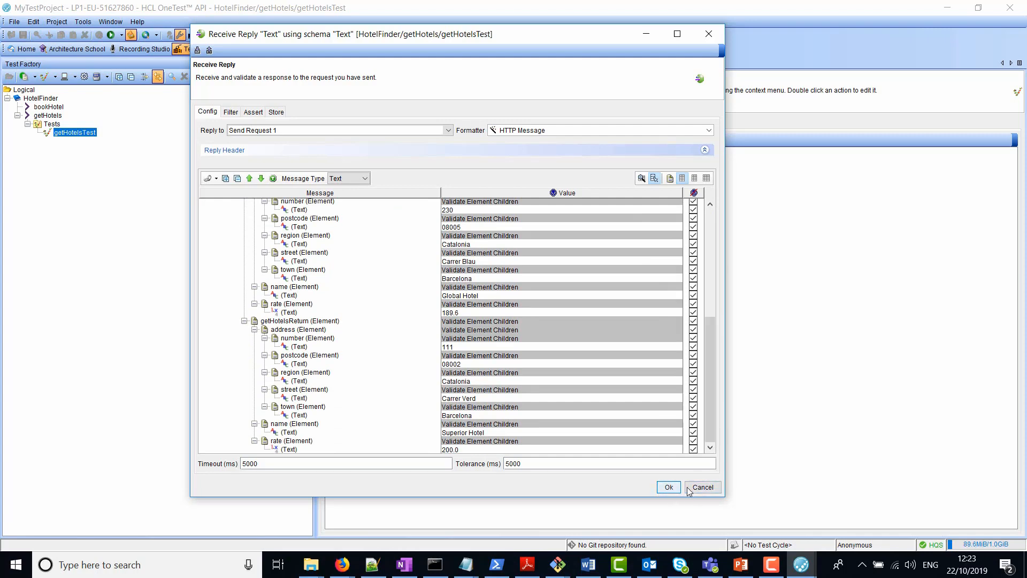
click(740, 564)
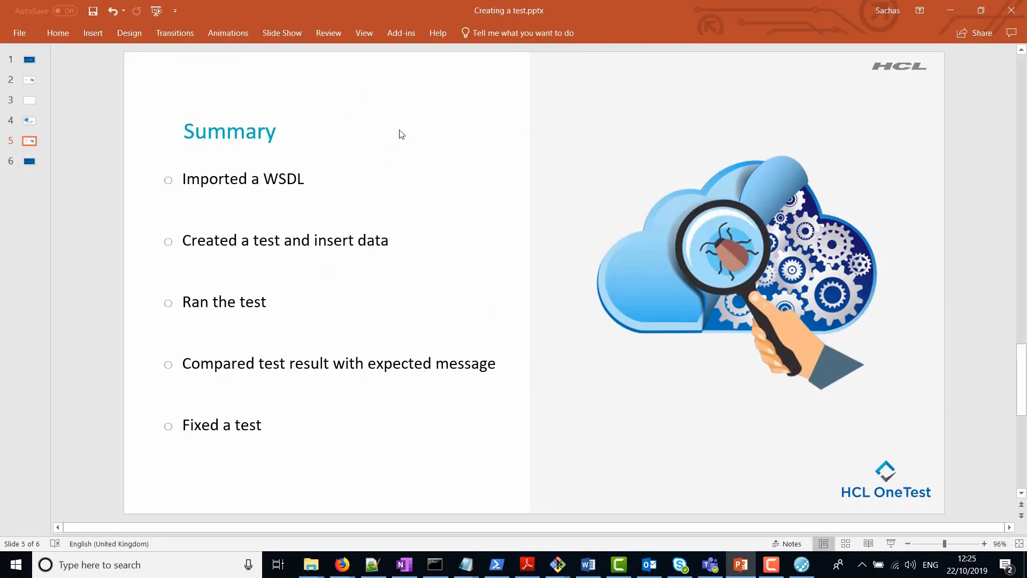
mouse_move(400, 131)
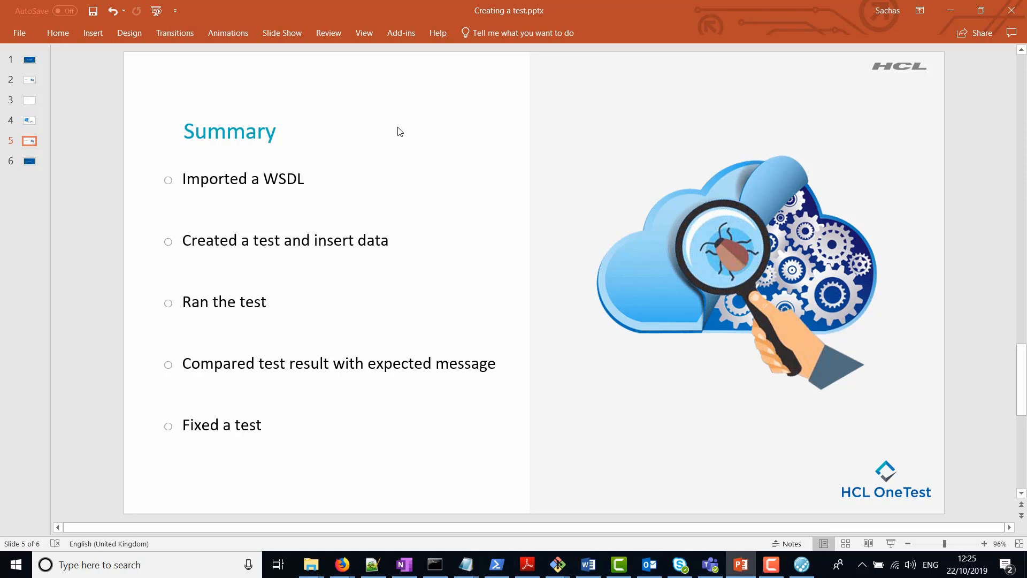
mouse_move(398, 132)
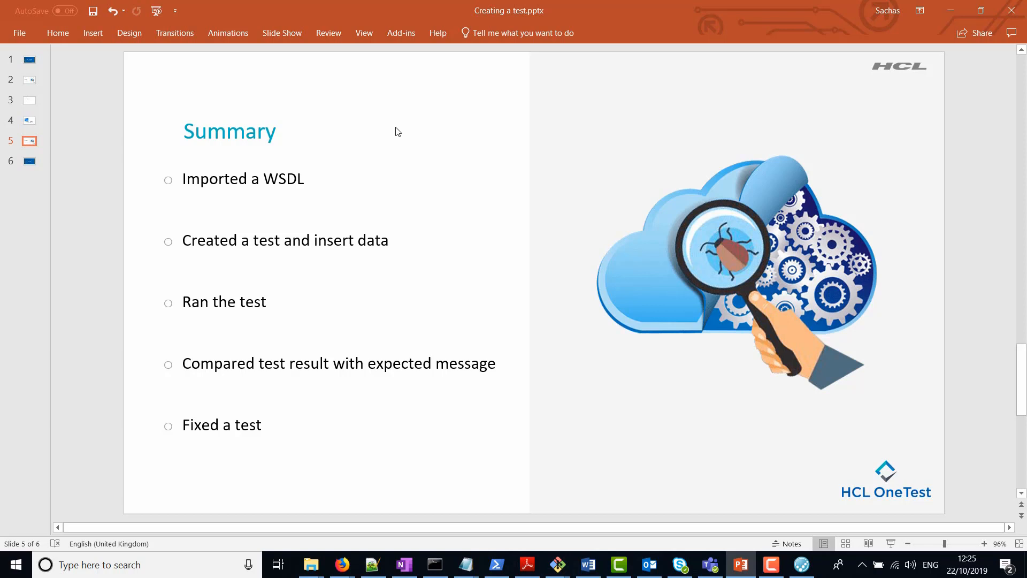
mouse_move(299, 359)
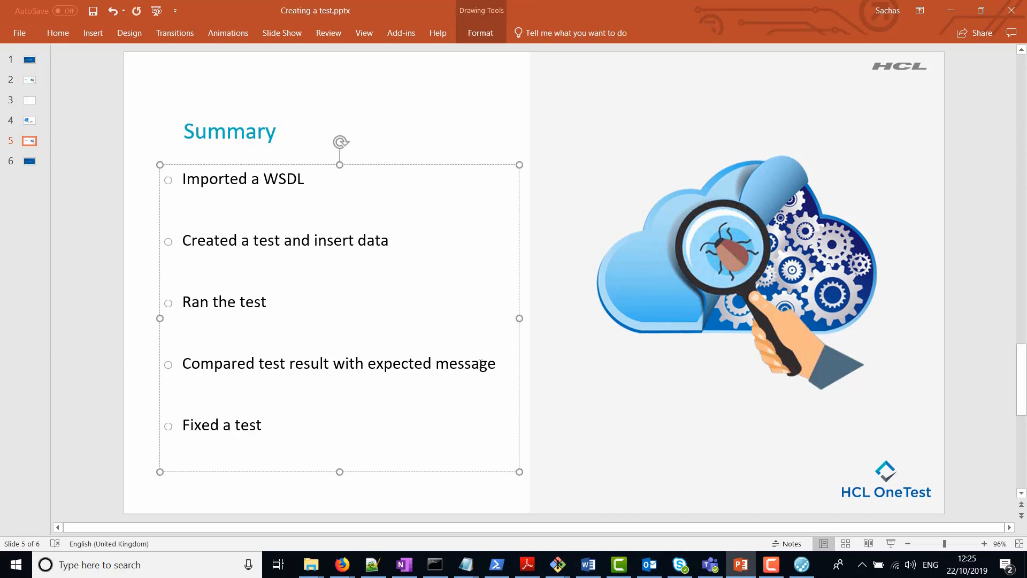
mouse_move(455, 131)
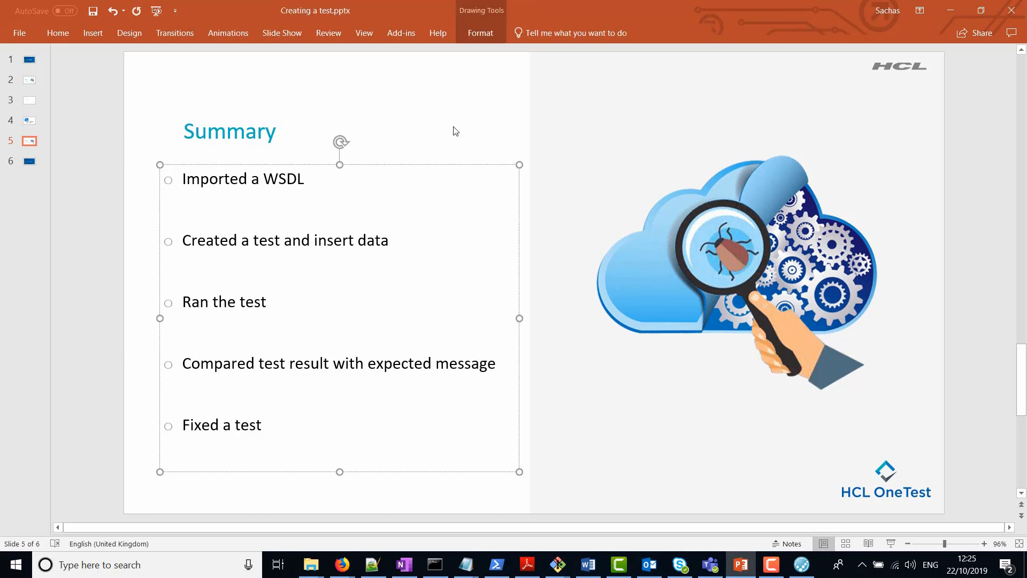